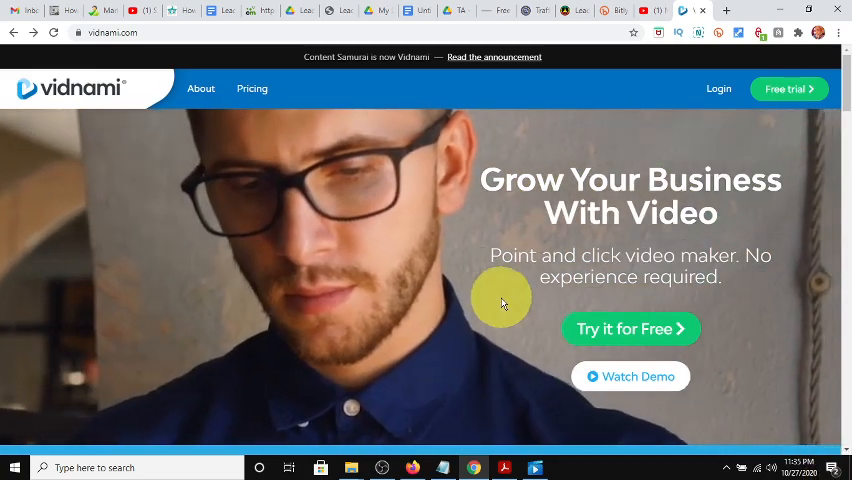
# Scroll through the idplr.com homepage to look over the site before logging in.
pyautogui.scroll(-3)
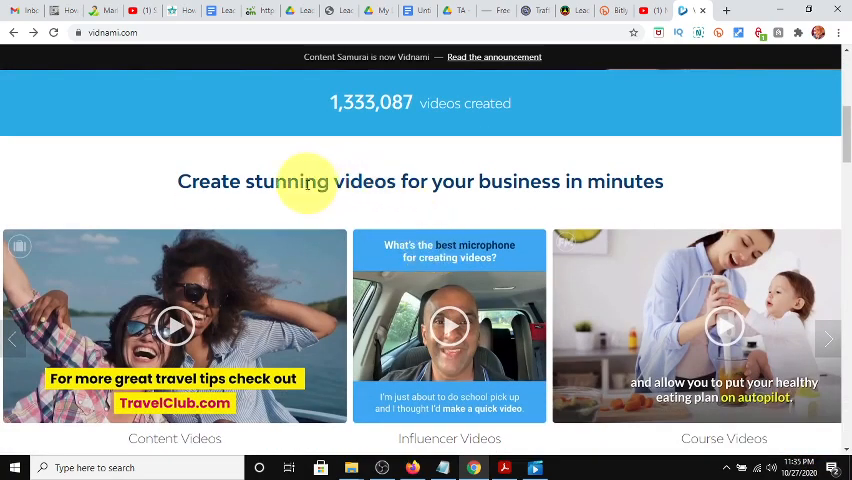
pyautogui.scroll(-3)
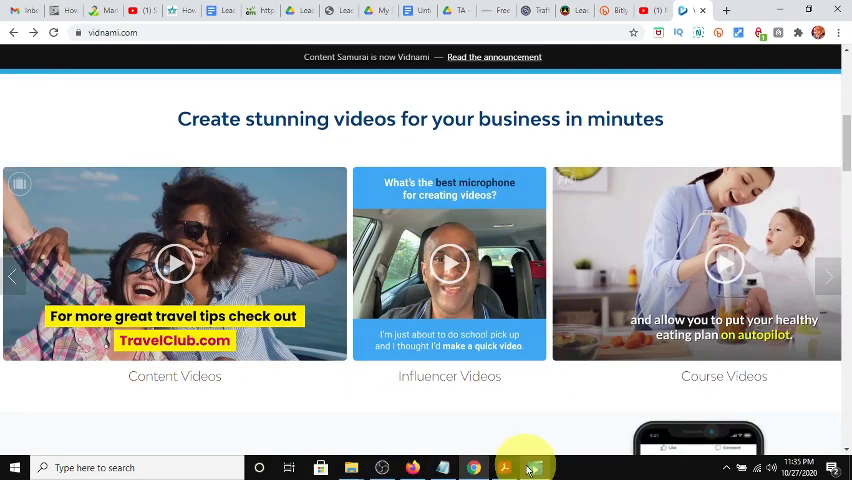
pyautogui.moveTo(533, 299)
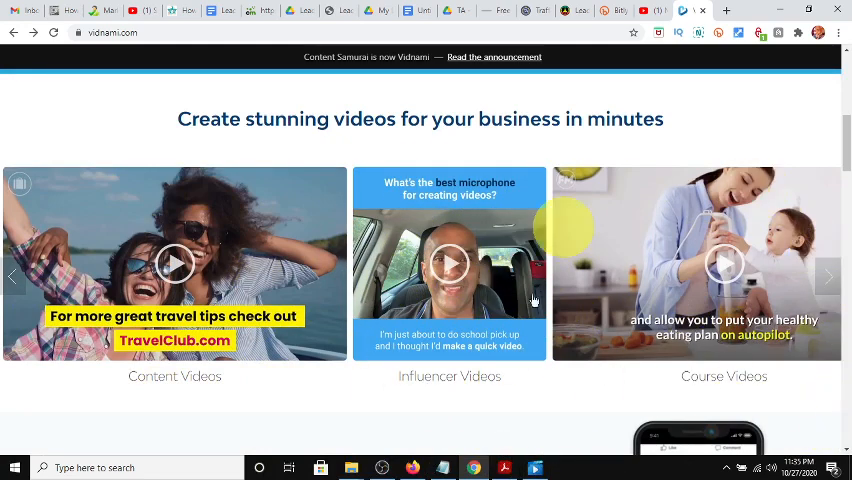
pyautogui.scroll(-3)
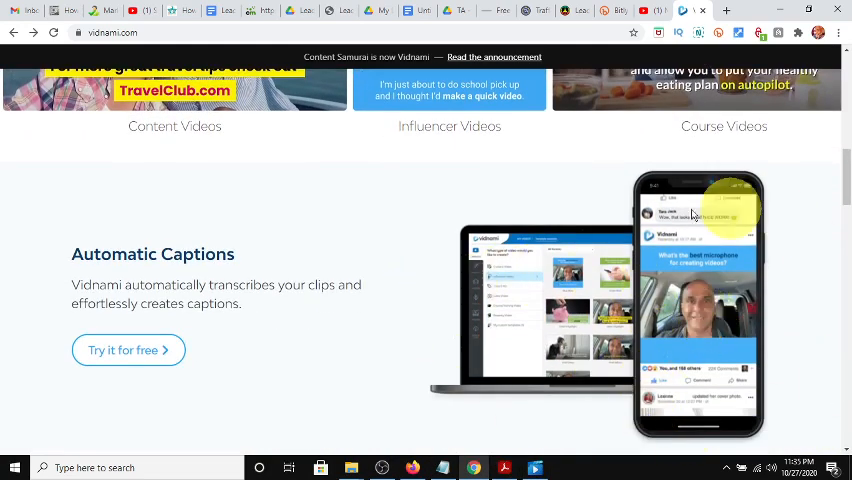
pyautogui.scroll(-3)
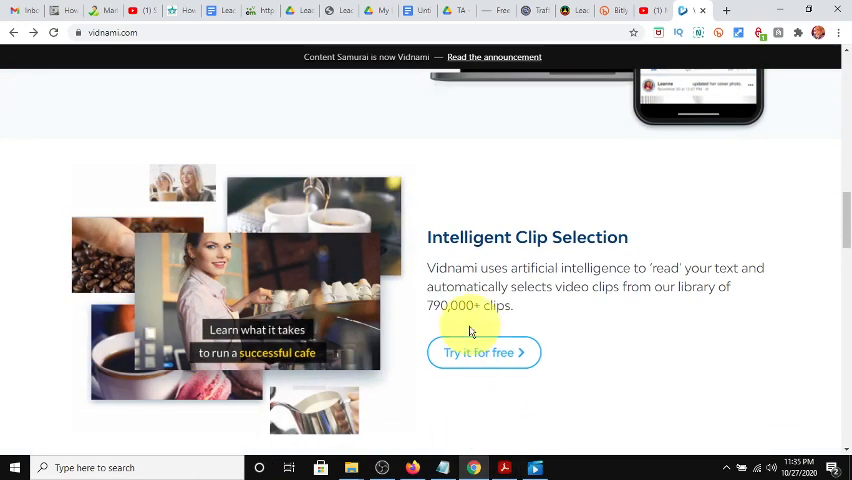
pyautogui.scroll(-3)
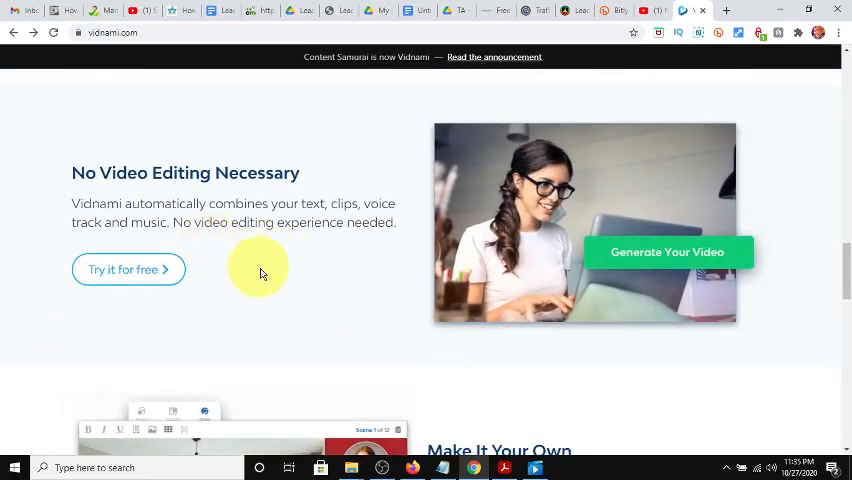
pyautogui.scroll(-3)
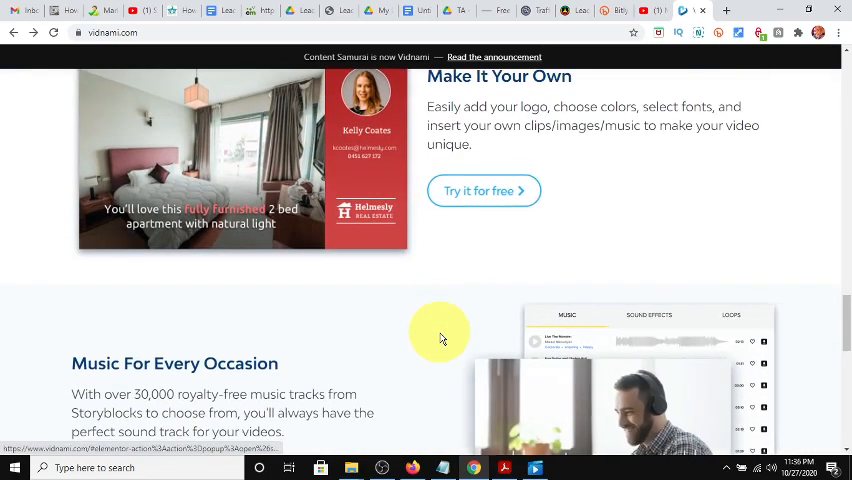
pyautogui.scroll(-3)
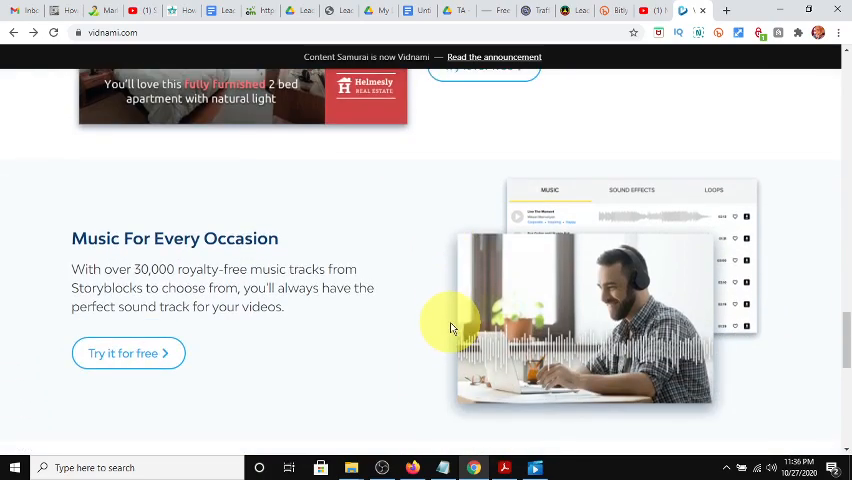
pyautogui.scroll(-3)
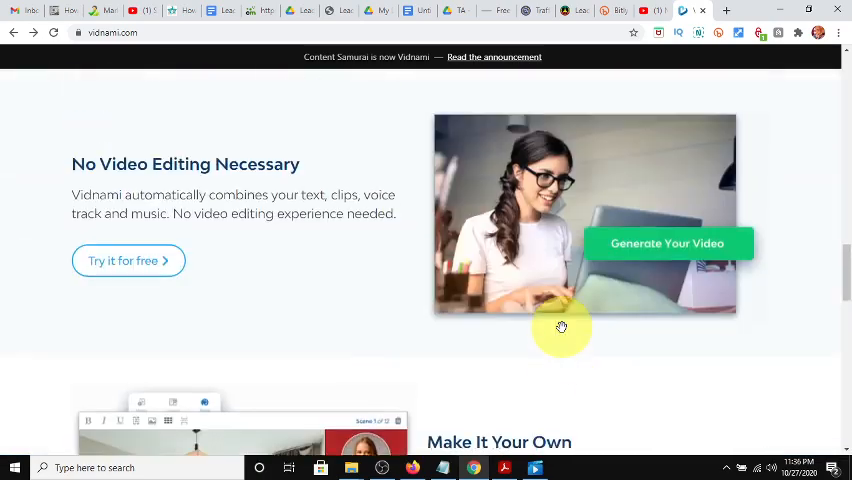
pyautogui.scroll(3)
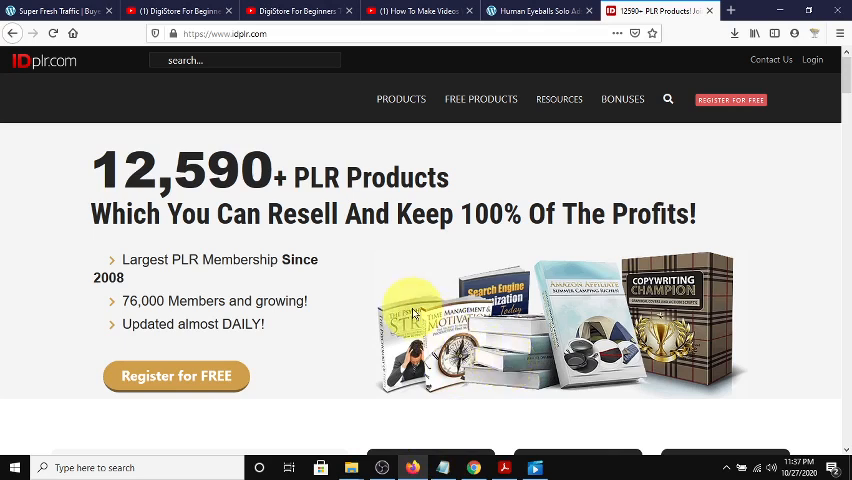
pyautogui.moveTo(298, 324)
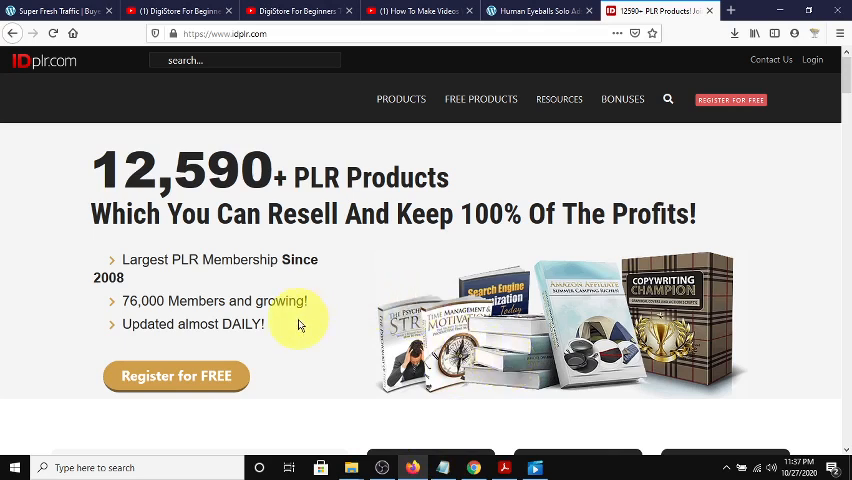
pyautogui.moveTo(403, 292)
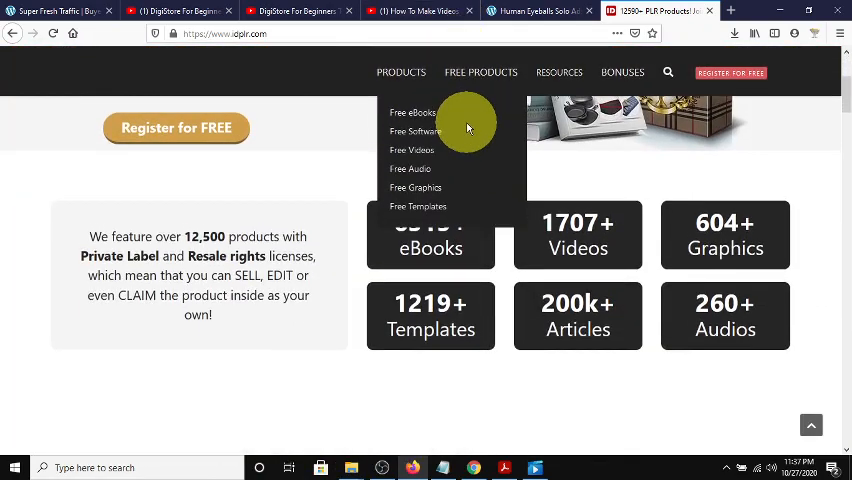
# Scroll around the members login page with the saved username and password filled in.
pyautogui.scroll(-3)
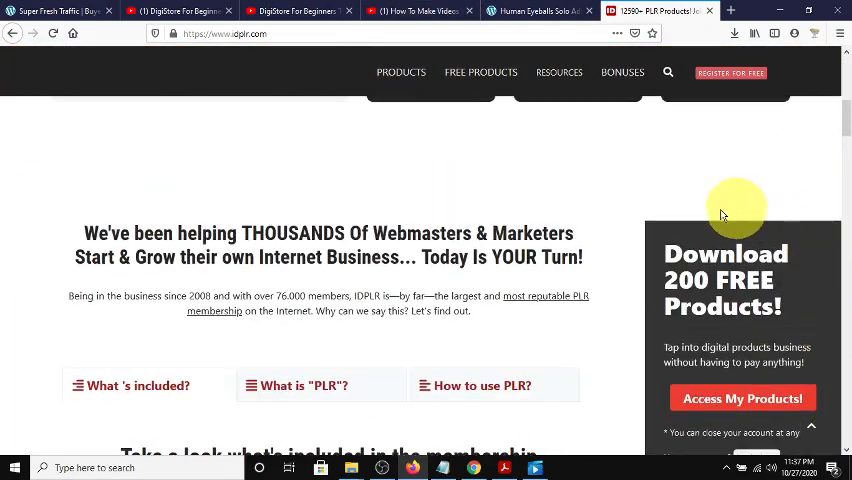
pyautogui.moveTo(466, 343)
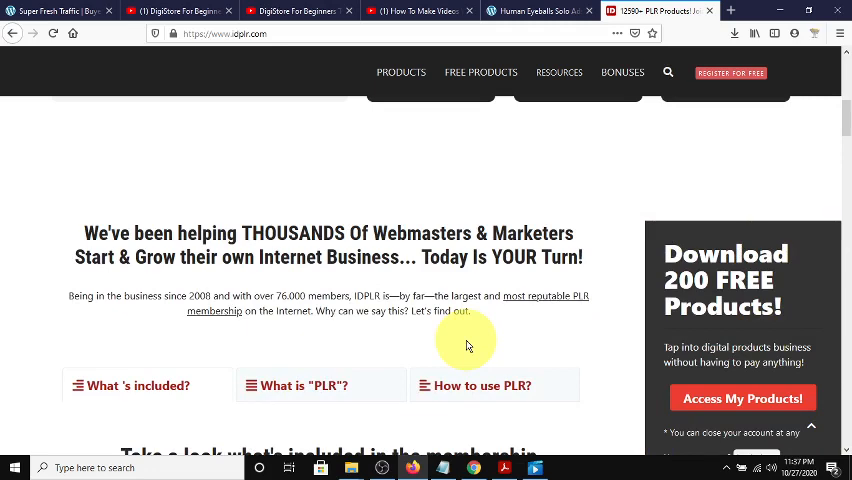
pyautogui.moveTo(590, 210)
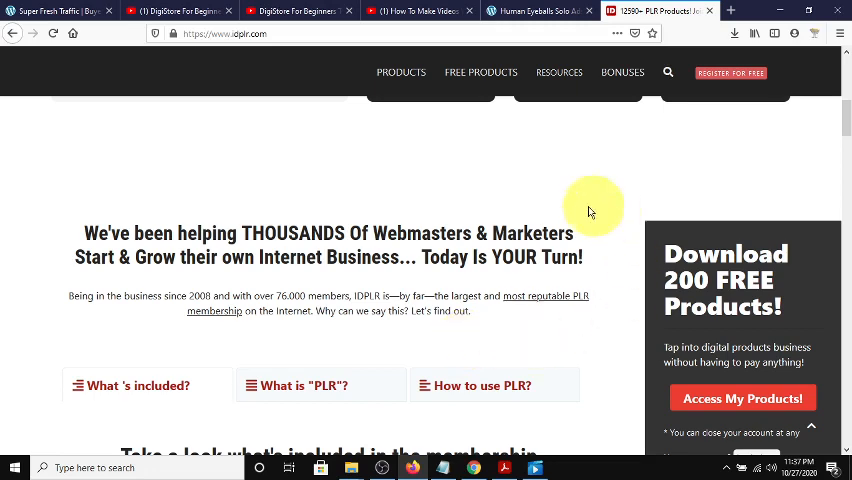
pyautogui.moveTo(743, 398)
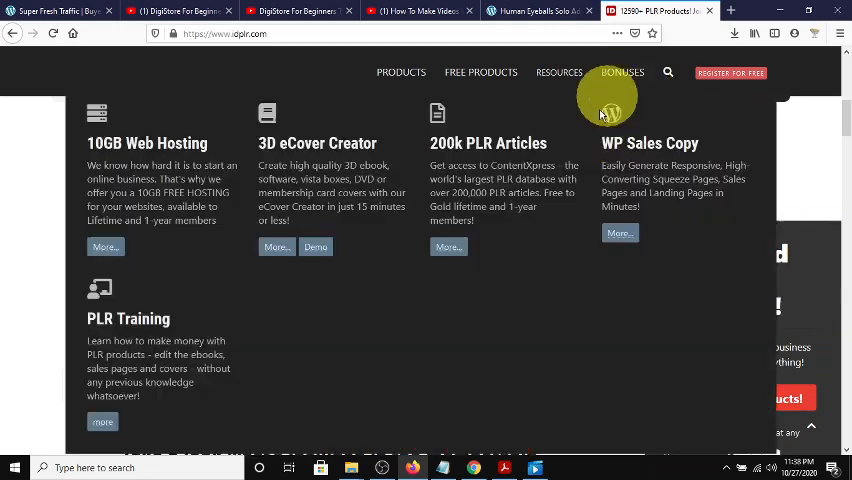
pyautogui.scroll(-3)
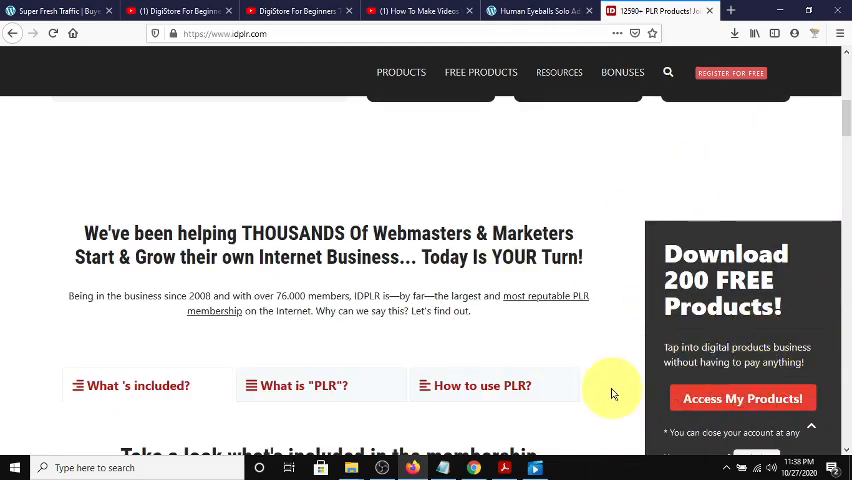
pyautogui.scroll(3)
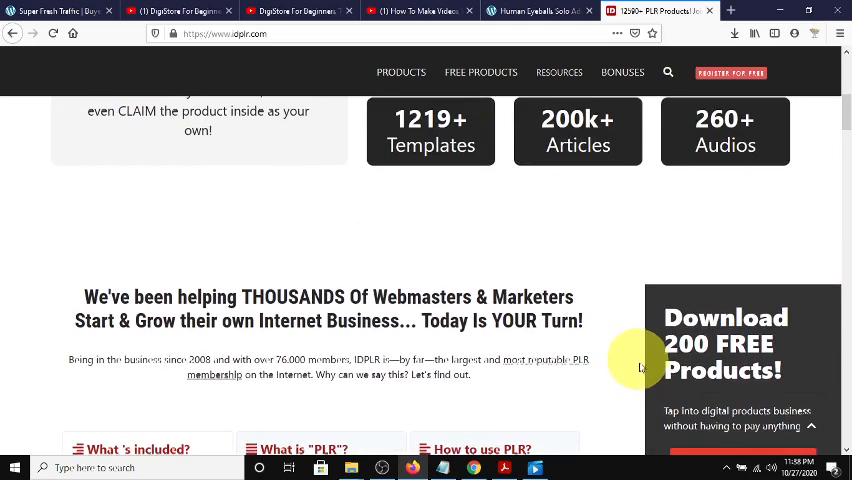
pyautogui.scroll(3)
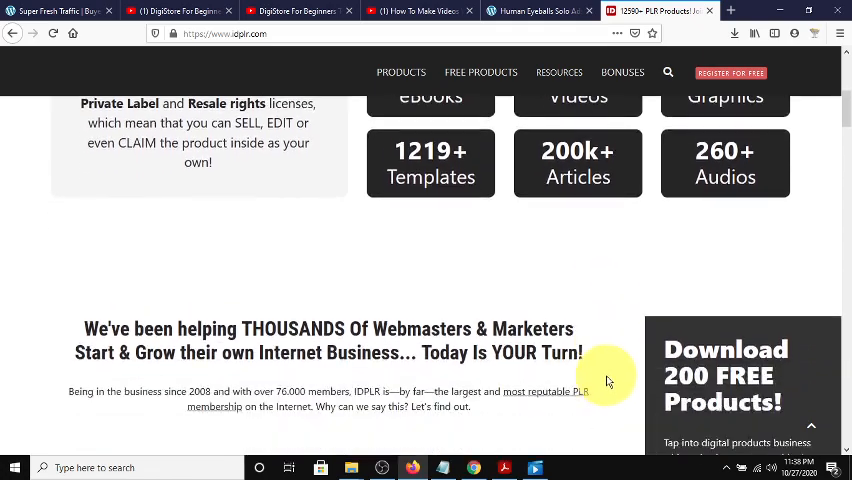
pyautogui.scroll(-3)
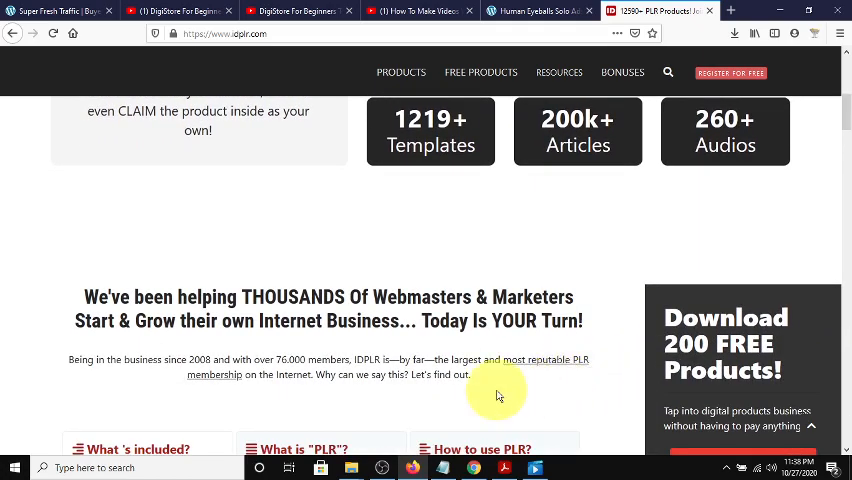
pyautogui.scroll(3)
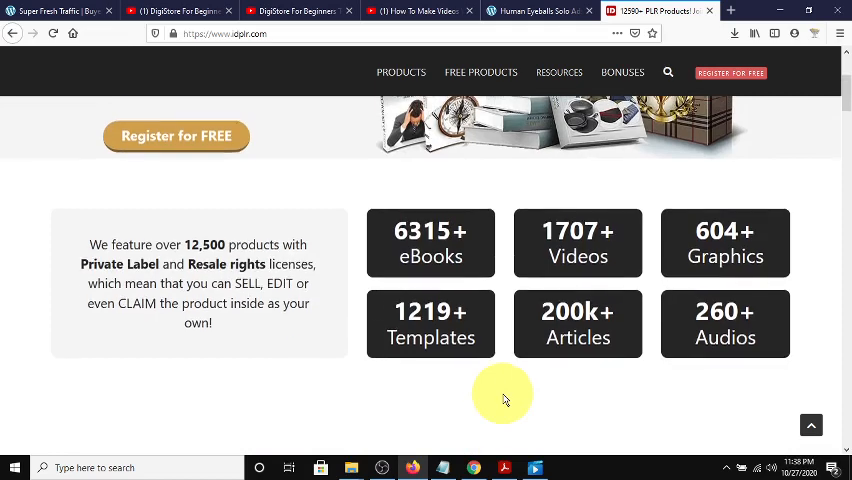
pyautogui.scroll(3)
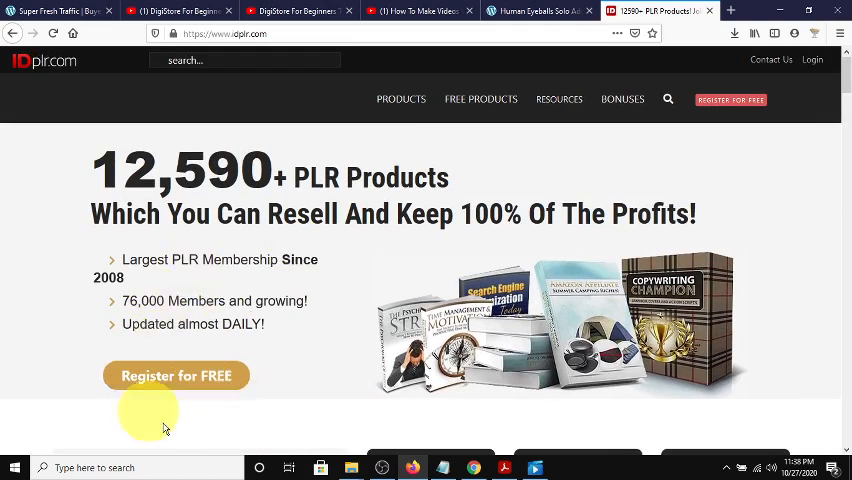
pyautogui.moveTo(397, 278)
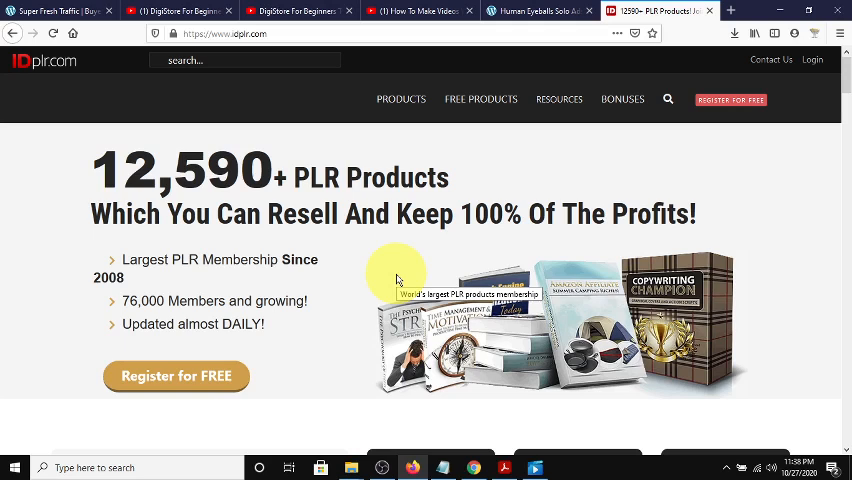
pyautogui.moveTo(278, 97)
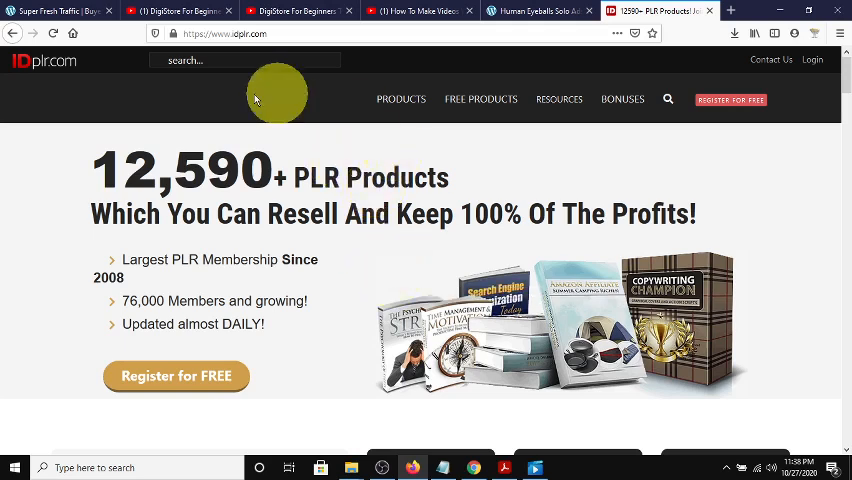
pyautogui.moveTo(490, 305)
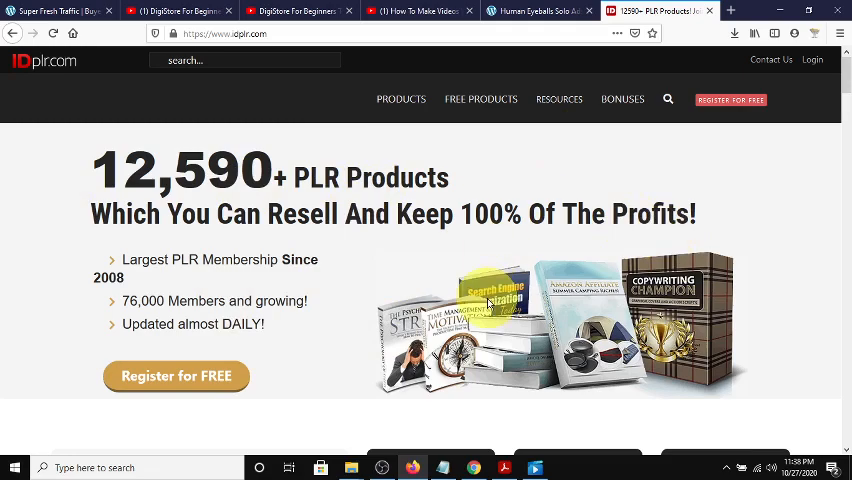
pyautogui.scroll(-3)
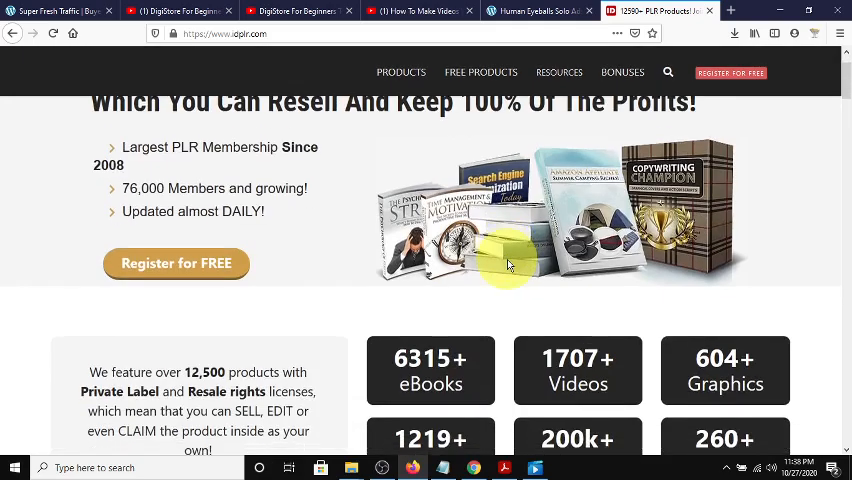
pyautogui.scroll(3)
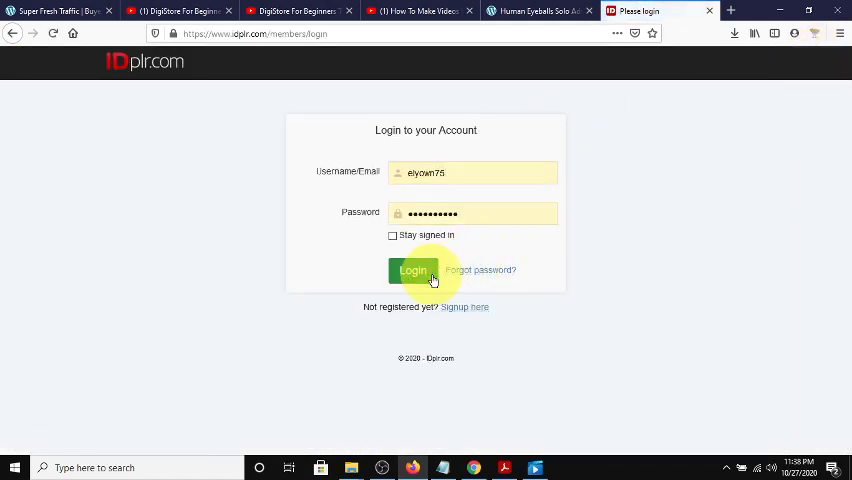
# Sign in to the IDPLR member account and browse the dashboard welcome page and Free Products menu.
pyautogui.click(413, 270)
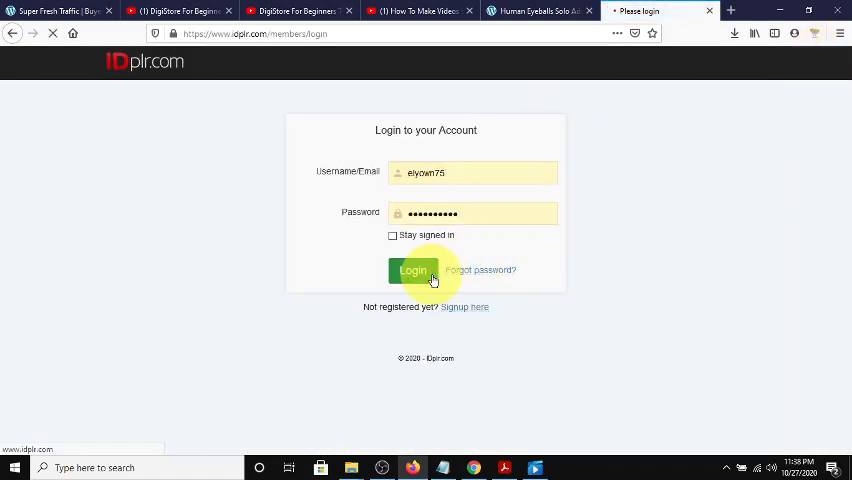
pyautogui.click(413, 270)
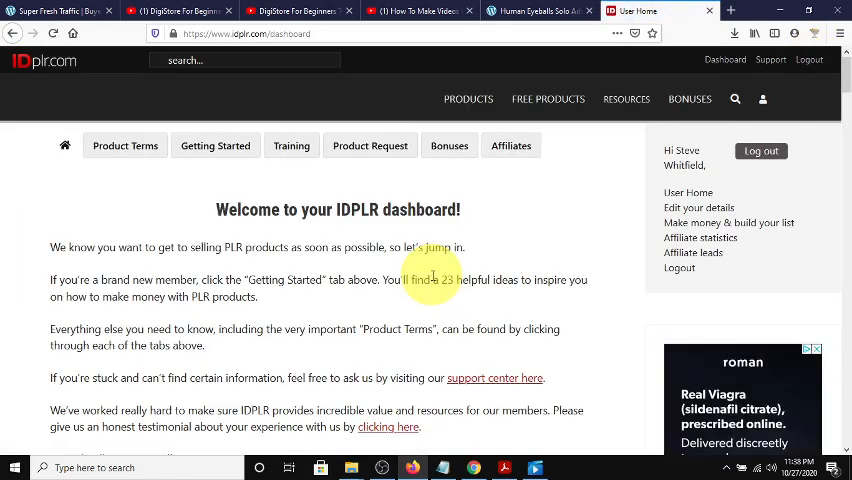
pyautogui.scroll(-3)
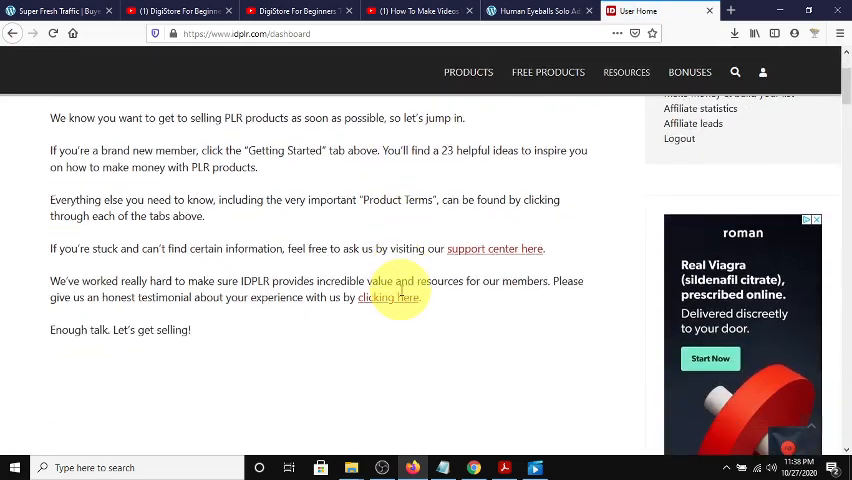
pyautogui.scroll(3)
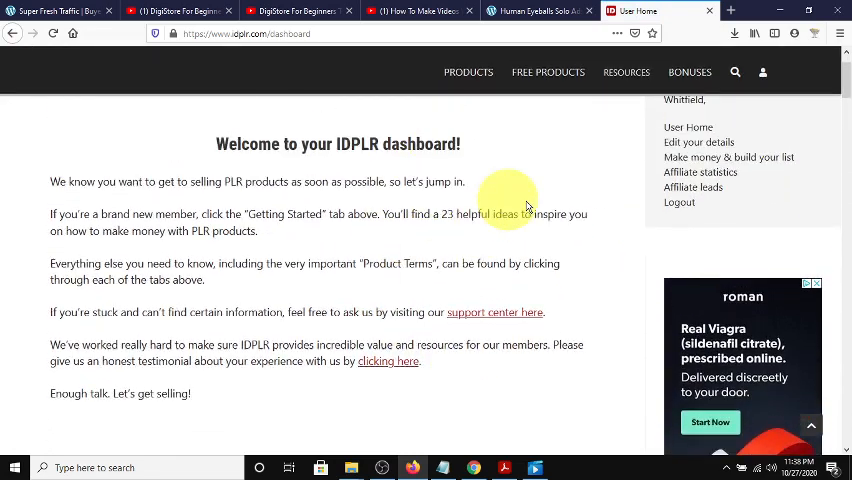
pyautogui.click(547, 98)
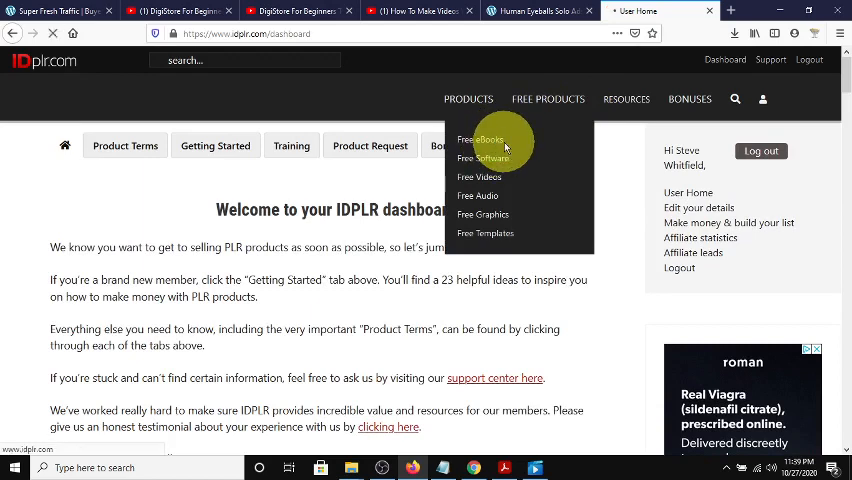
# Go to the Free eBooks listing and start browsing the first titles.
pyautogui.click(481, 139)
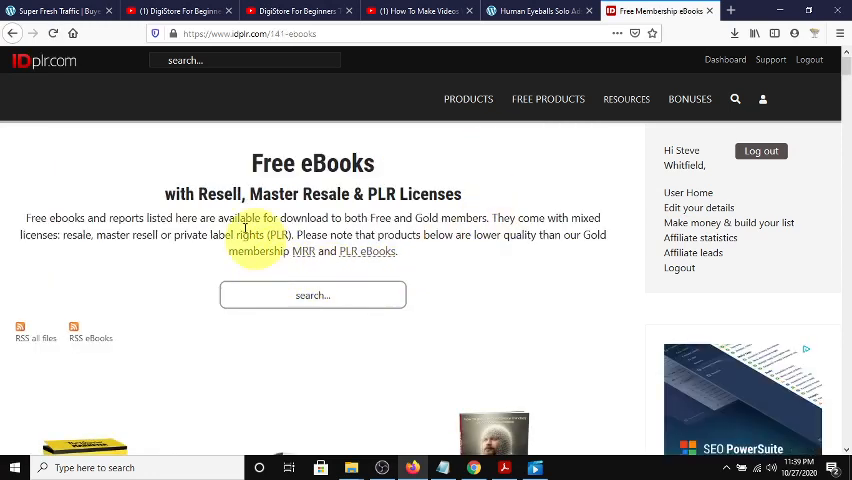
pyautogui.moveTo(310, 185)
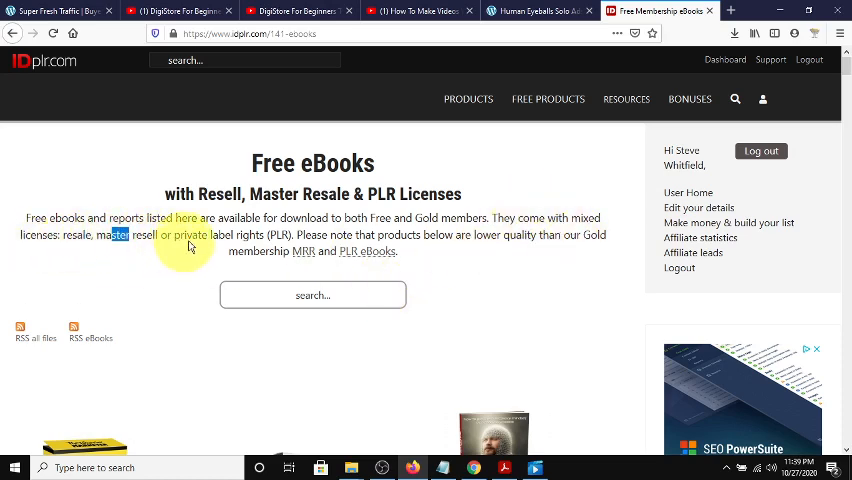
pyautogui.moveTo(458, 257)
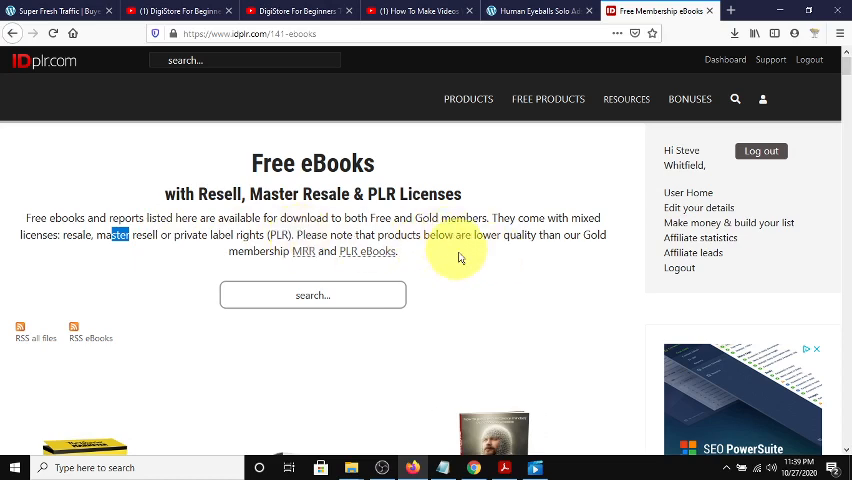
pyautogui.moveTo(609, 277)
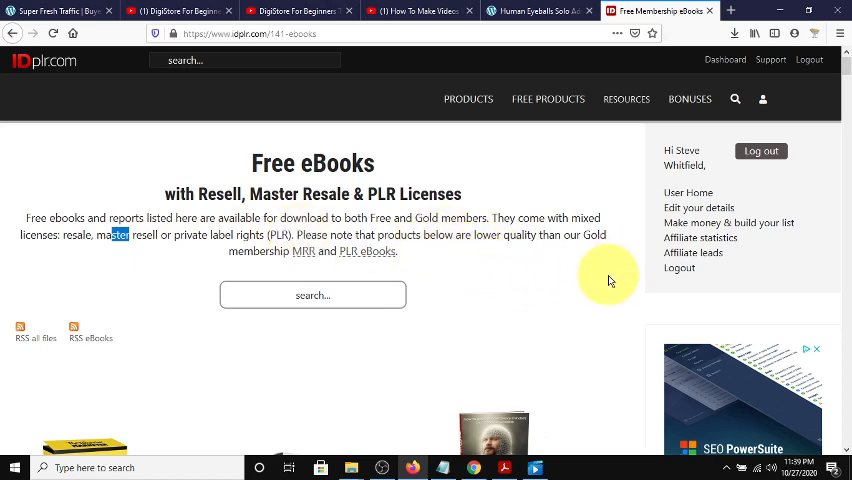
pyautogui.moveTo(451, 314)
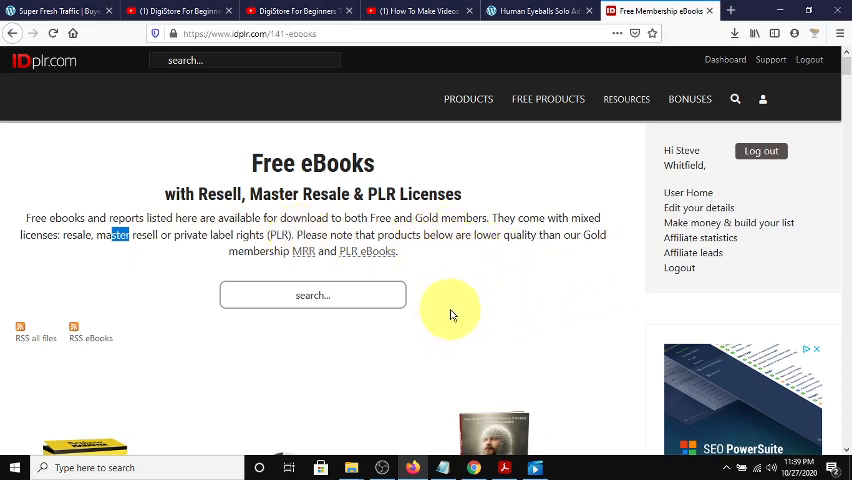
pyautogui.scroll(-3)
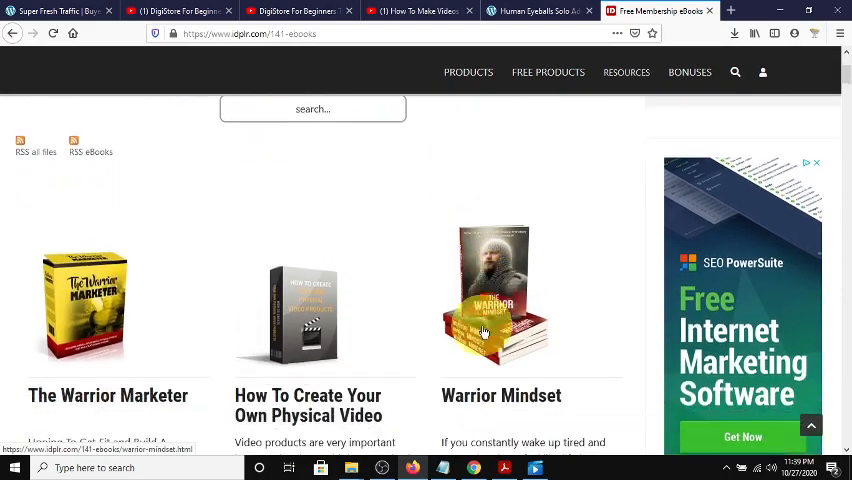
pyautogui.scroll(-3)
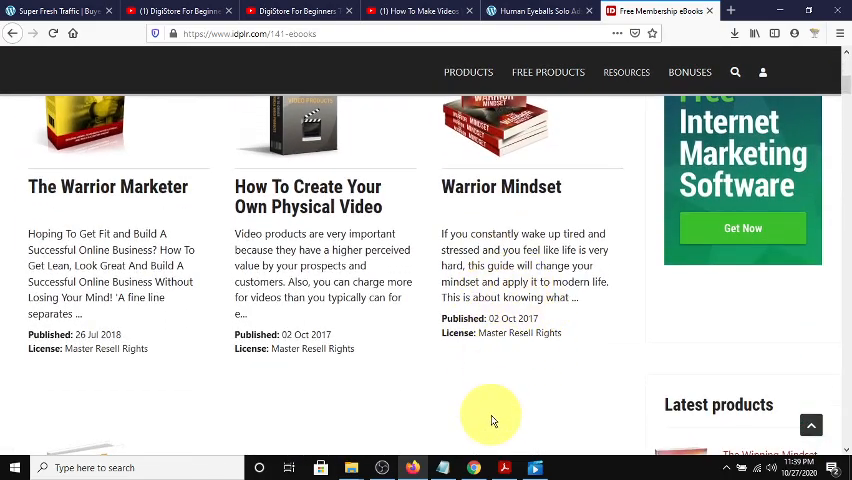
pyautogui.scroll(3)
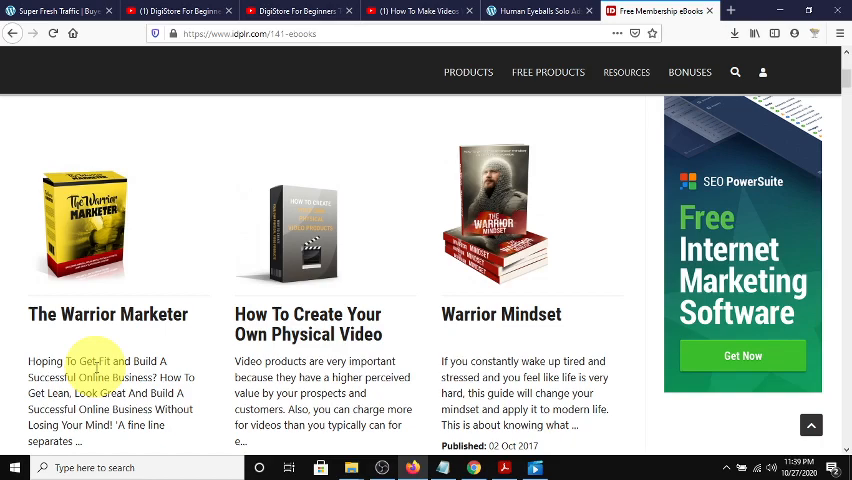
pyautogui.scroll(-3)
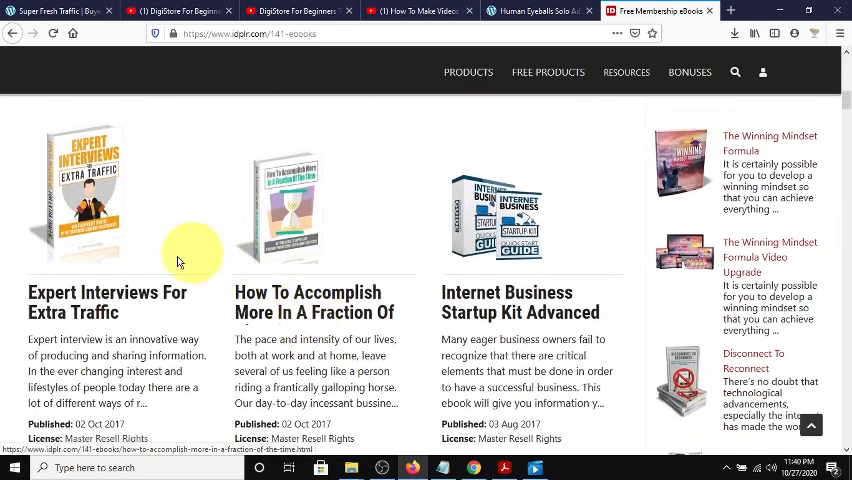
pyautogui.scroll(-3)
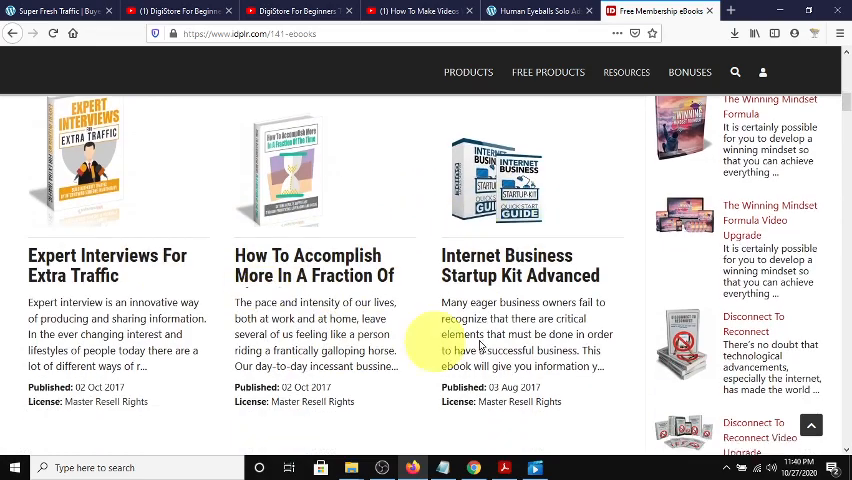
pyautogui.scroll(3)
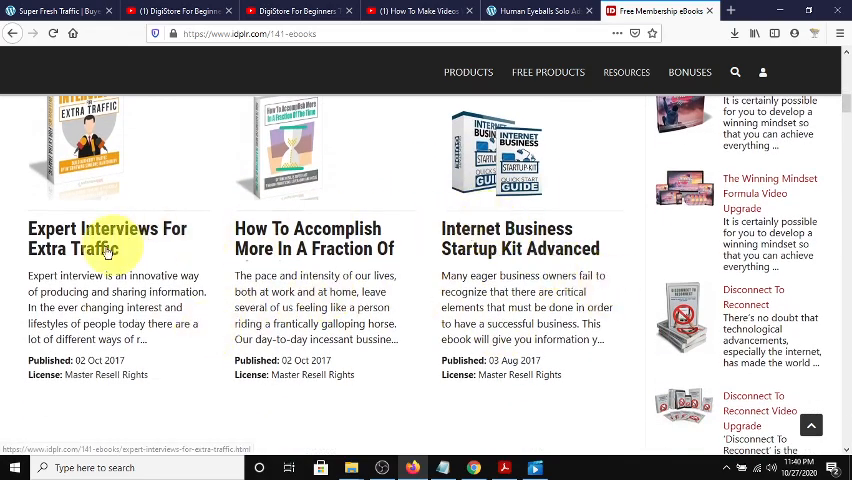
pyautogui.scroll(-3)
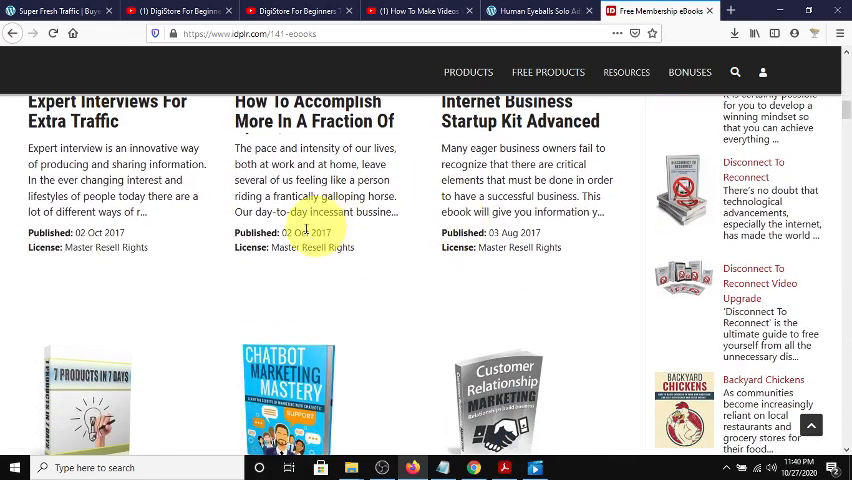
pyautogui.scroll(-3)
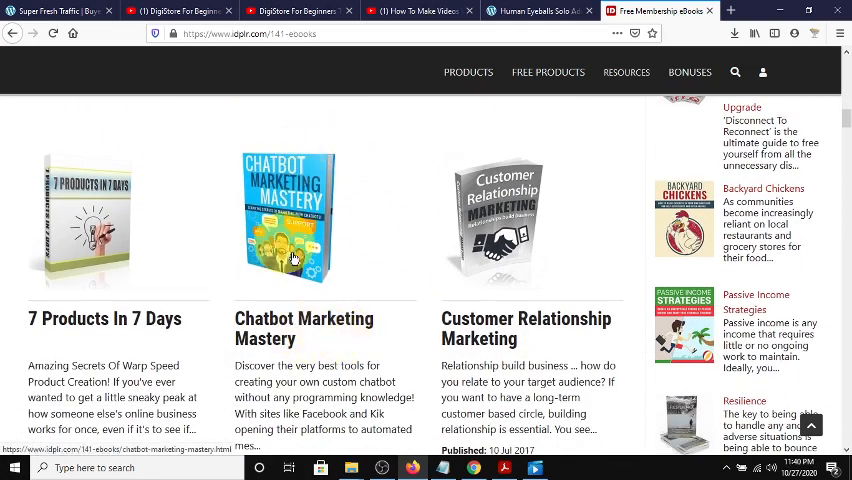
pyautogui.scroll(-3)
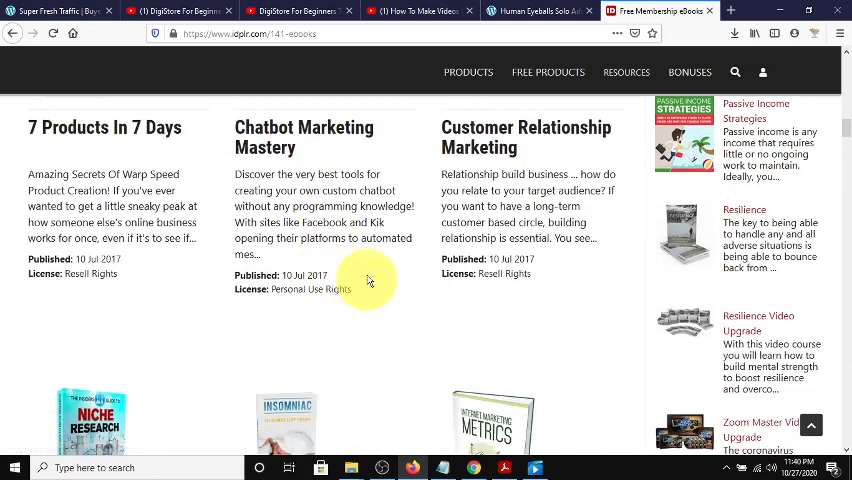
pyautogui.scroll(-3)
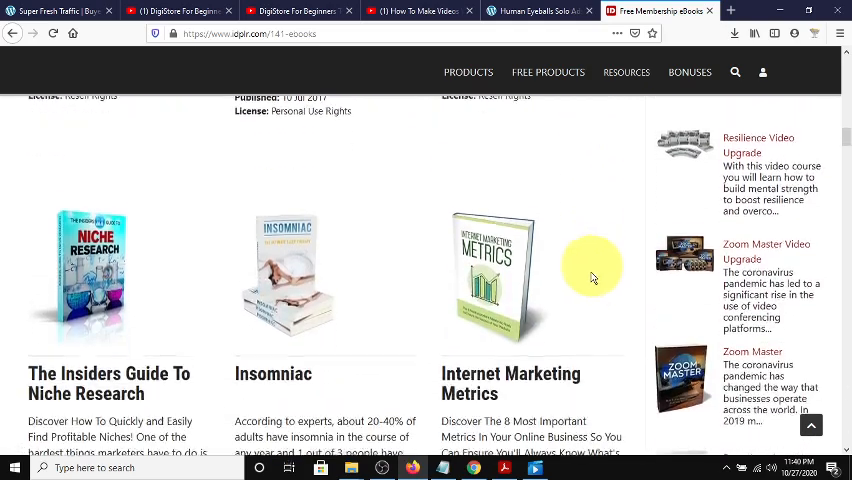
# Scroll far down the free eBooks catalogue looking through the available titles.
pyautogui.scroll(-3)
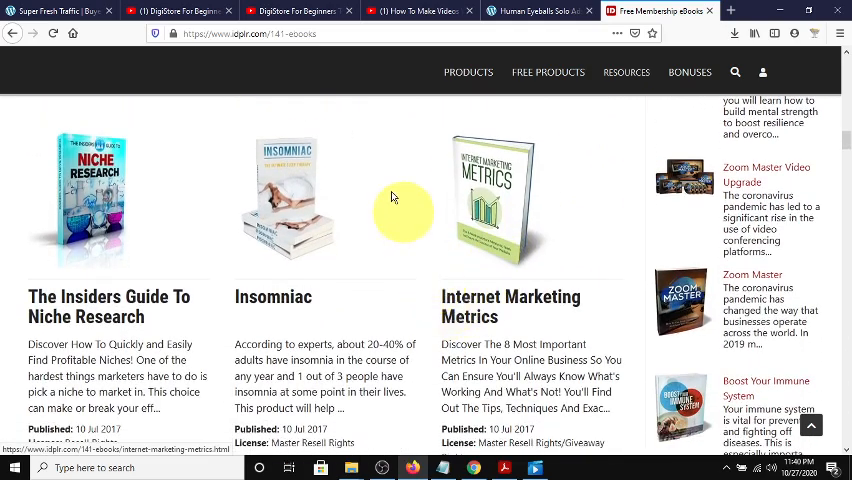
pyautogui.scroll(-3)
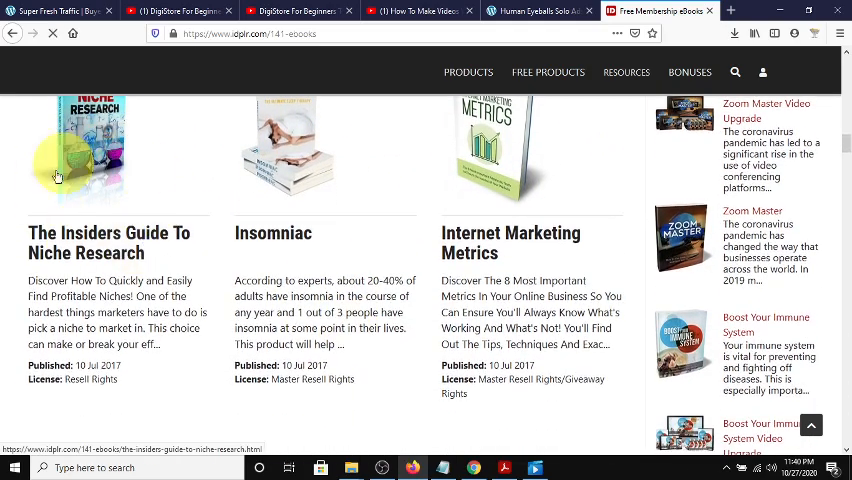
pyautogui.scroll(-3)
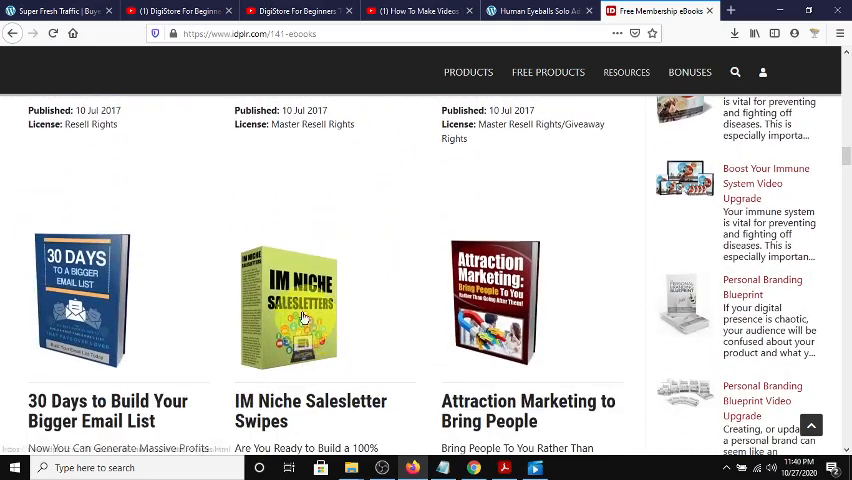
pyautogui.scroll(-3)
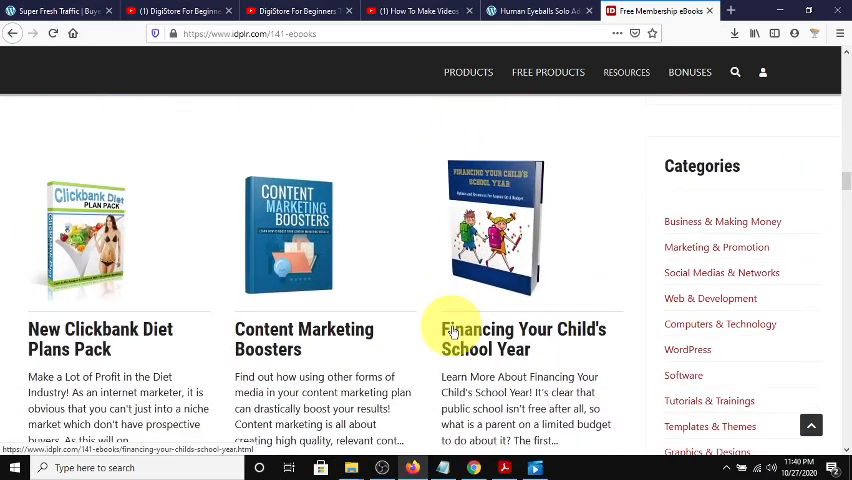
pyautogui.scroll(-3)
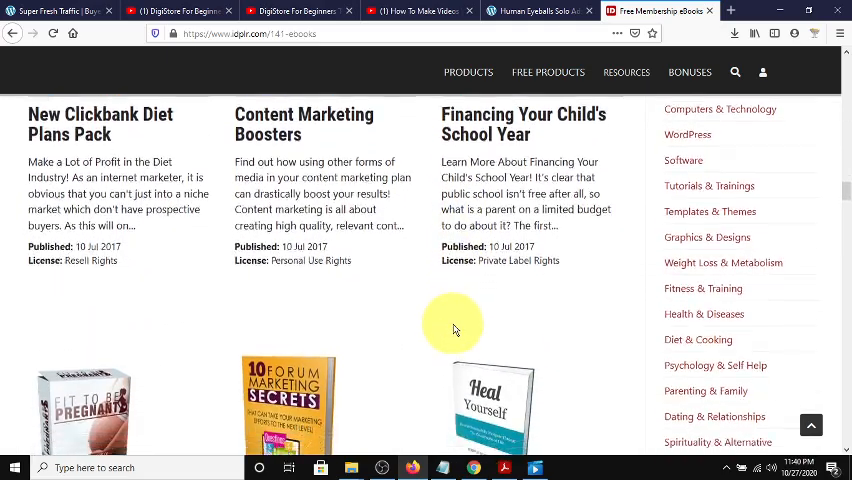
pyautogui.scroll(-3)
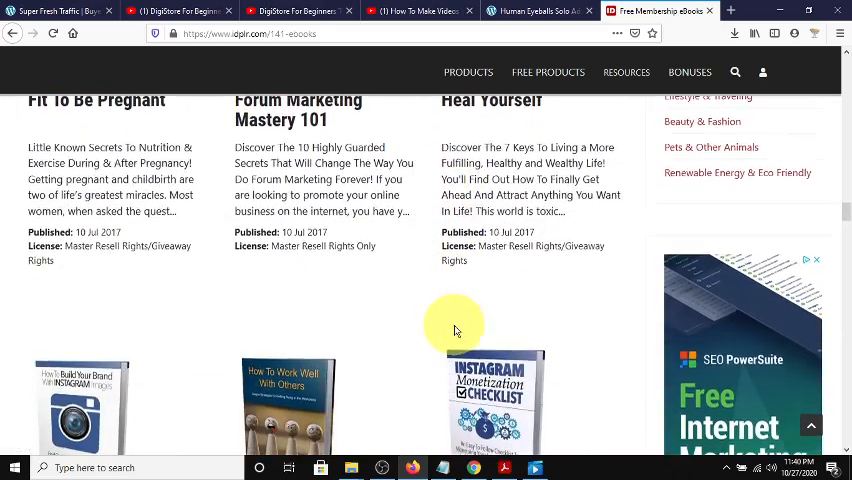
pyautogui.scroll(-3)
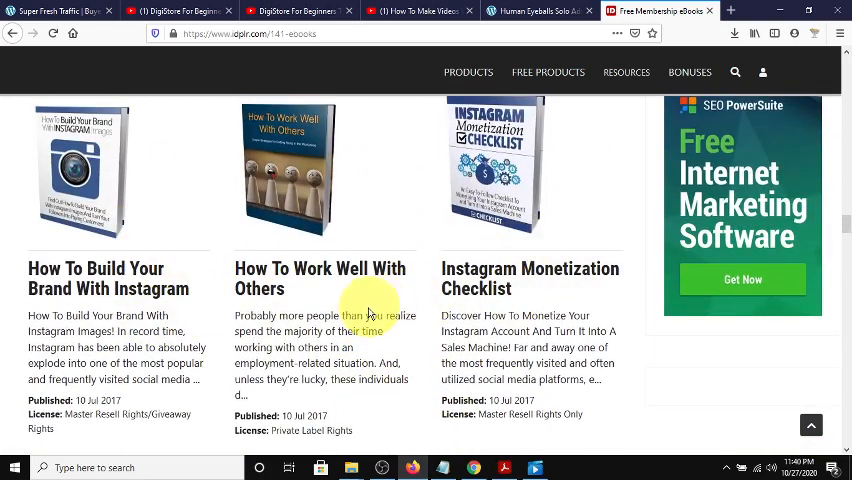
pyautogui.scroll(-3)
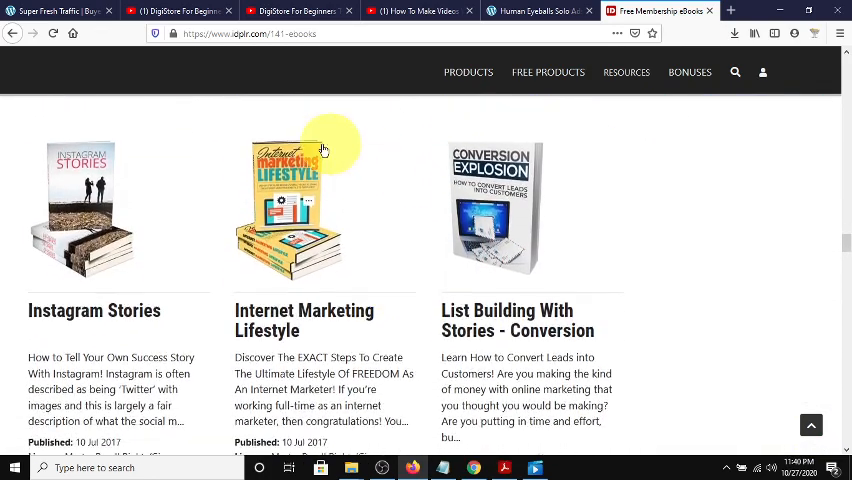
pyautogui.scroll(-3)
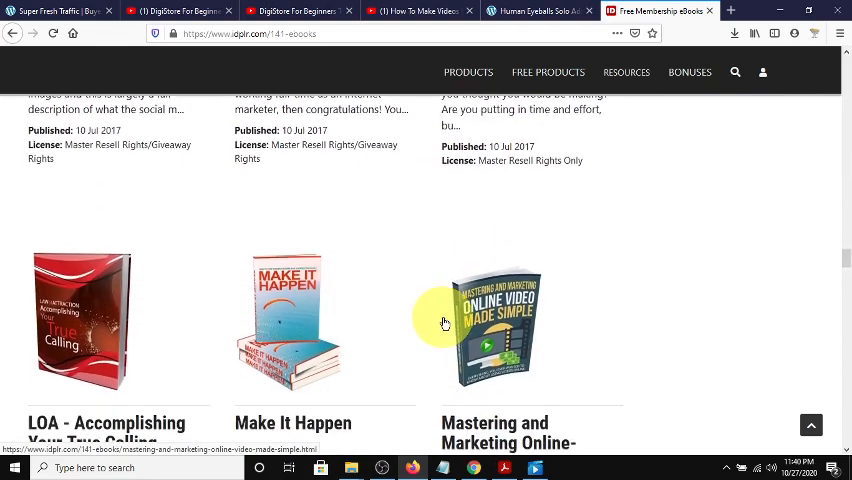
pyautogui.scroll(-3)
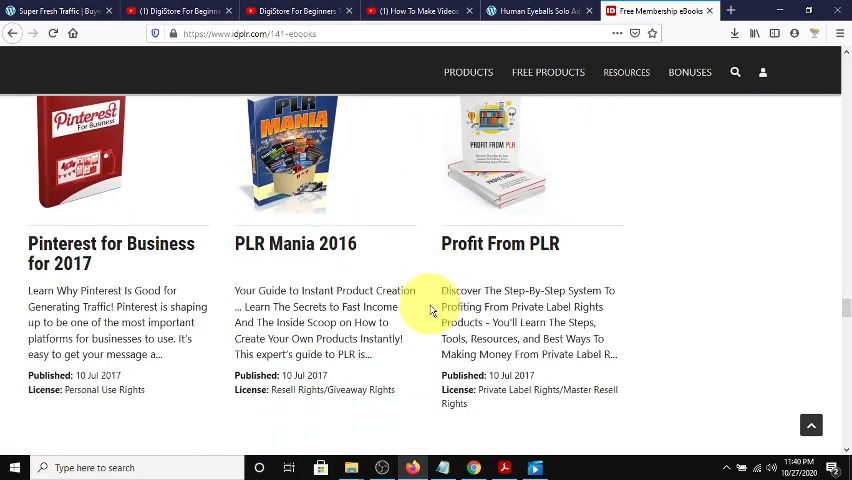
pyautogui.scroll(-3)
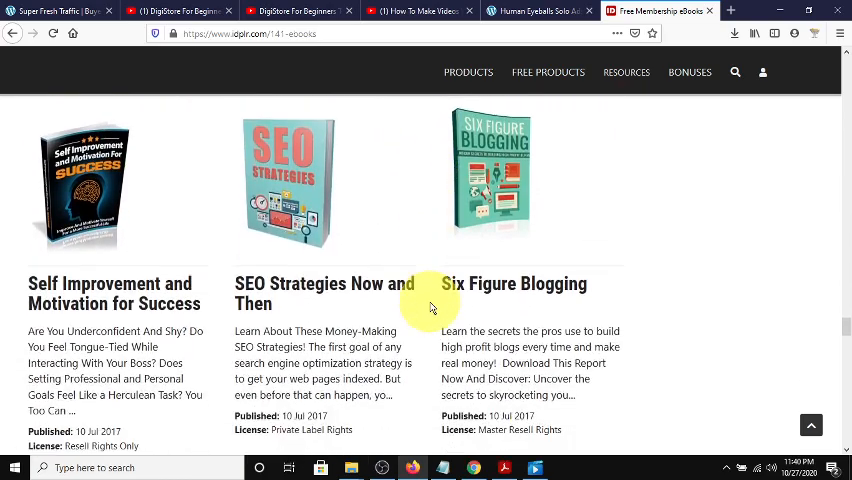
pyautogui.scroll(-3)
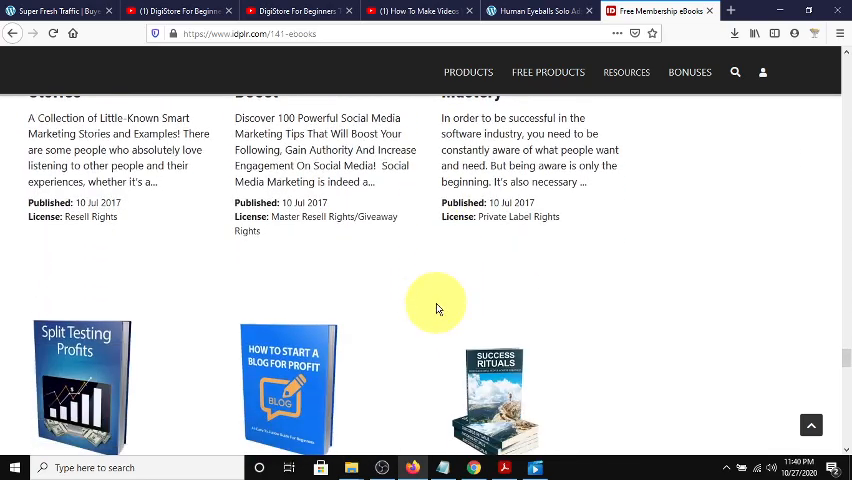
pyautogui.scroll(-3)
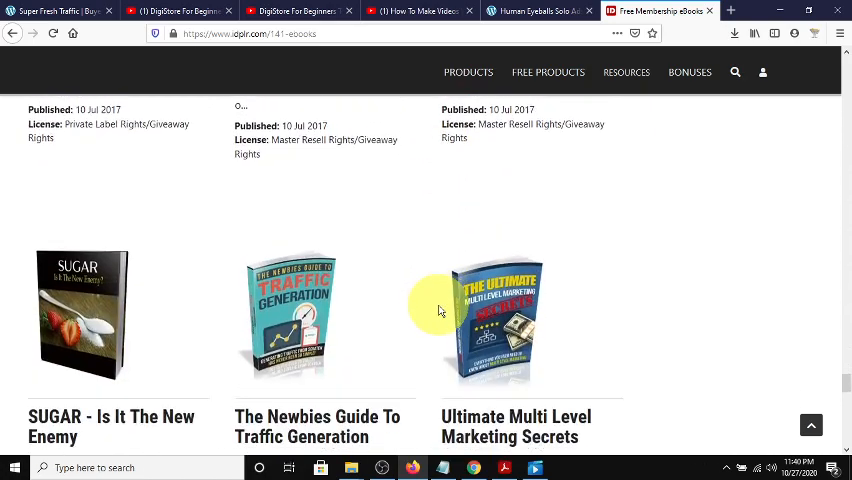
pyautogui.scroll(-3)
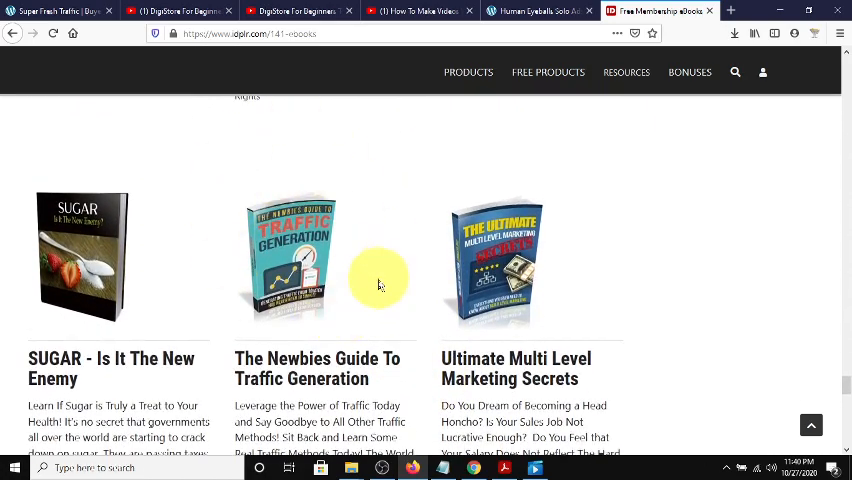
pyautogui.scroll(-3)
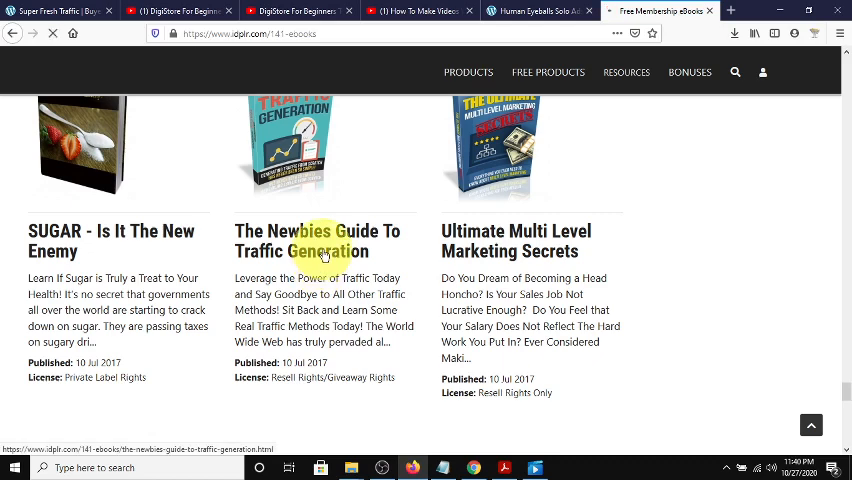
# Open The Newbies Guide To Traffic Generation page and scroll to its Product Terms, highlighting the paid membership websites term.
pyautogui.click(317, 240)
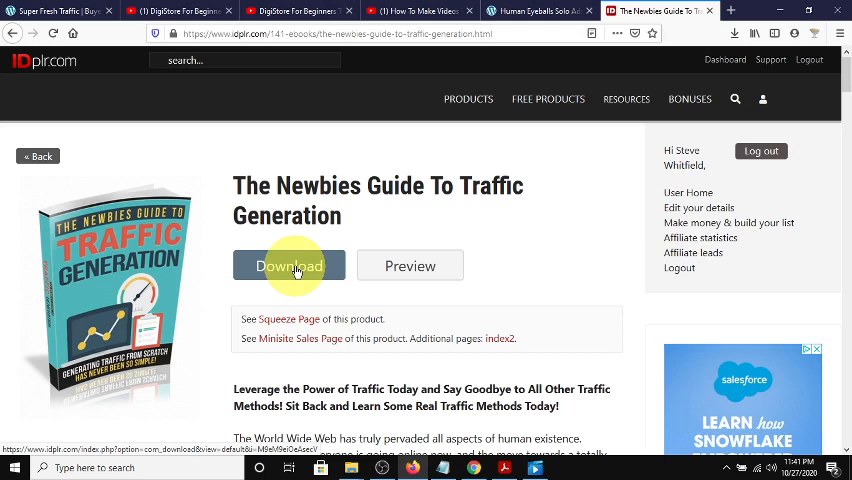
pyautogui.scroll(-3)
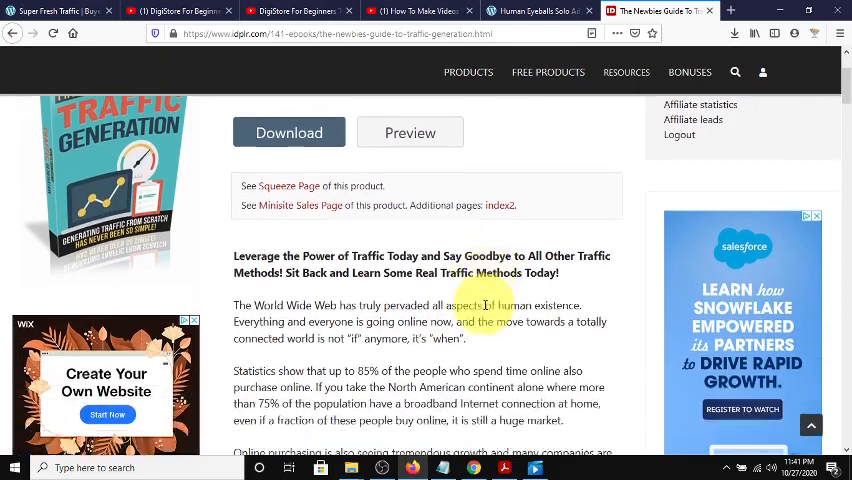
pyautogui.scroll(-3)
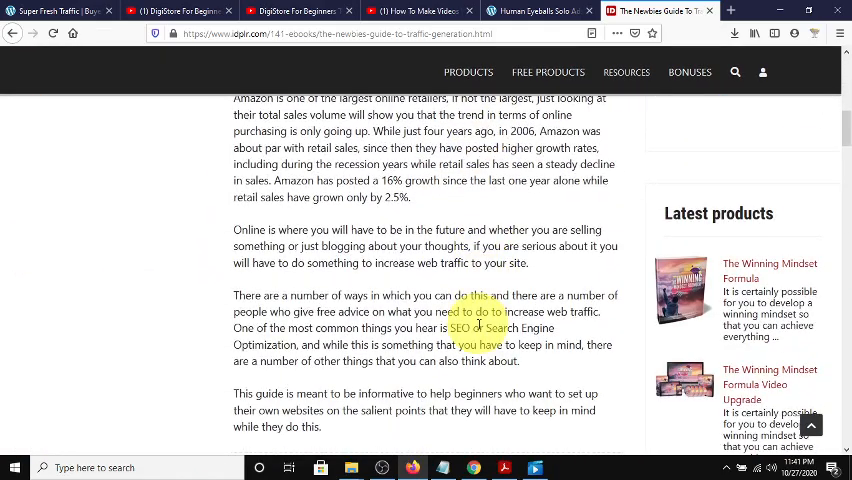
pyautogui.scroll(-3)
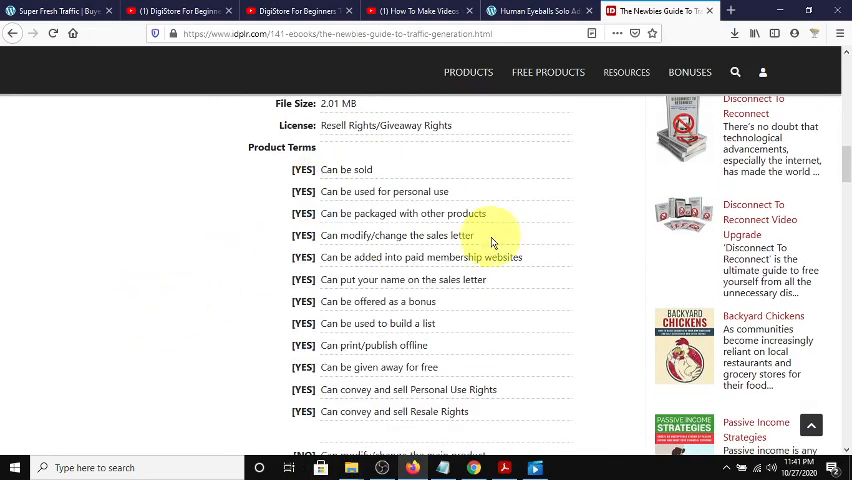
pyautogui.moveTo(315, 347)
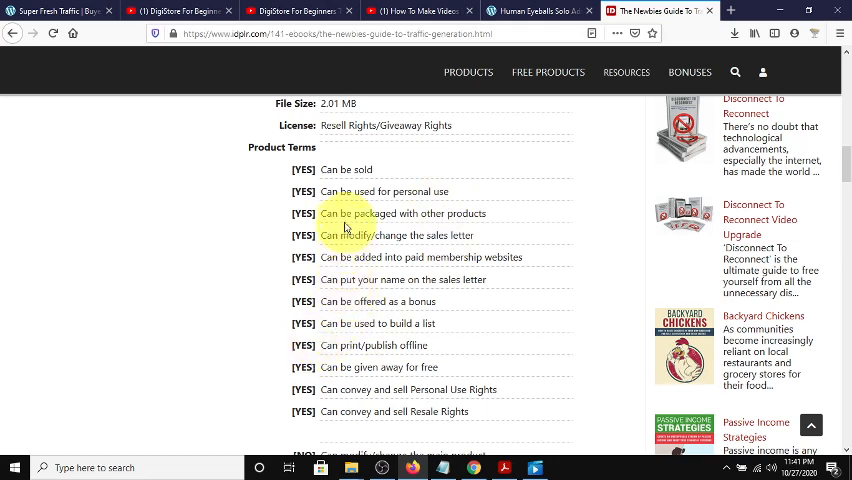
pyautogui.moveTo(268, 373)
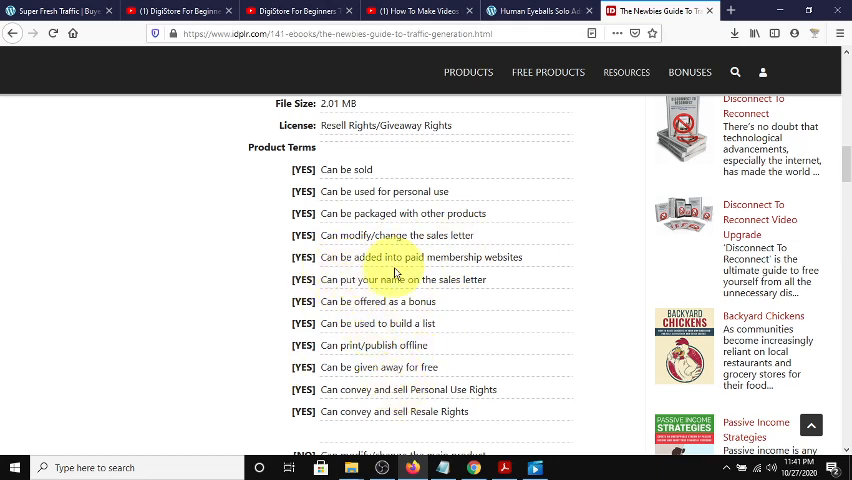
pyautogui.doubleClick(420, 257)
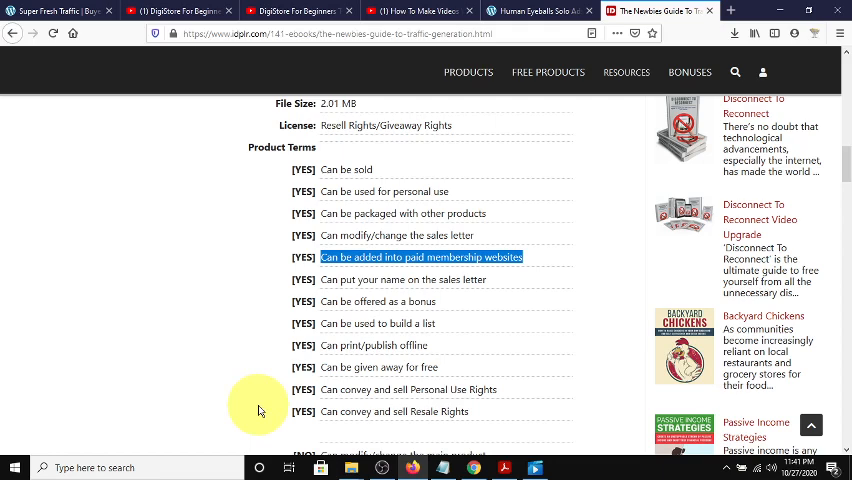
pyautogui.moveTo(430, 290)
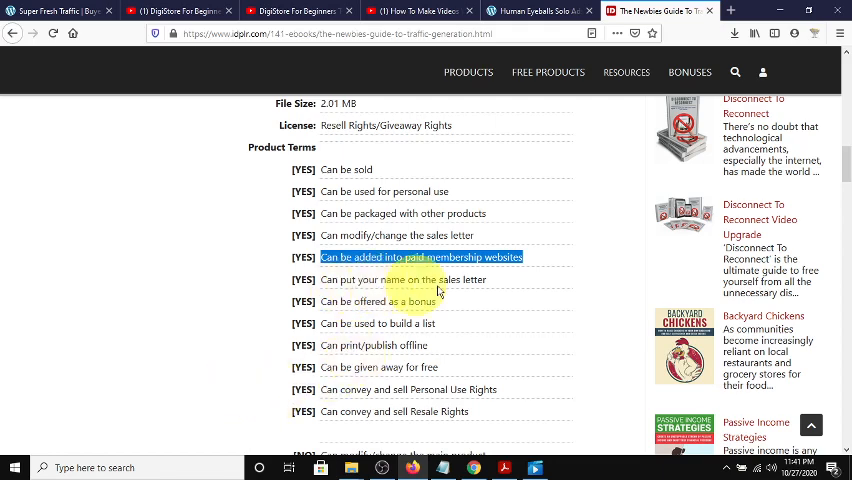
# Read through the YES/NO product terms, highlight the Resale Rights term, and return up toward the Squeeze Page link.
pyautogui.scroll(-3)
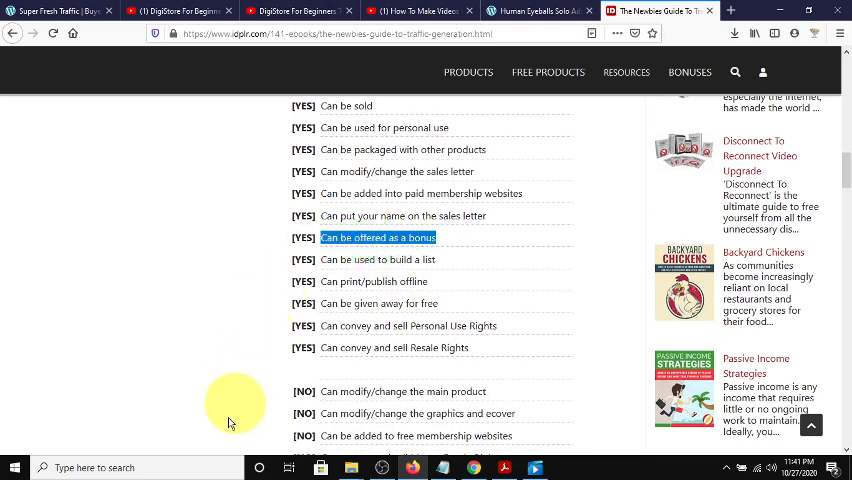
pyautogui.moveTo(216, 448)
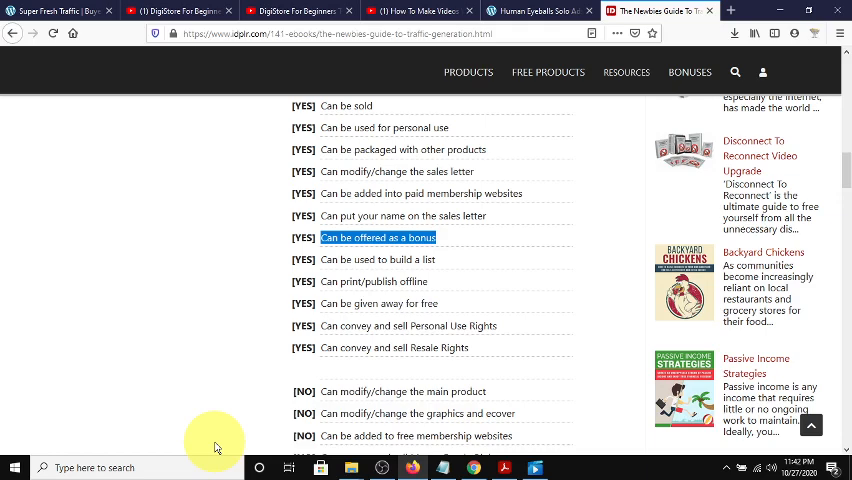
pyautogui.scroll(-3)
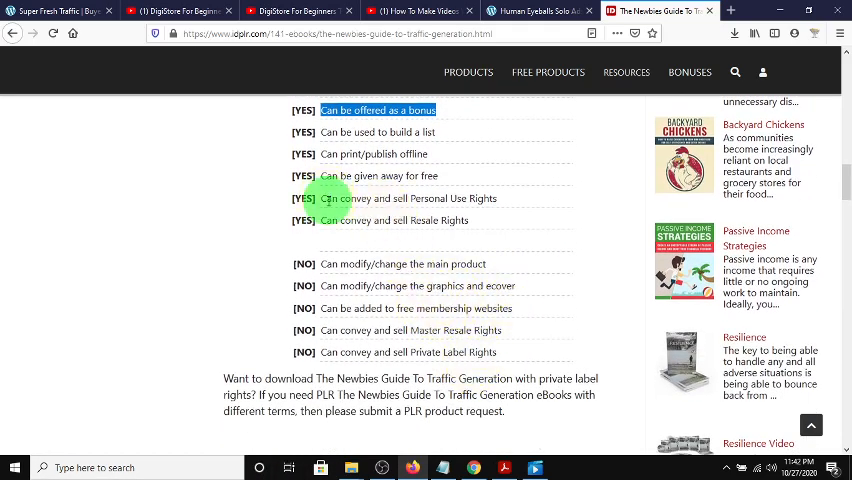
pyautogui.doubleClick(407, 198)
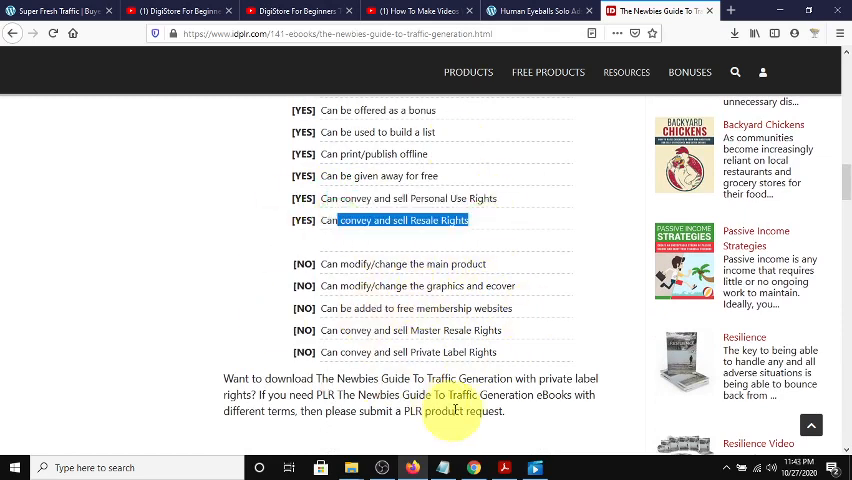
pyautogui.moveTo(543, 405)
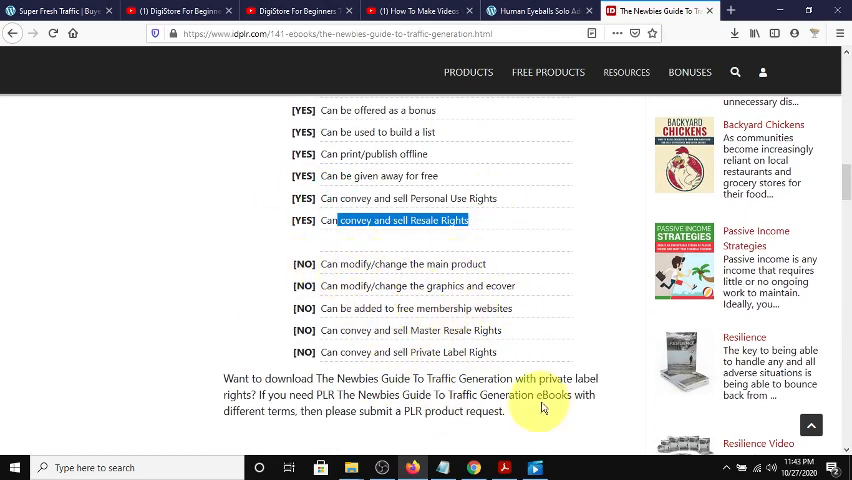
pyautogui.moveTo(408, 263)
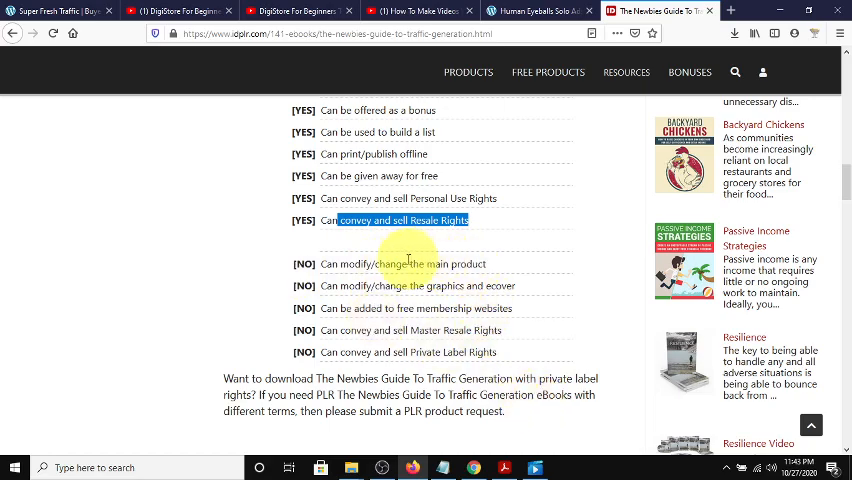
pyautogui.scroll(3)
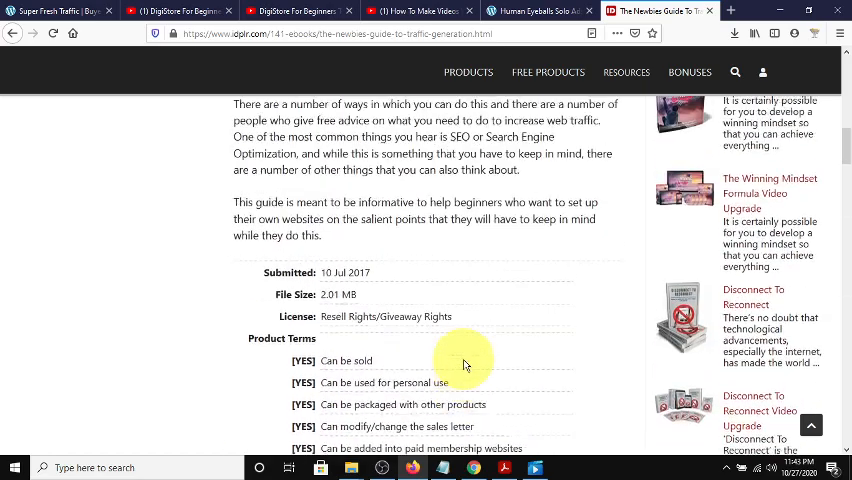
pyautogui.scroll(3)
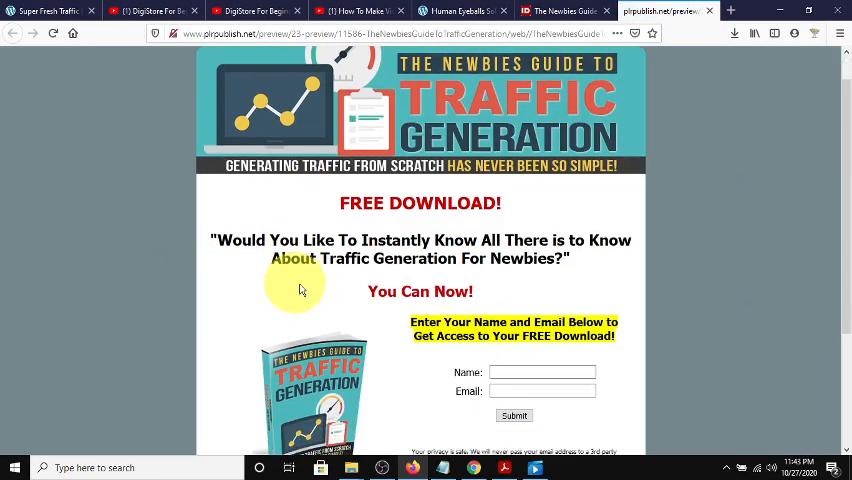
# Scroll down the free-download squeeze page preview on plrpublish.net.
pyautogui.scroll(-3)
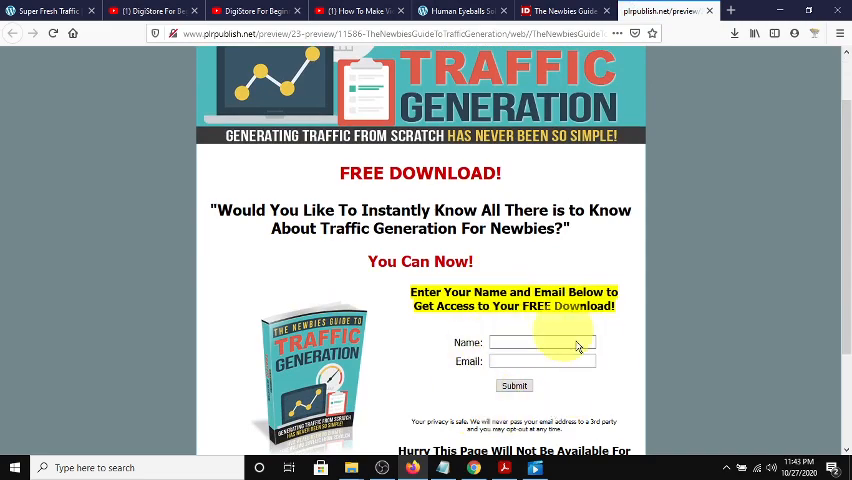
pyautogui.scroll(-3)
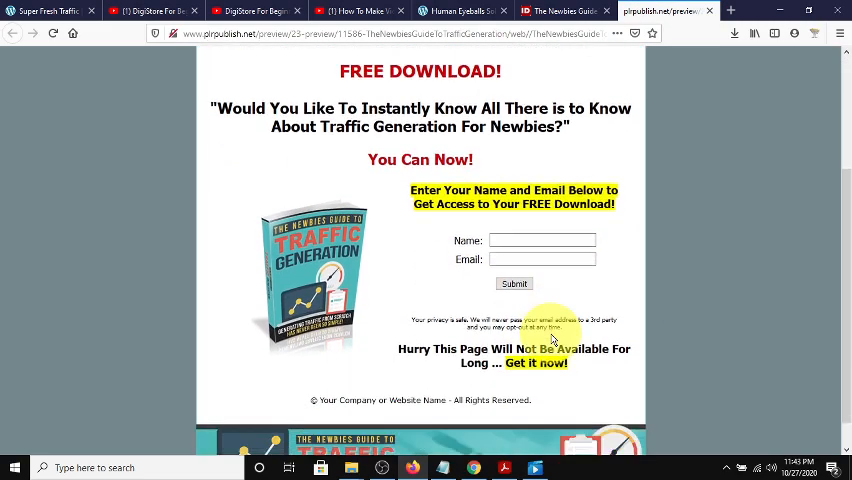
pyautogui.scroll(-3)
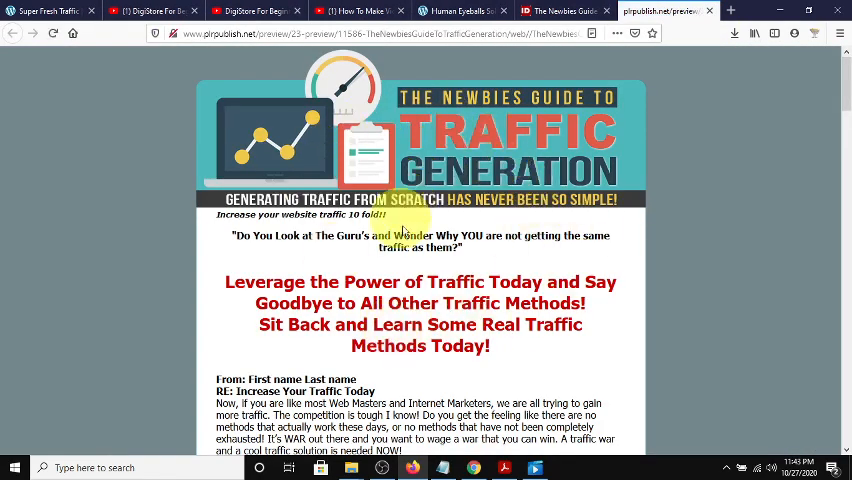
# Scroll the sales letter past the bullet list and guarantee down to the safe and secure payment section.
pyautogui.scroll(-3)
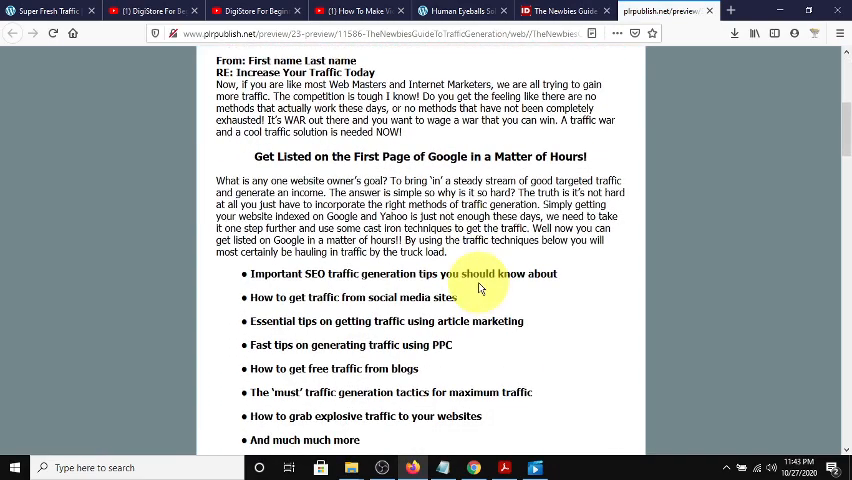
pyautogui.moveTo(471, 287)
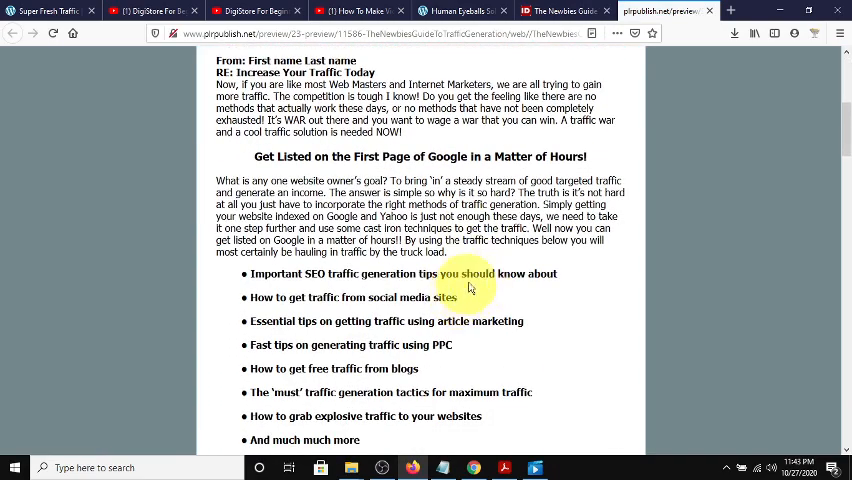
pyautogui.scroll(-3)
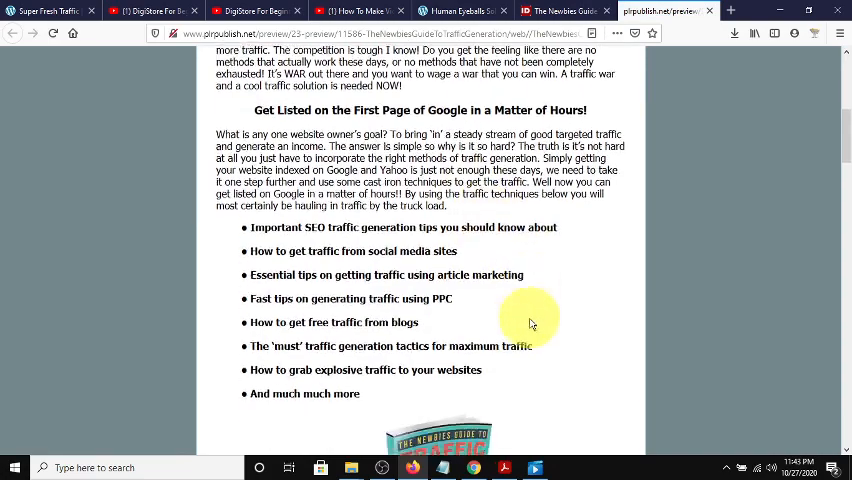
pyautogui.scroll(-3)
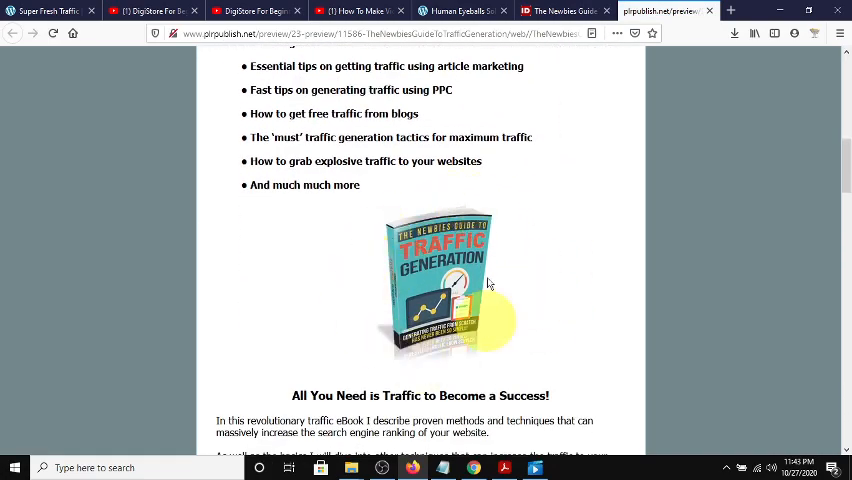
pyautogui.scroll(-3)
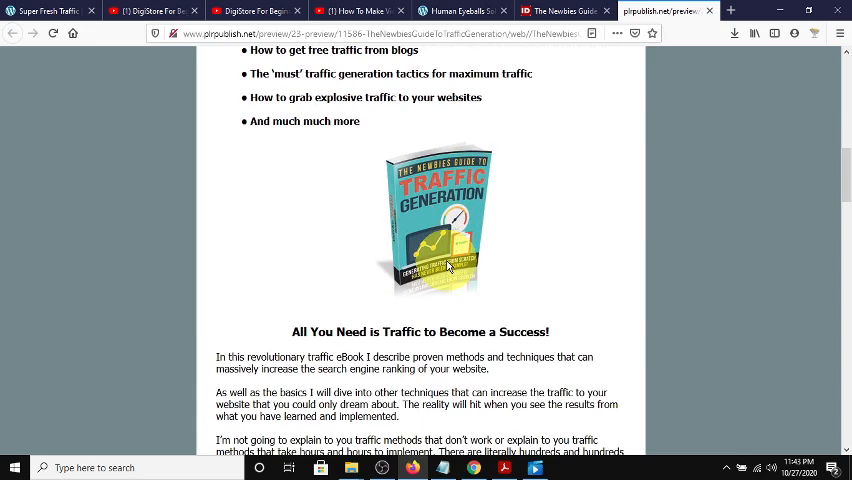
pyautogui.moveTo(505, 230)
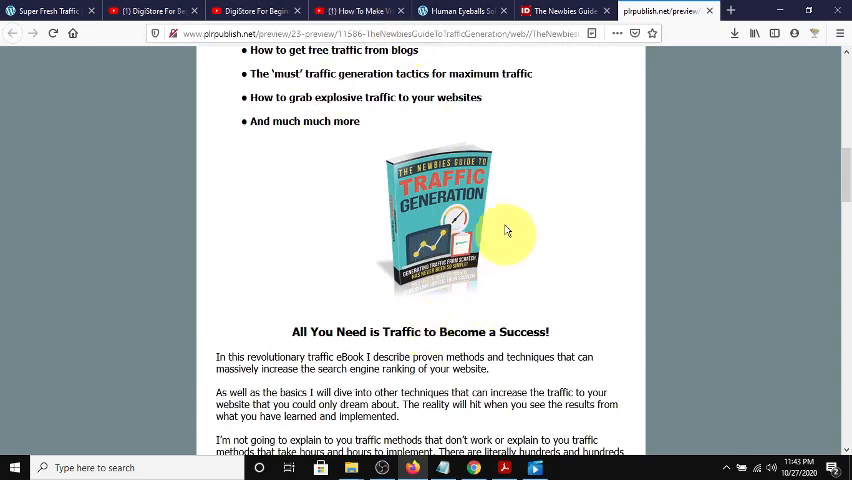
pyautogui.moveTo(500, 322)
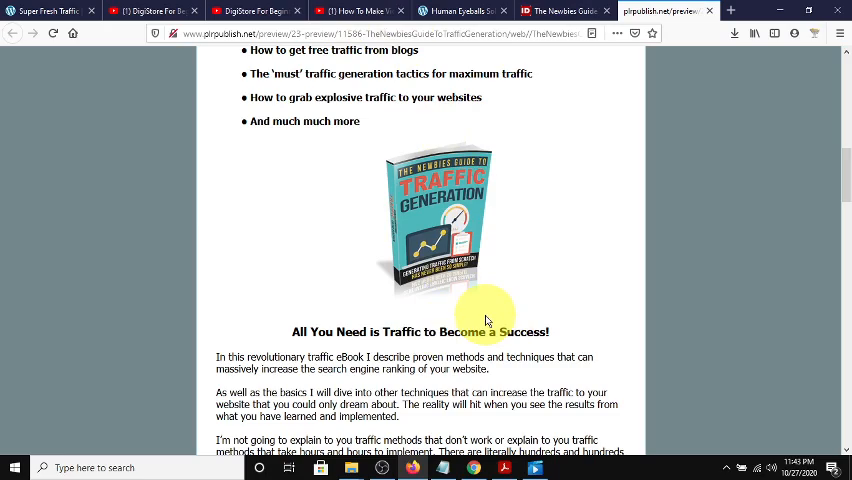
pyautogui.scroll(-3)
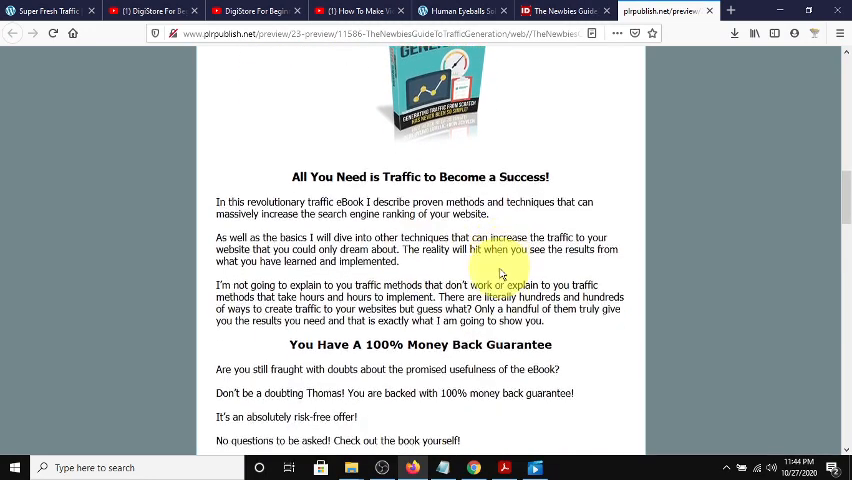
pyautogui.scroll(-3)
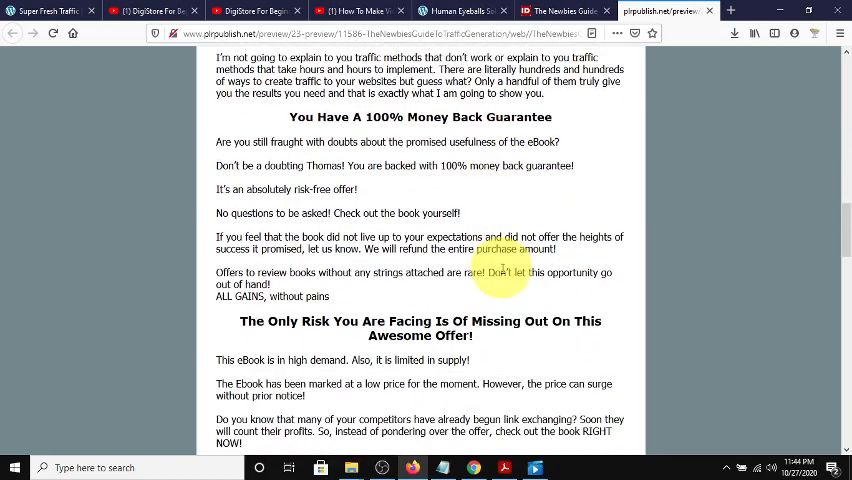
pyautogui.scroll(3)
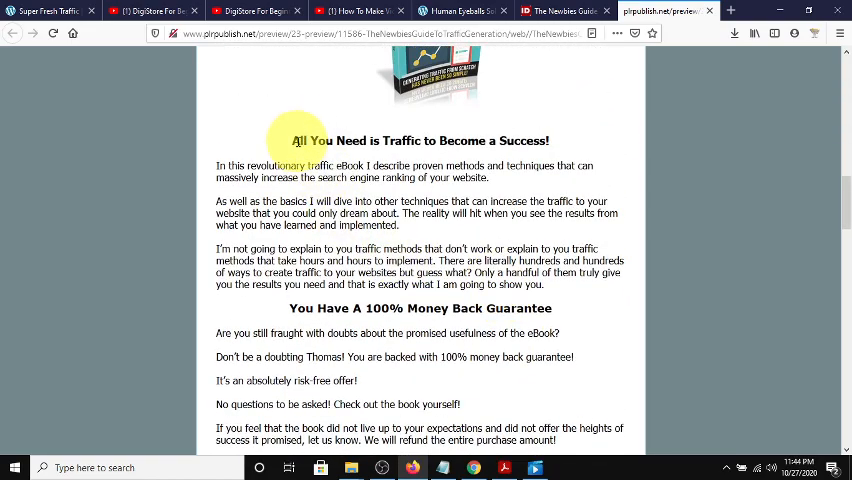
pyautogui.scroll(-3)
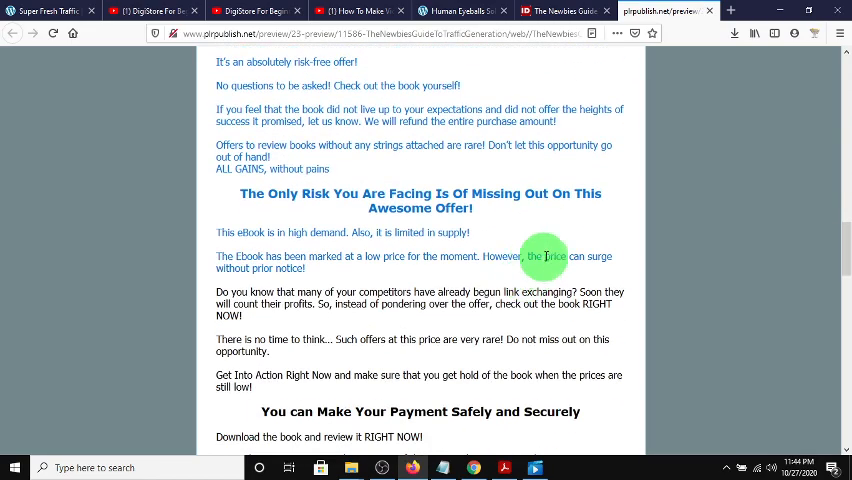
pyautogui.scroll(-3)
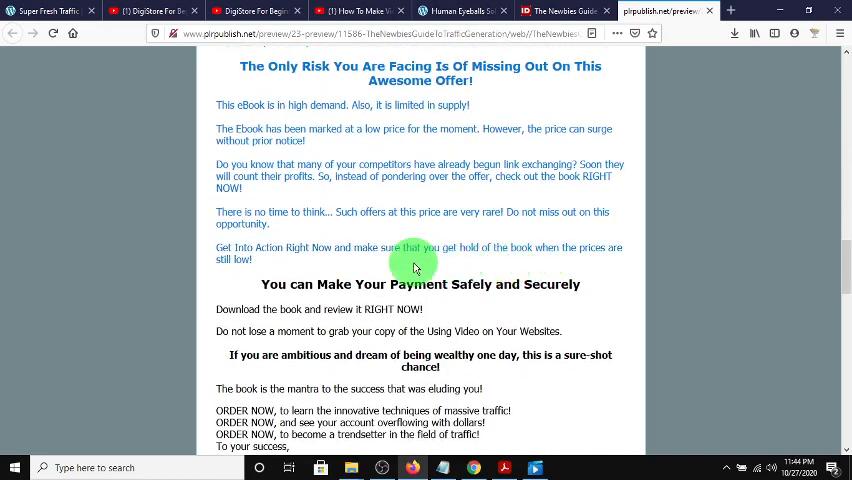
pyautogui.moveTo(300, 252)
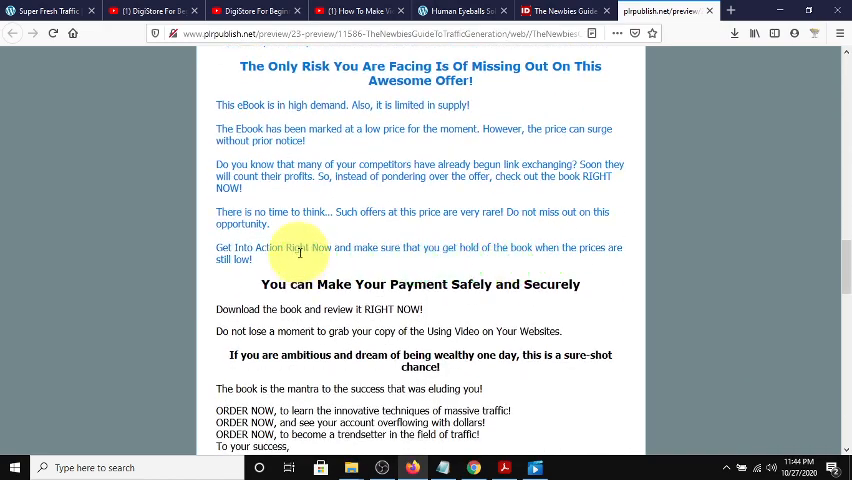
pyautogui.rightClick(300, 252)
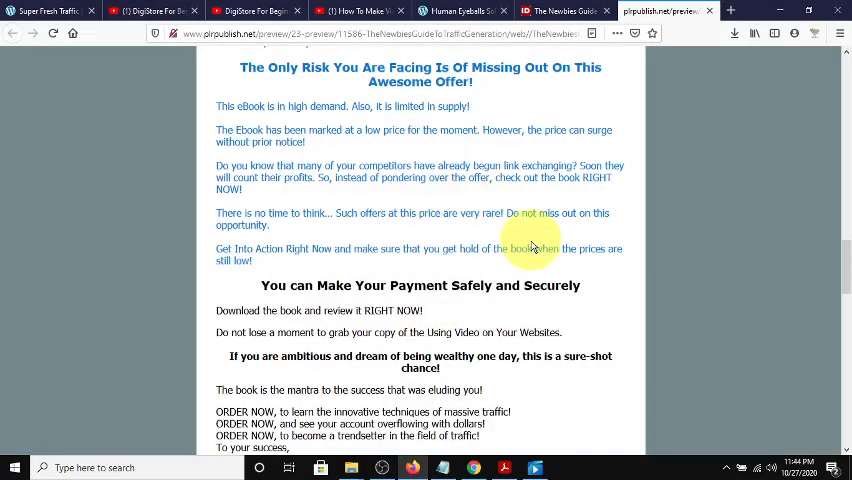
pyautogui.scroll(3)
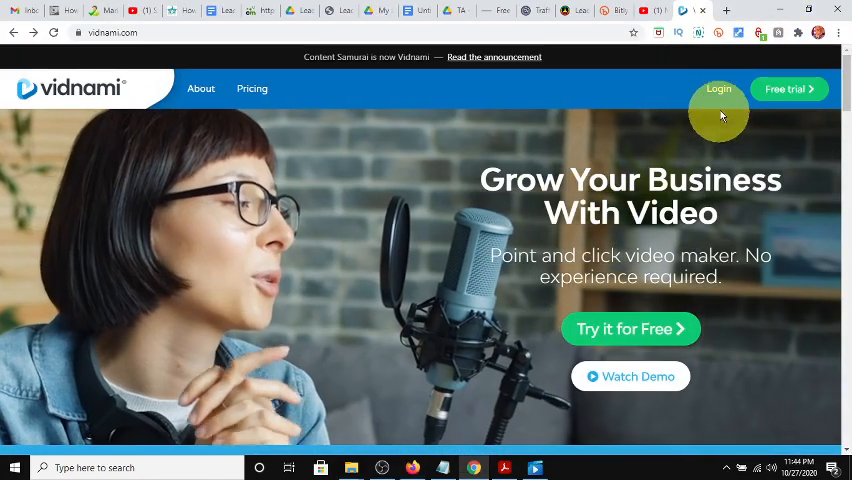
# Sign in to Vidnami with the saved email and password and reach the My Videos dashboard.
pyautogui.click(718, 89)
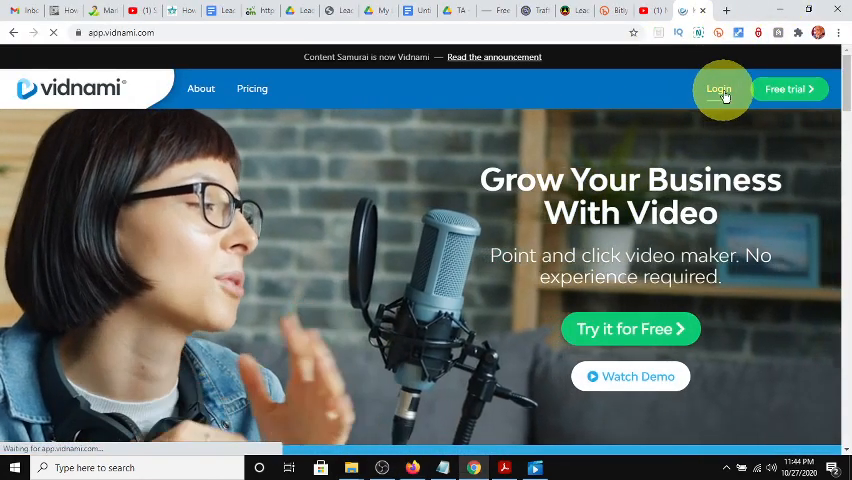
pyautogui.click(719, 89)
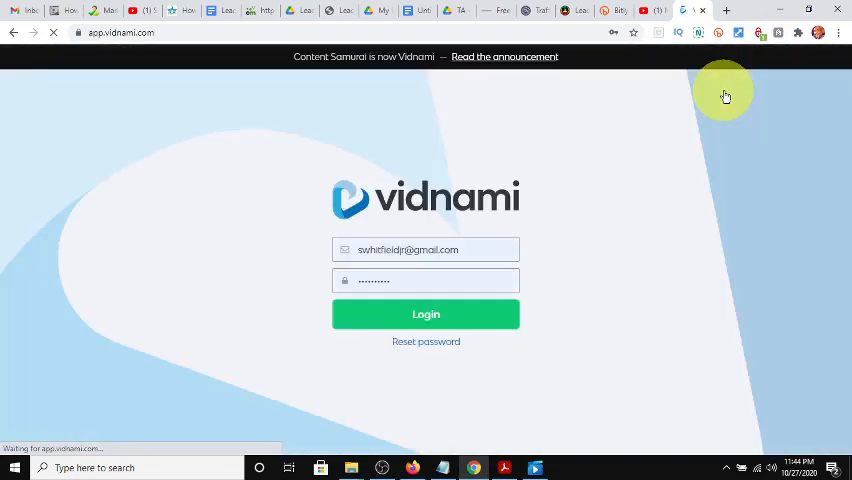
pyautogui.click(425, 314)
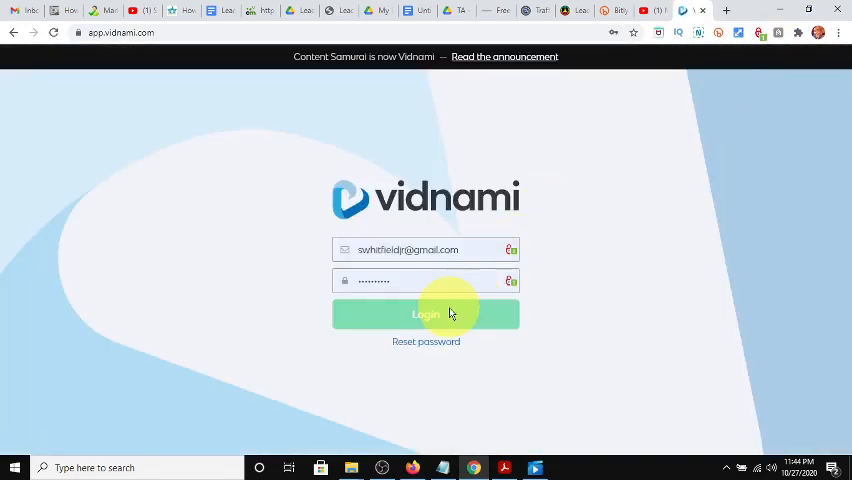
pyautogui.click(425, 314)
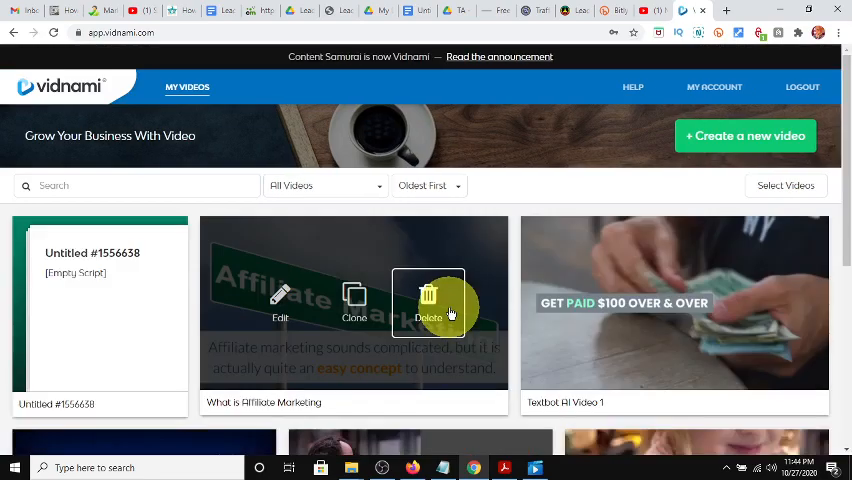
pyautogui.moveTo(230, 305)
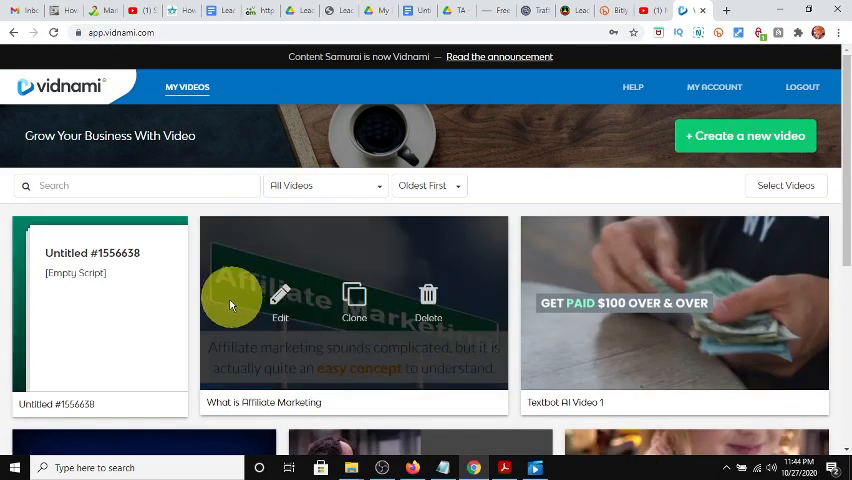
pyautogui.moveTo(172, 186)
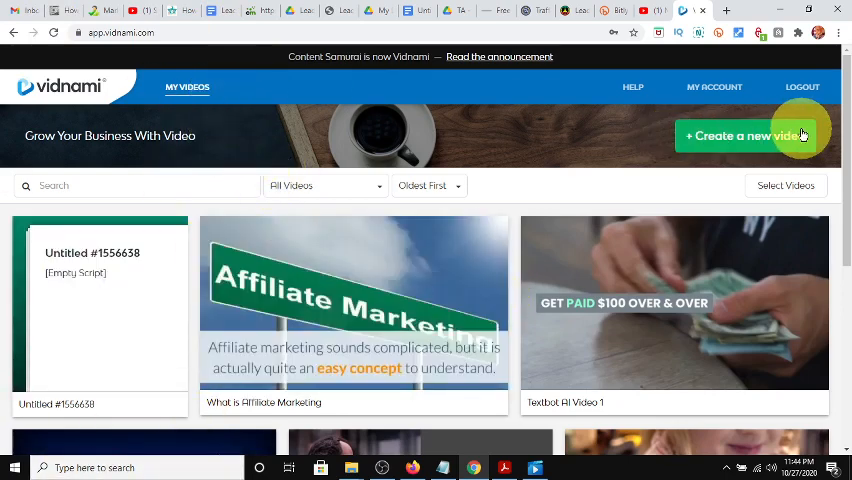
# Start a new video, translate the page to English and look at the Sales Video templates.
pyautogui.click(745, 135)
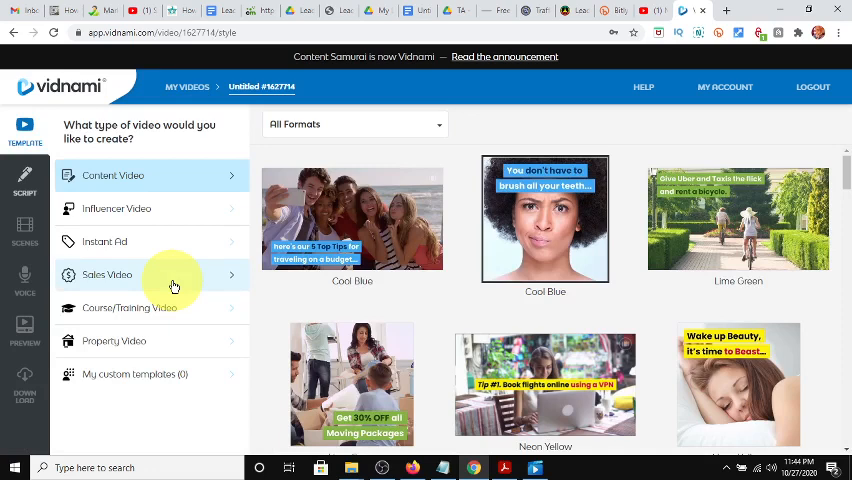
pyautogui.rightClick(170, 287)
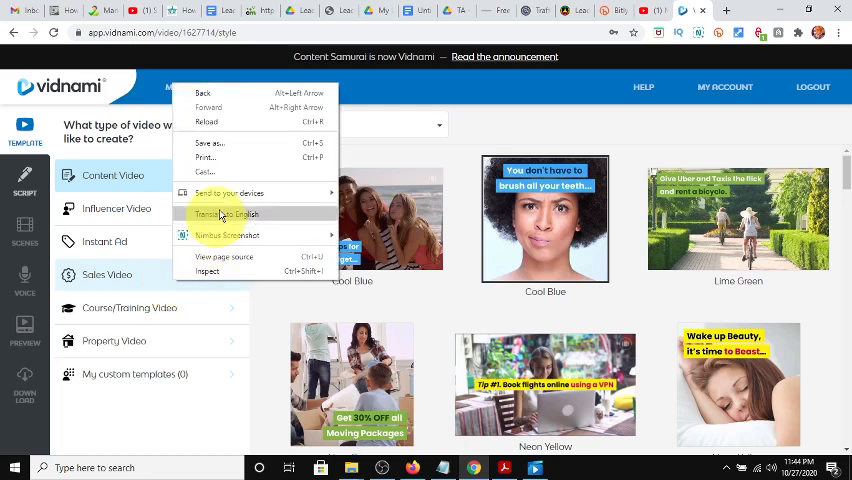
pyautogui.click(370, 88)
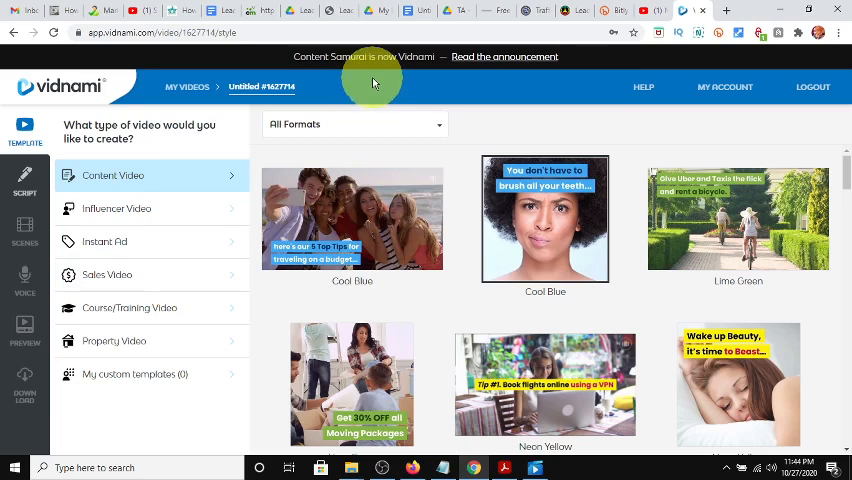
pyautogui.moveTo(213, 179)
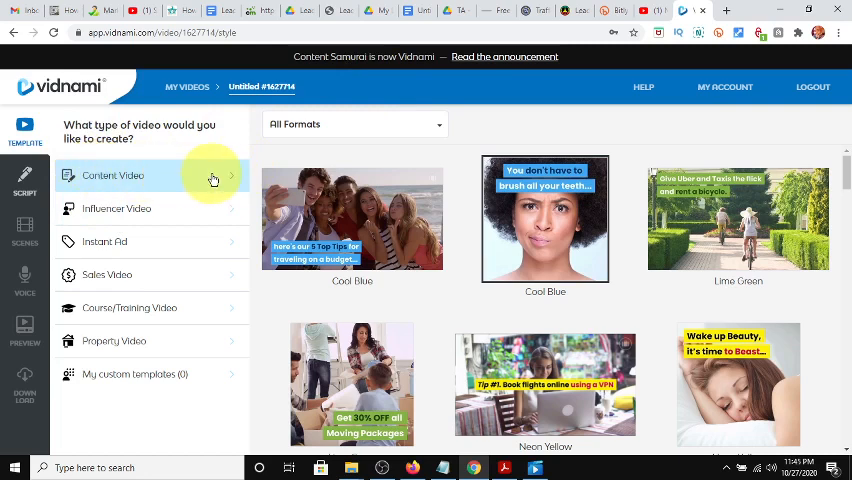
pyautogui.moveTo(128, 210)
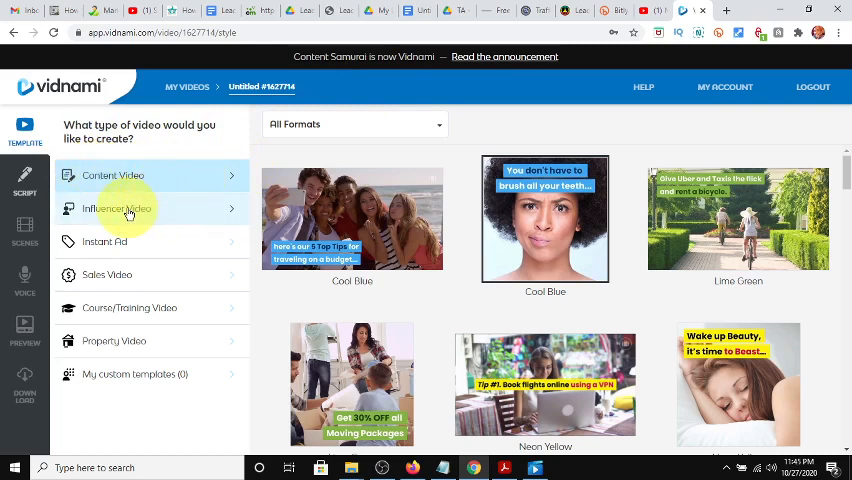
pyautogui.moveTo(188, 259)
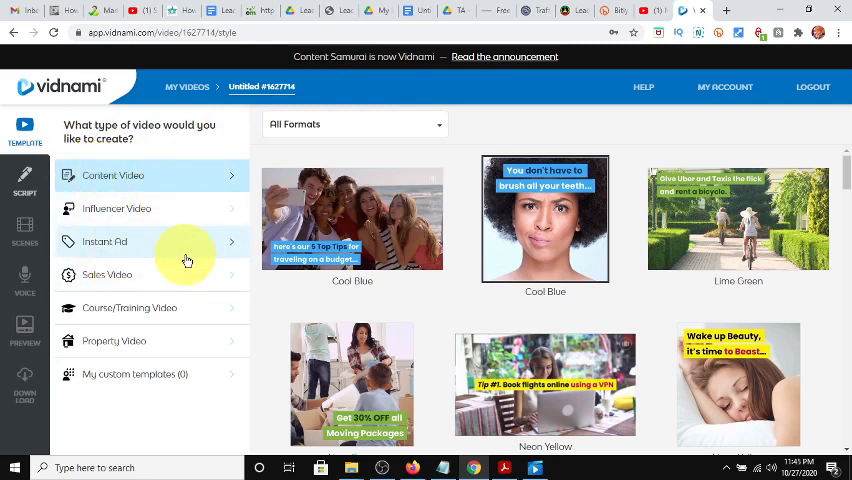
pyautogui.click(107, 274)
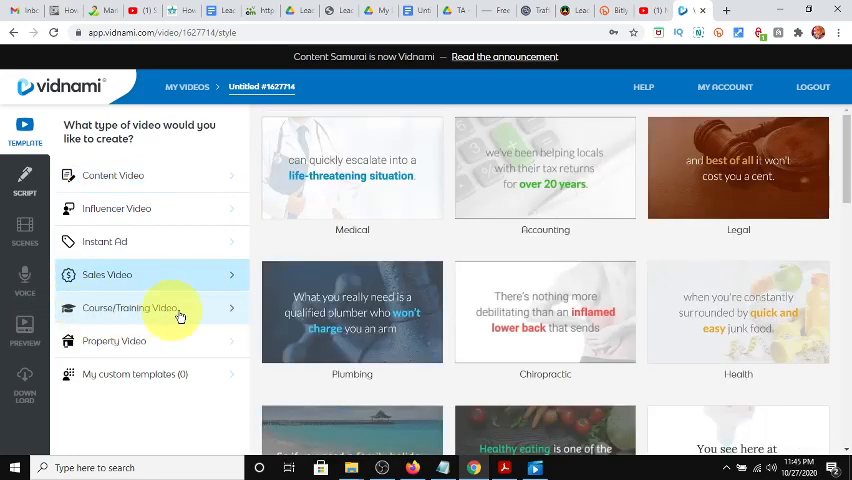
pyautogui.moveTo(160, 355)
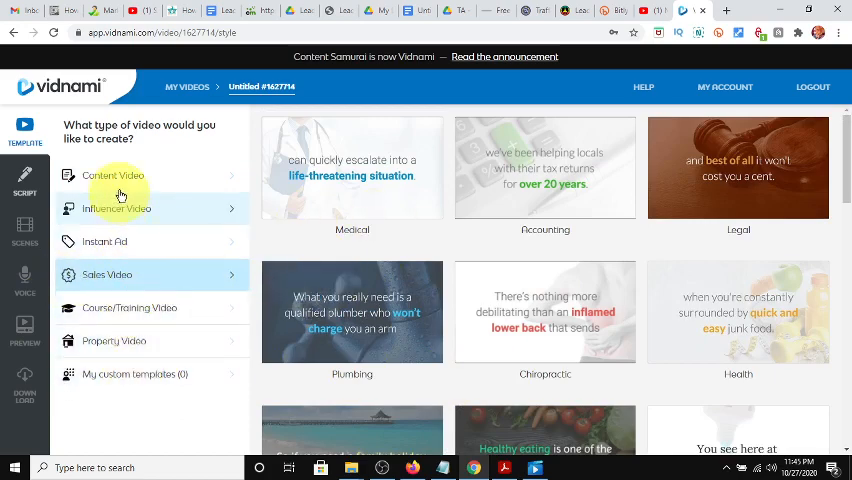
# Return to the Content Video templates and choose Viral Blue for the new video.
pyautogui.click(112, 175)
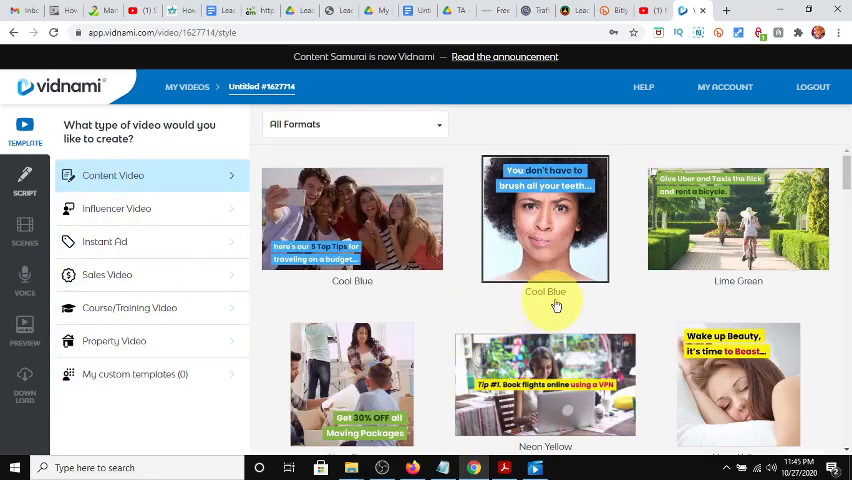
pyautogui.scroll(-3)
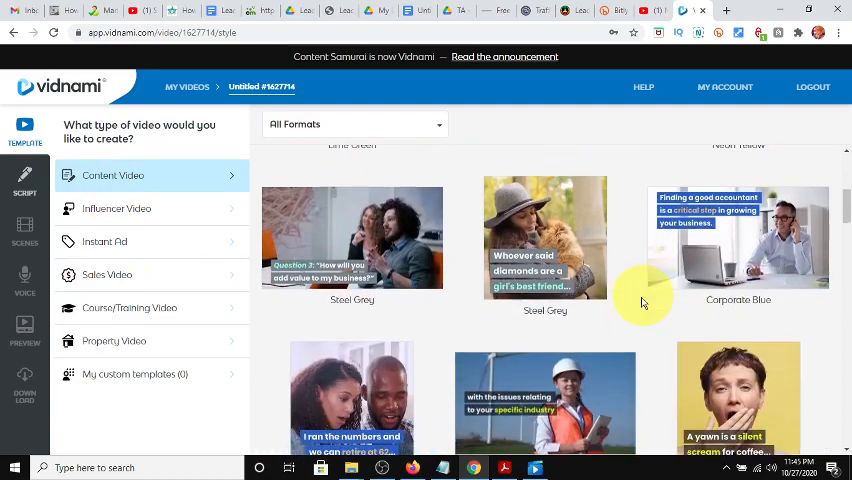
pyautogui.scroll(-3)
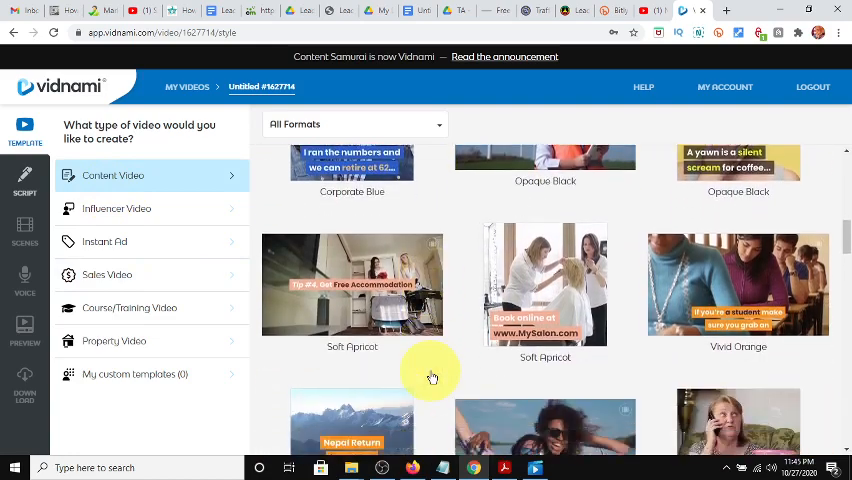
pyautogui.scroll(-3)
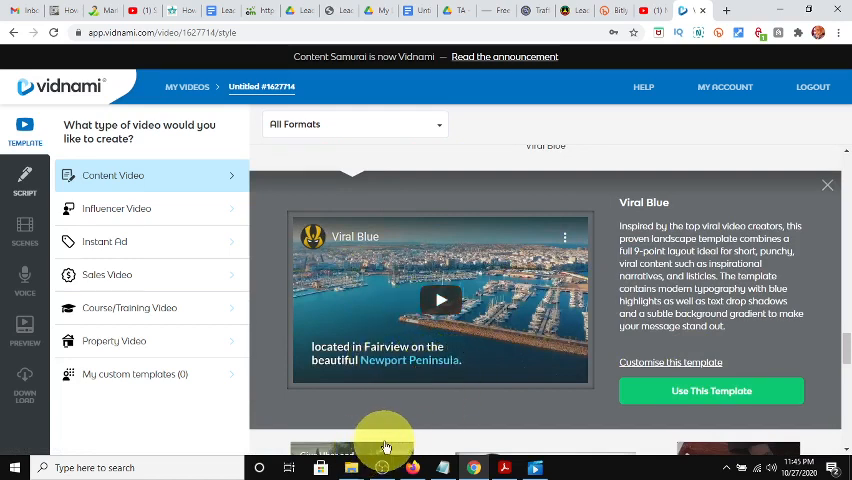
pyautogui.click(711, 390)
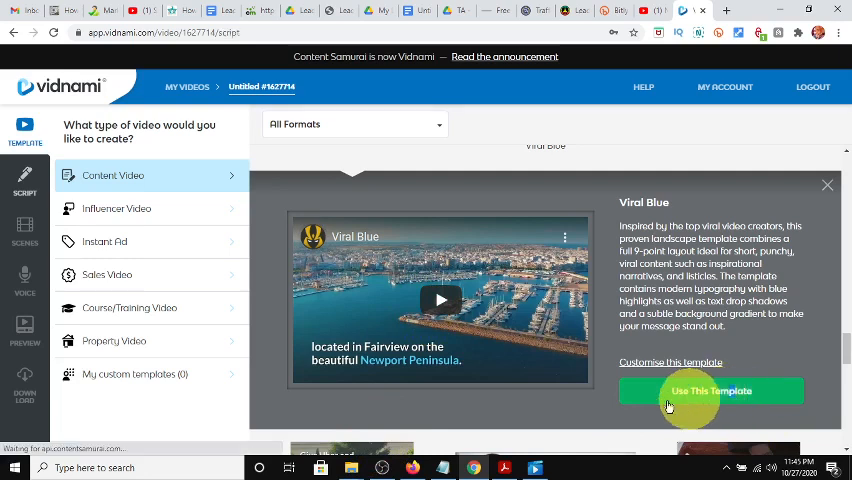
# Title the new video 'sample content vid 2' in the Name your video field.
pyautogui.click(711, 390)
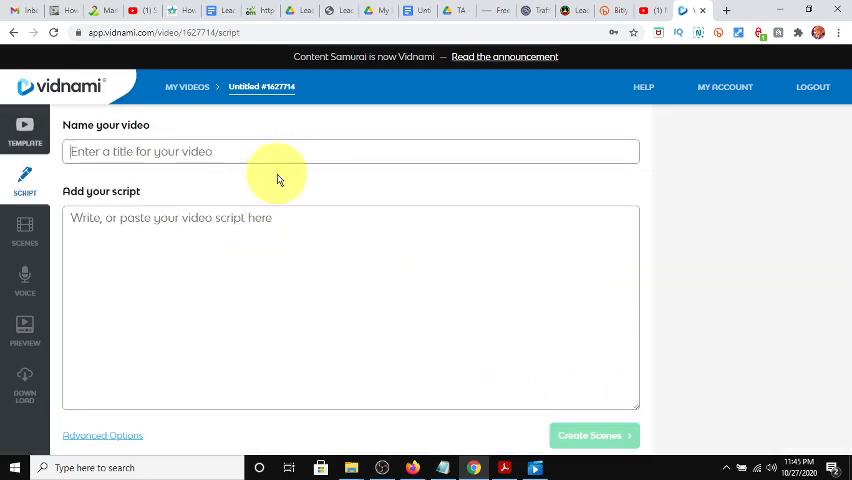
pyautogui.write('sampl')
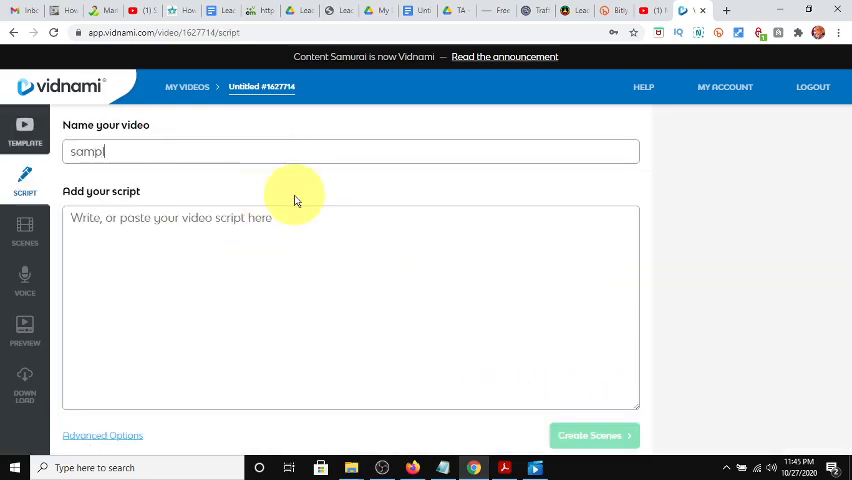
pyautogui.write('e content')
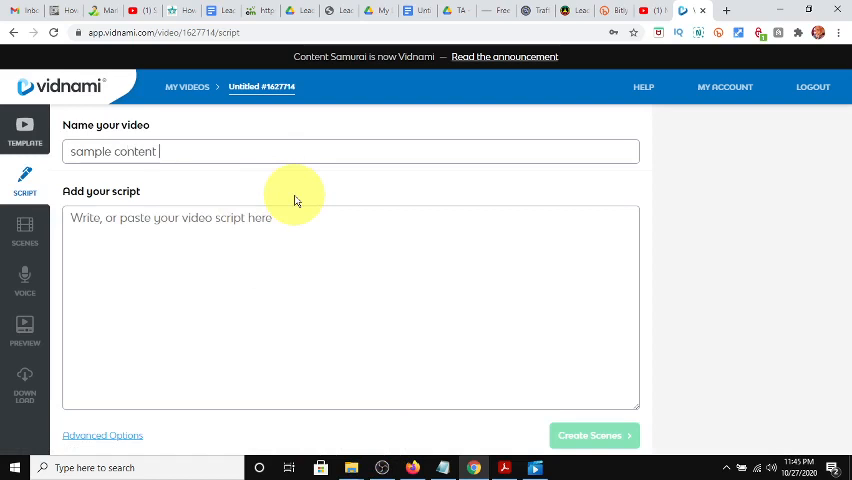
pyautogui.write('vide 2')
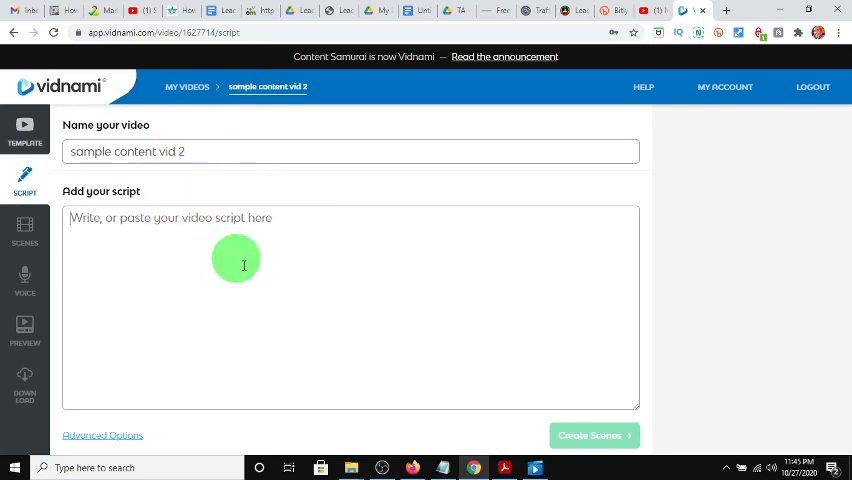
pyautogui.moveTo(259, 368)
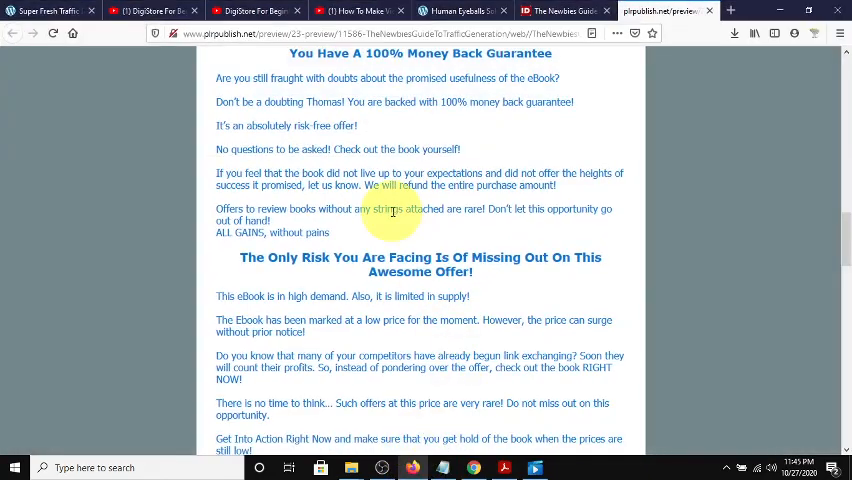
# Copy the ebook's traffic sales text from the IDPLR preview and return to the Vidnami editor.
pyautogui.scroll(3)
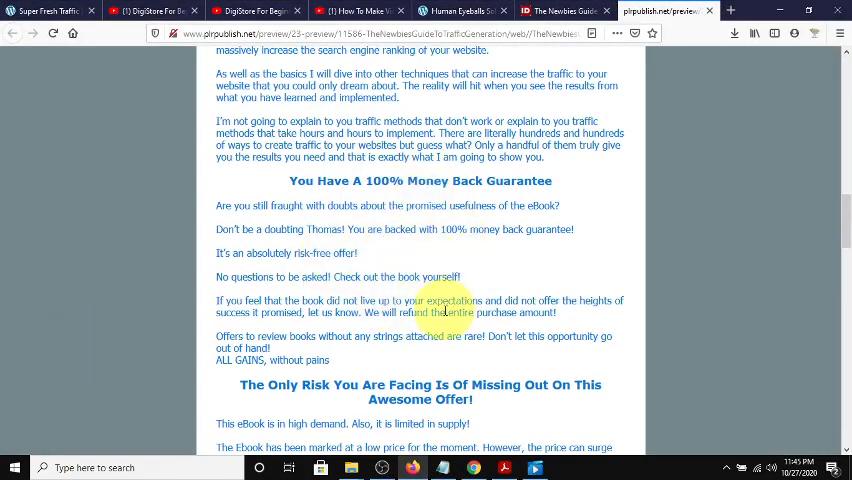
pyautogui.rightClick(355, 205)
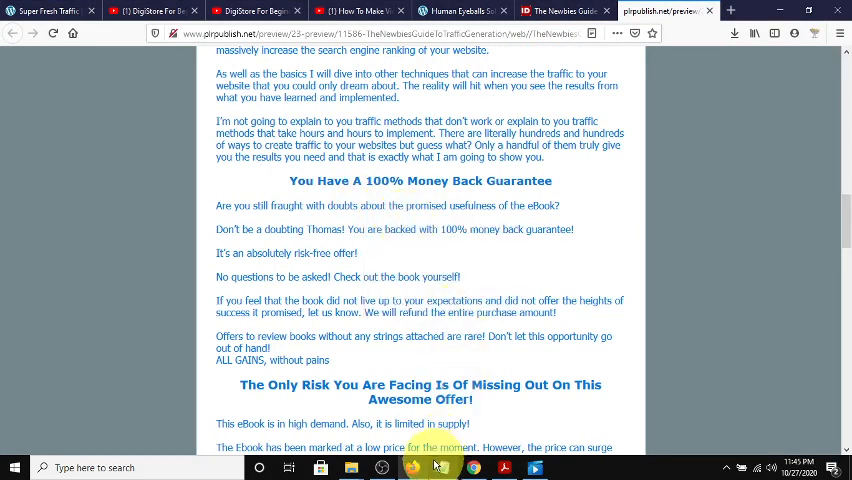
pyautogui.click(666, 11)
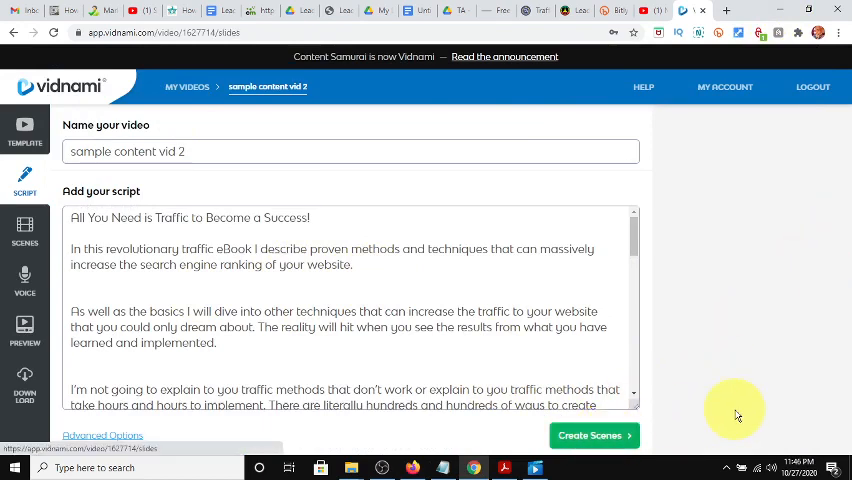
# Create scenes from the pasted ebook script, producing 36 scenes.
pyautogui.click(594, 435)
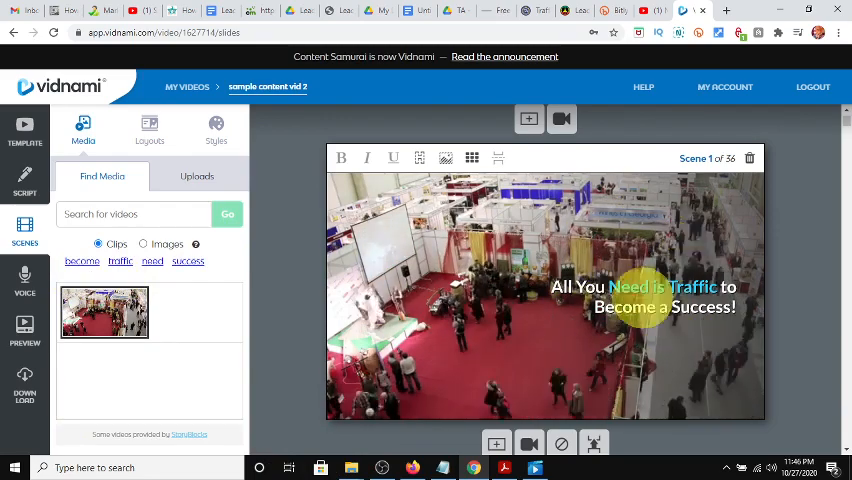
# Apply a traffic clip to the scene and set the media search to Clips rather than Images.
pyautogui.click(120, 261)
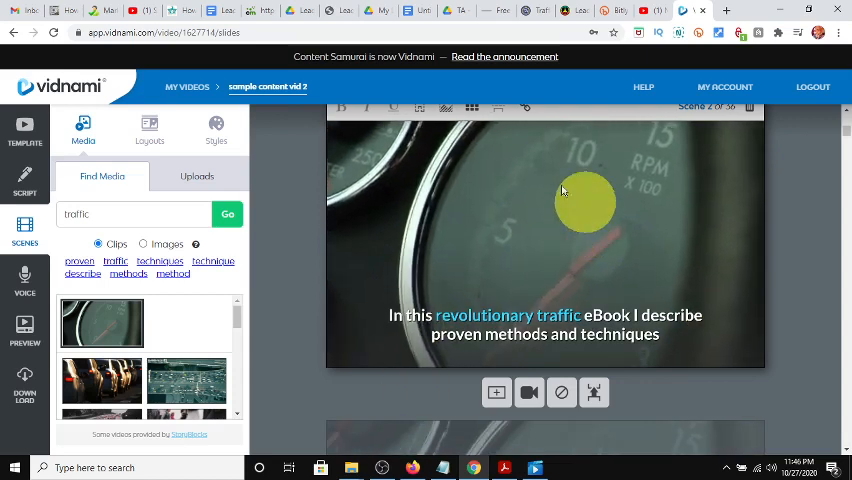
pyautogui.click(187, 382)
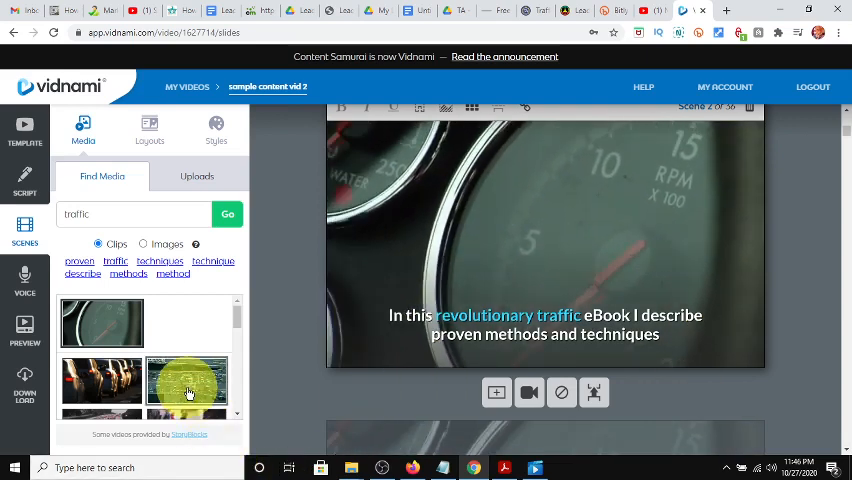
pyautogui.click(187, 382)
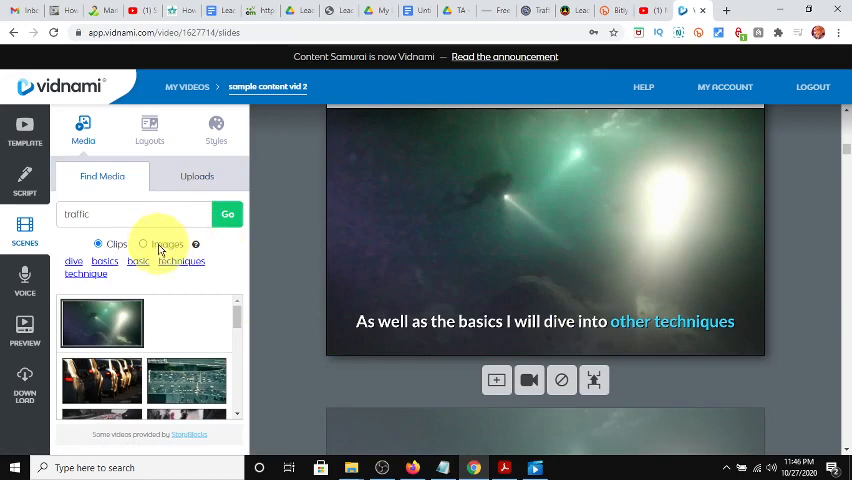
pyautogui.click(143, 244)
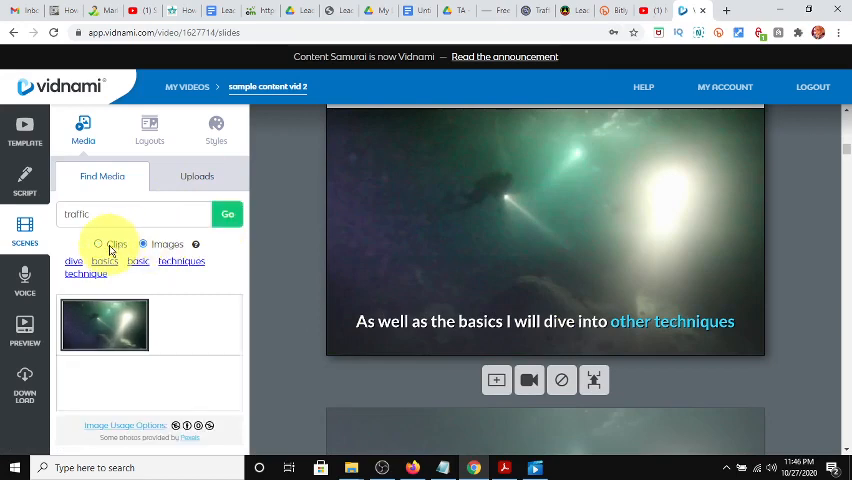
pyautogui.click(98, 244)
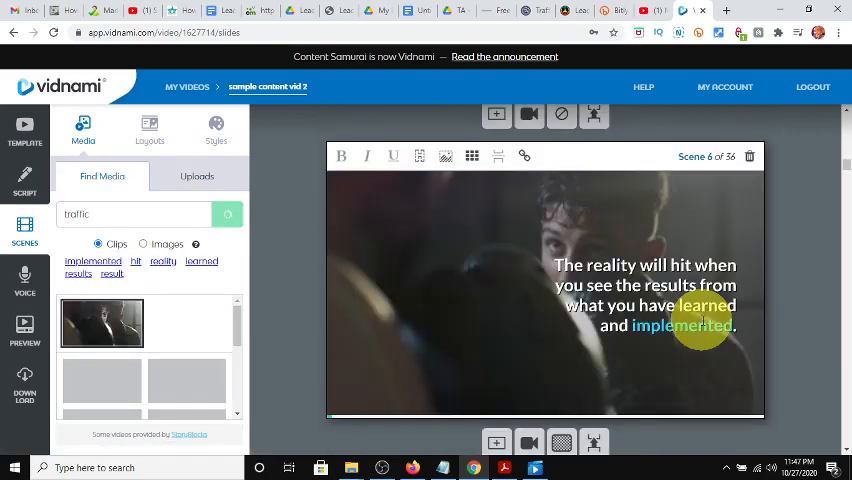
# Review the remaining scenes with a suggested-keyword clip search until all scenes report complete.
pyautogui.scroll(-3)
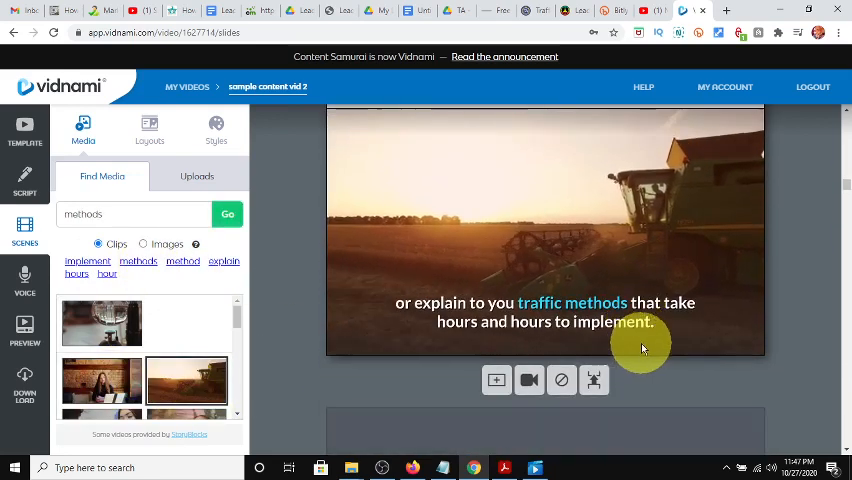
pyautogui.scroll(-3)
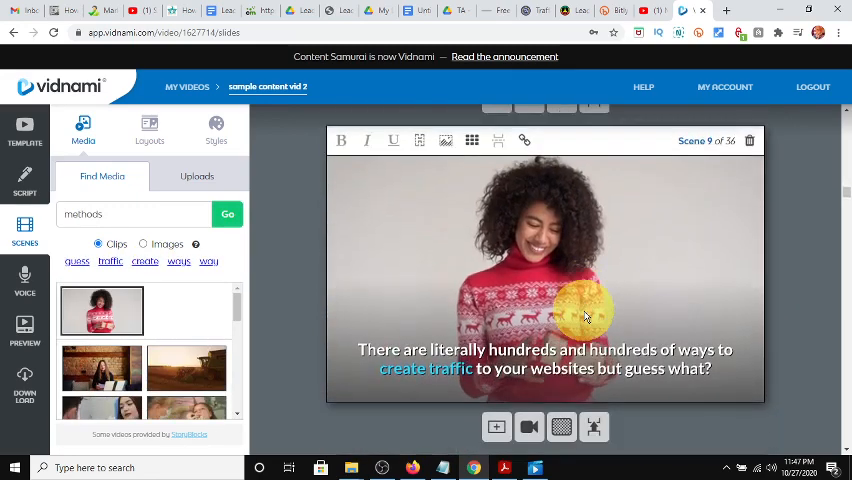
pyautogui.scroll(-3)
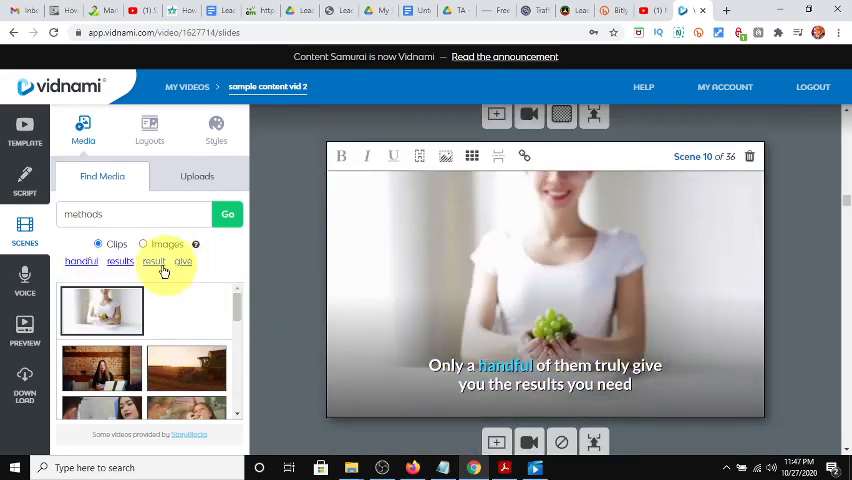
pyautogui.click(81, 261)
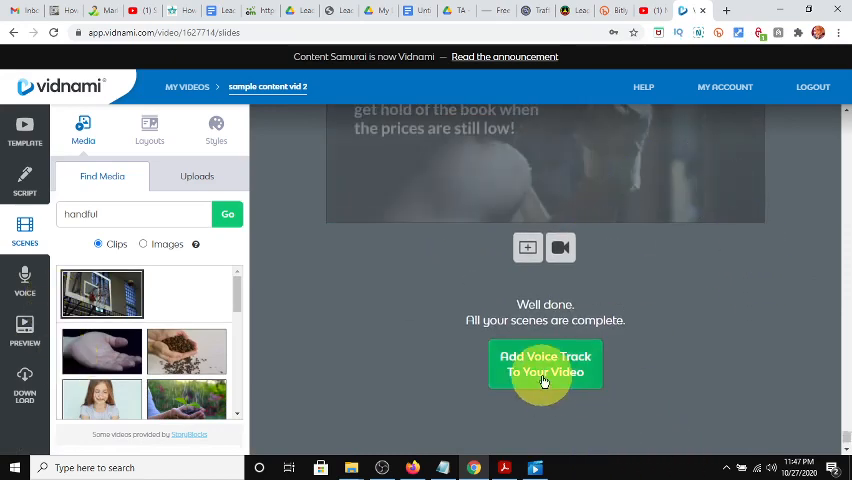
# Start the voice track with Auto-voice and sample the Harper and Harry voices.
pyautogui.click(545, 364)
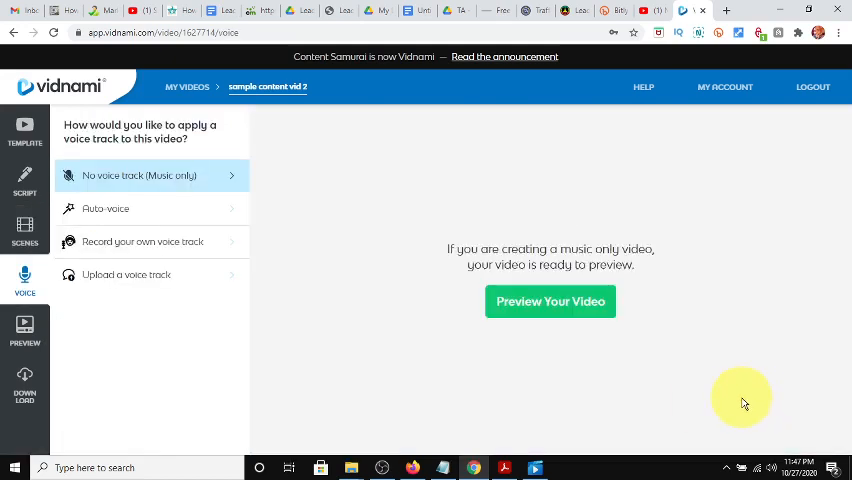
pyautogui.moveTo(90, 175)
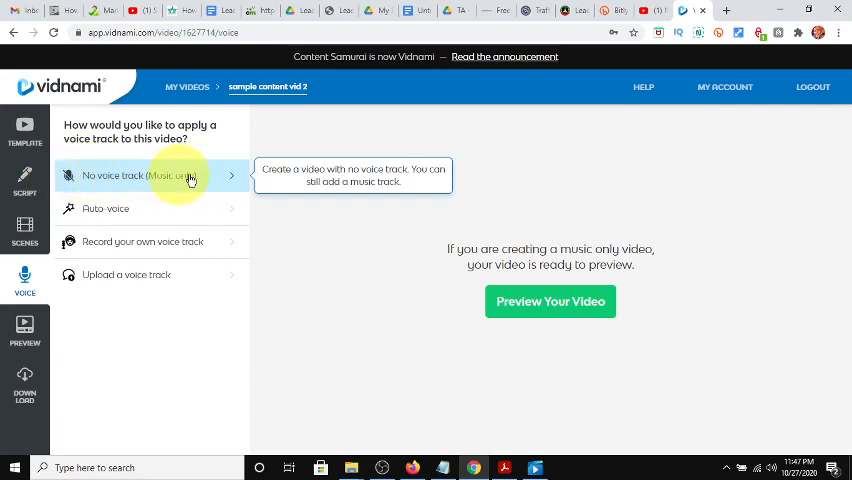
pyautogui.click(105, 208)
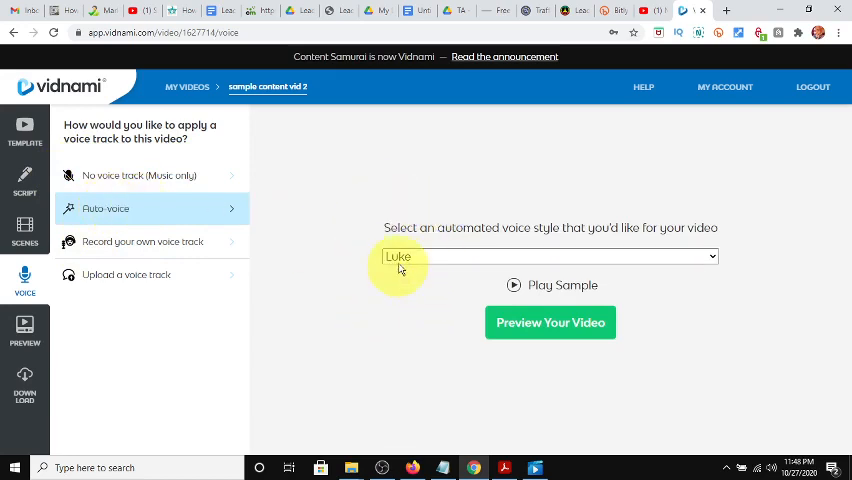
pyautogui.click(549, 256)
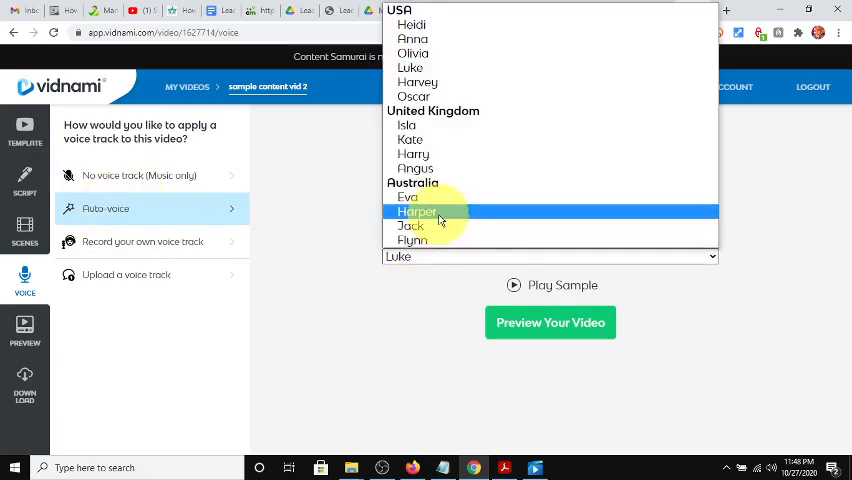
pyautogui.click(417, 211)
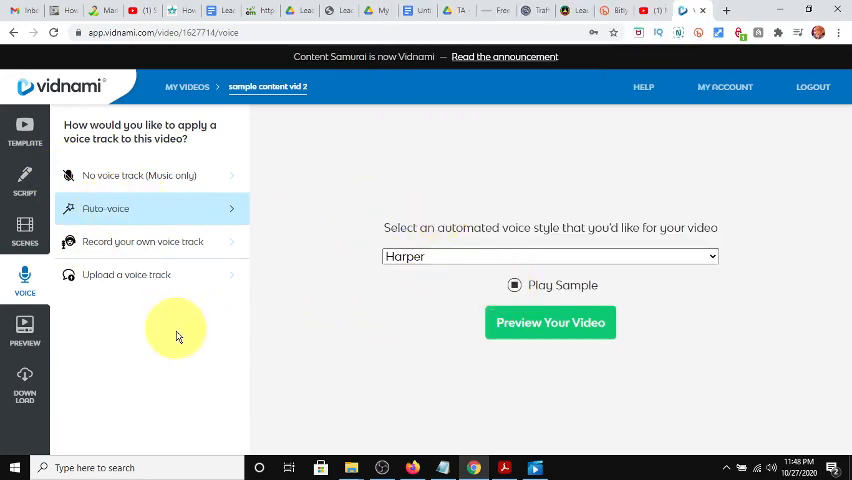
pyautogui.moveTo(463, 278)
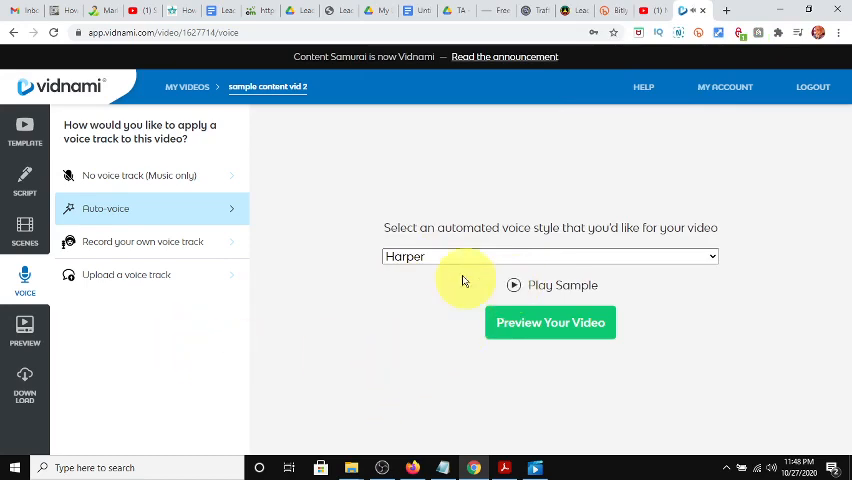
pyautogui.click(549, 256)
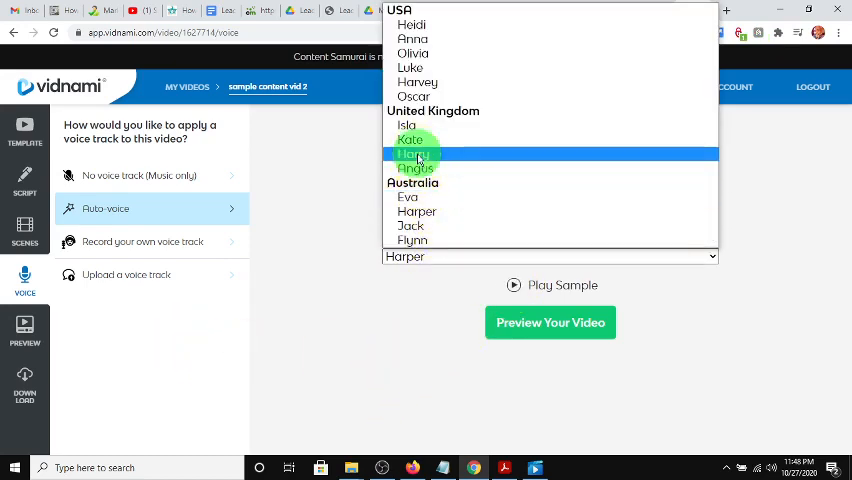
pyautogui.click(413, 153)
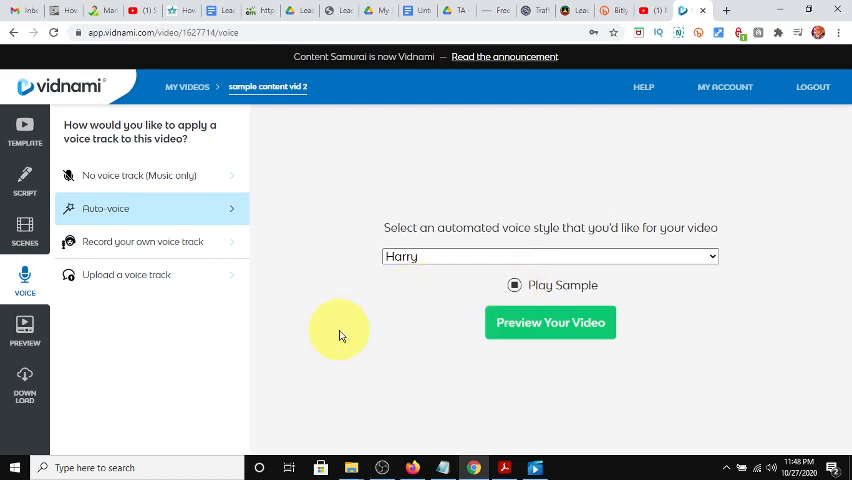
pyautogui.moveTo(425, 262)
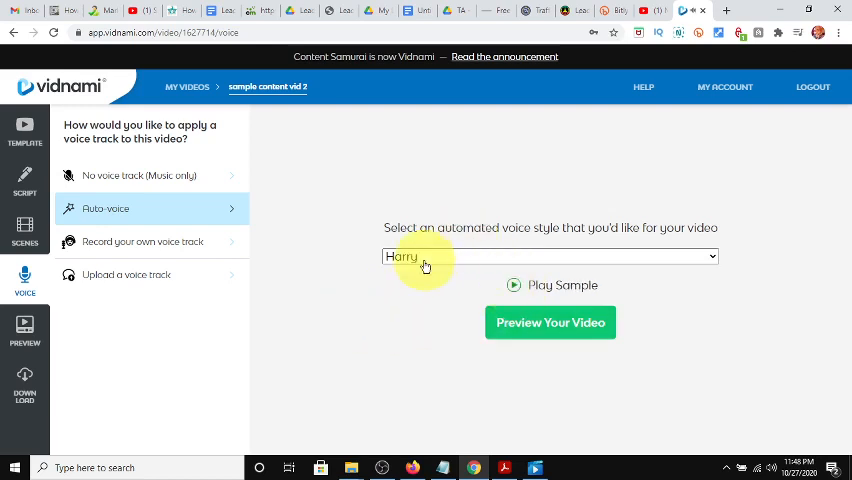
# Switch the automated voice to Luke, then view the record-your-own narration option.
pyautogui.click(548, 256)
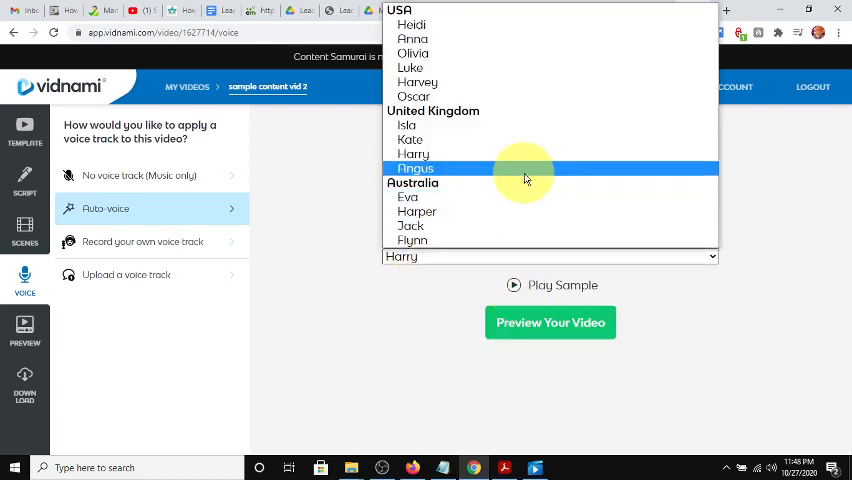
pyautogui.click(412, 67)
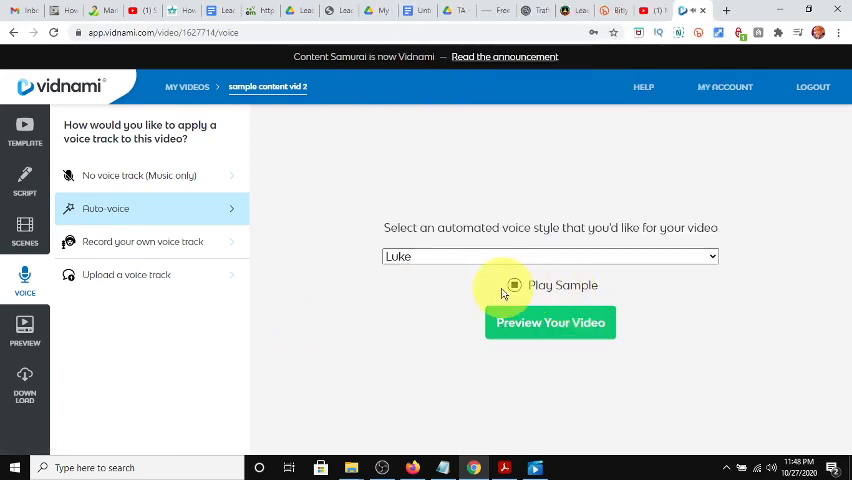
pyautogui.moveTo(126, 275)
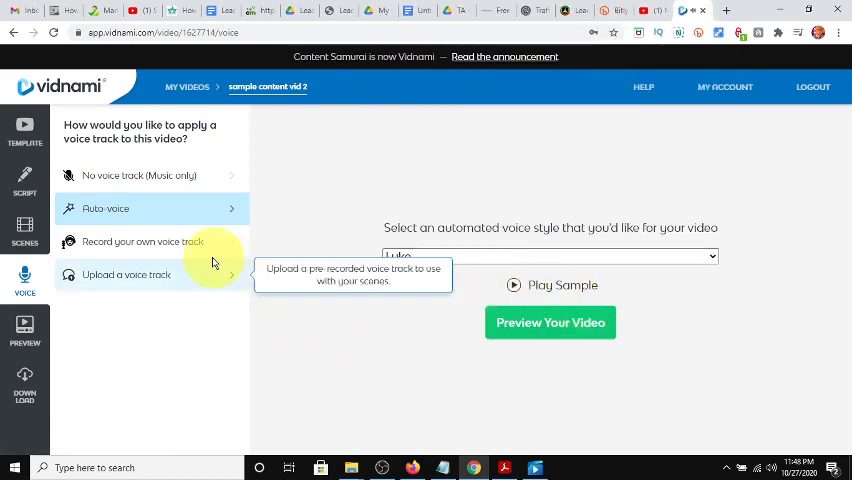
pyautogui.click(142, 241)
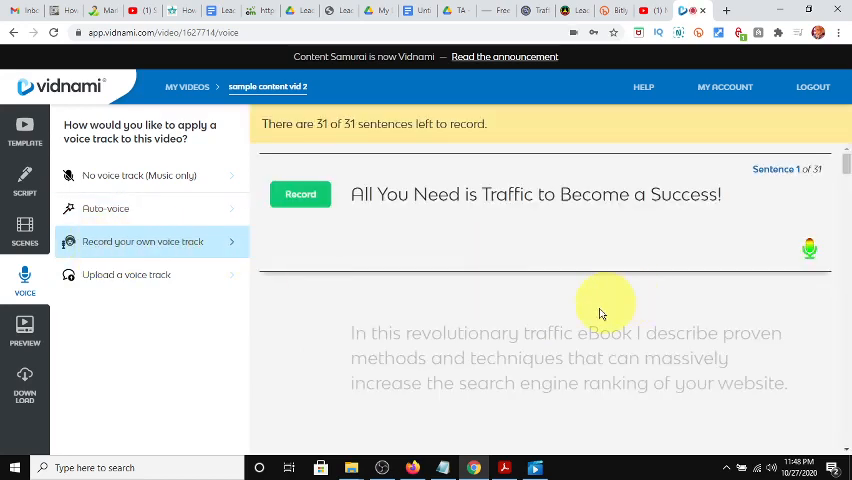
pyautogui.moveTo(563, 355)
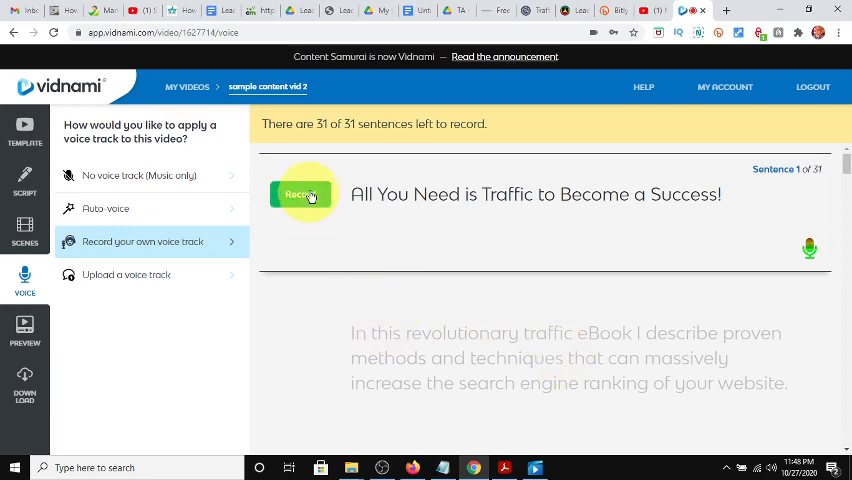
pyautogui.moveTo(366, 222)
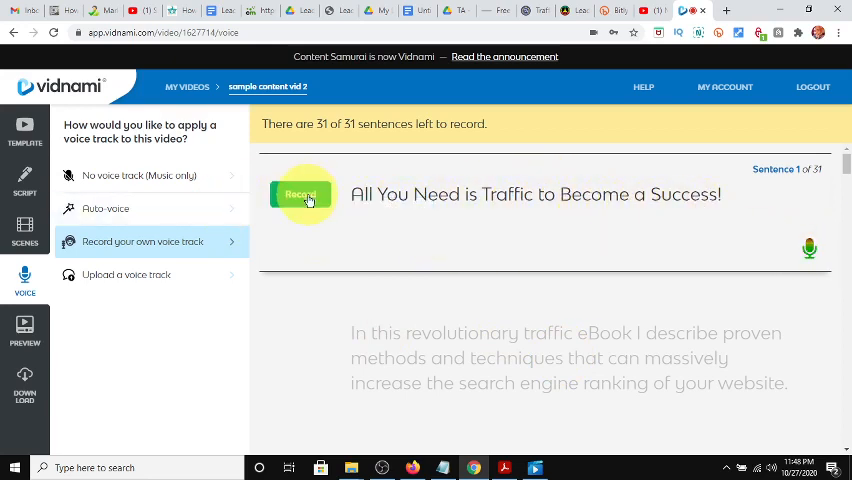
pyautogui.moveTo(365, 340)
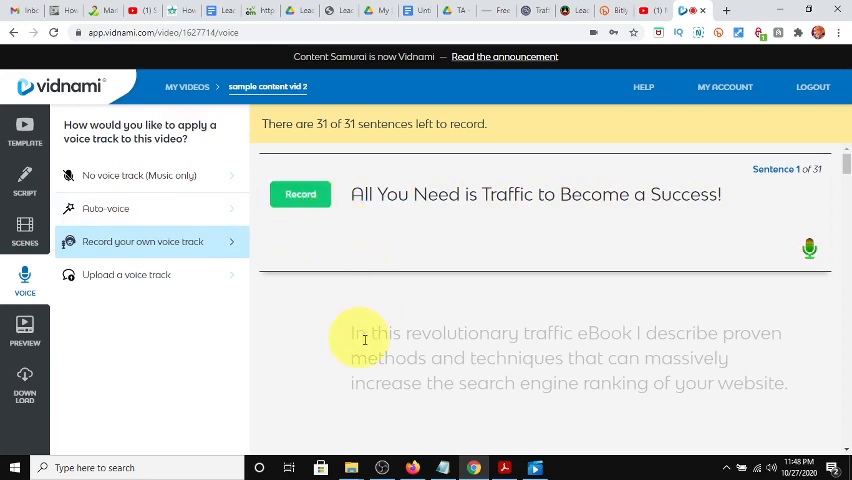
pyautogui.moveTo(531, 338)
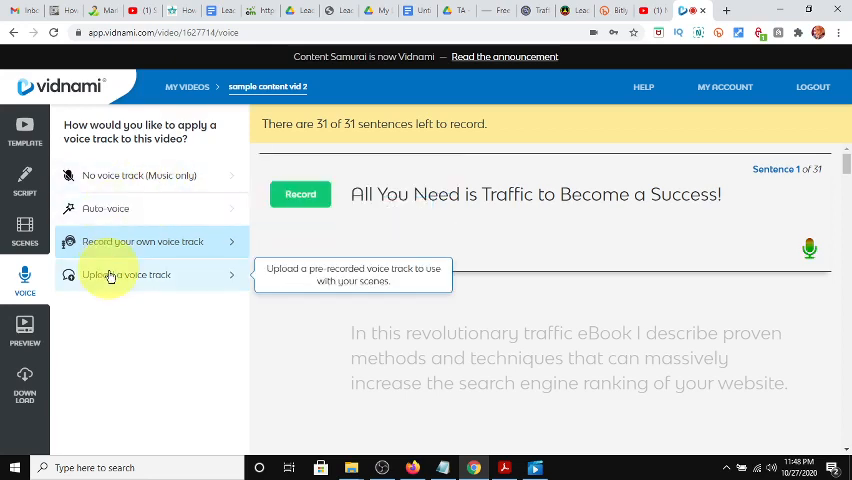
# Check the upload-voice option, return to Auto-voice with Luke and generate the video preview.
pyautogui.click(127, 275)
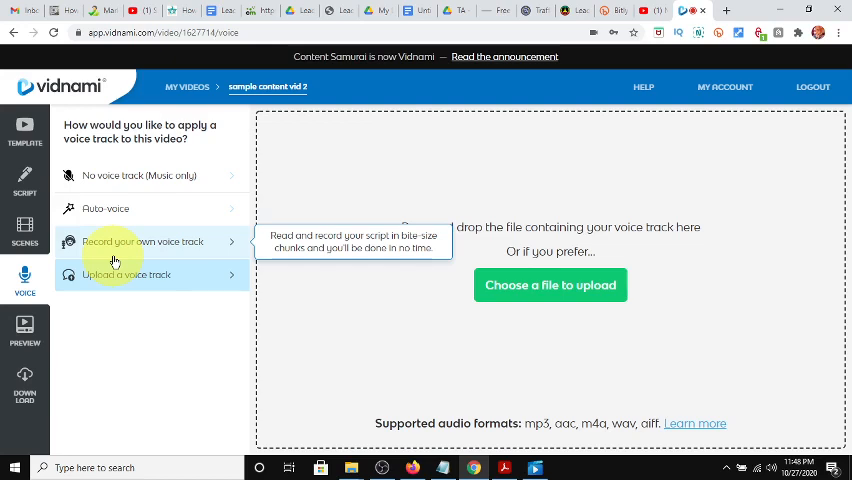
pyautogui.moveTo(105, 208)
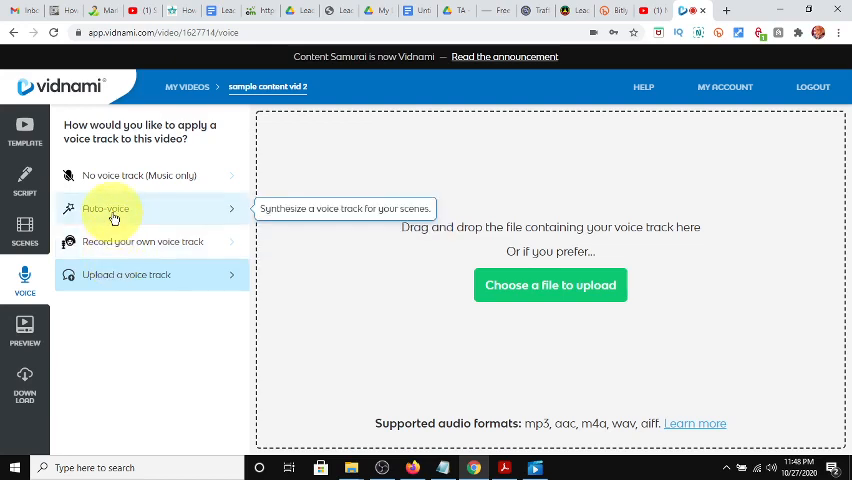
pyautogui.click(105, 208)
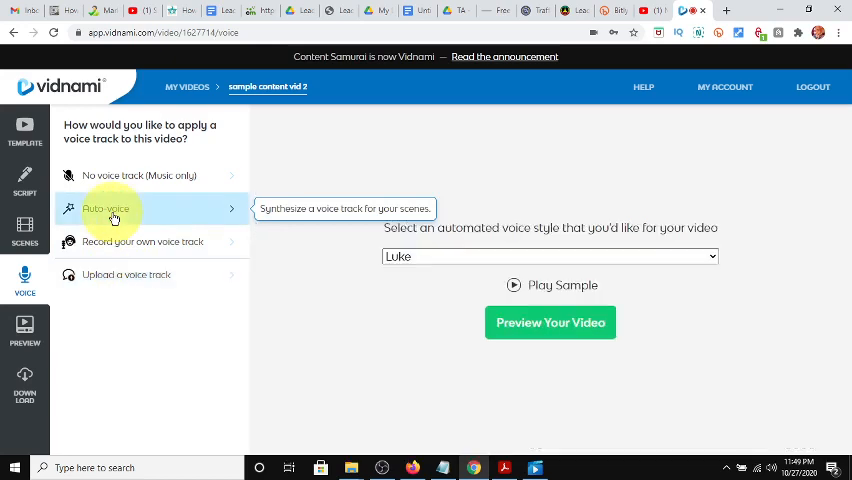
pyautogui.moveTo(768, 290)
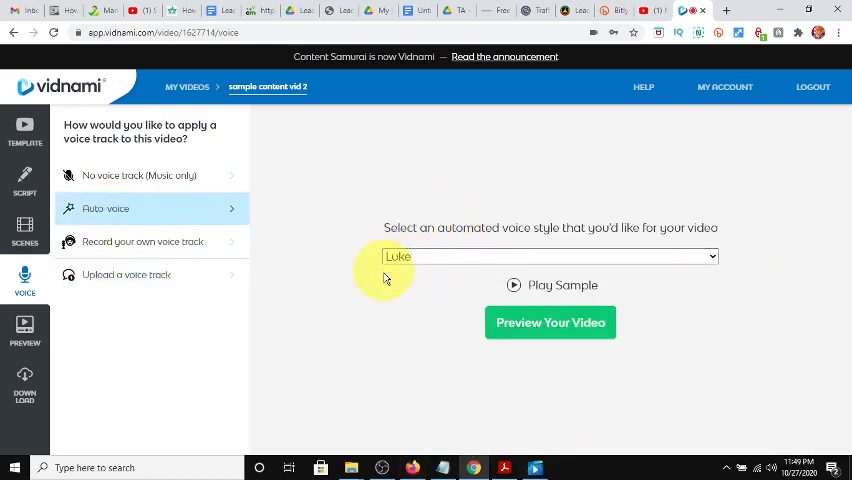
pyautogui.click(550, 322)
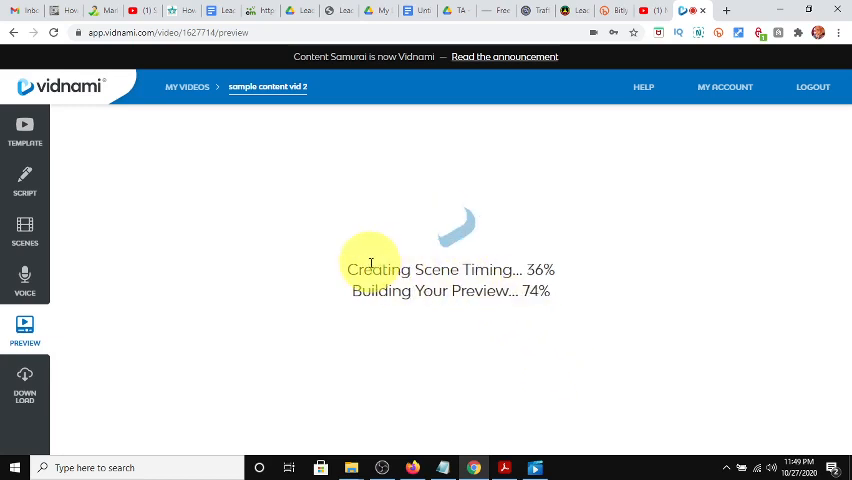
pyautogui.moveTo(427, 352)
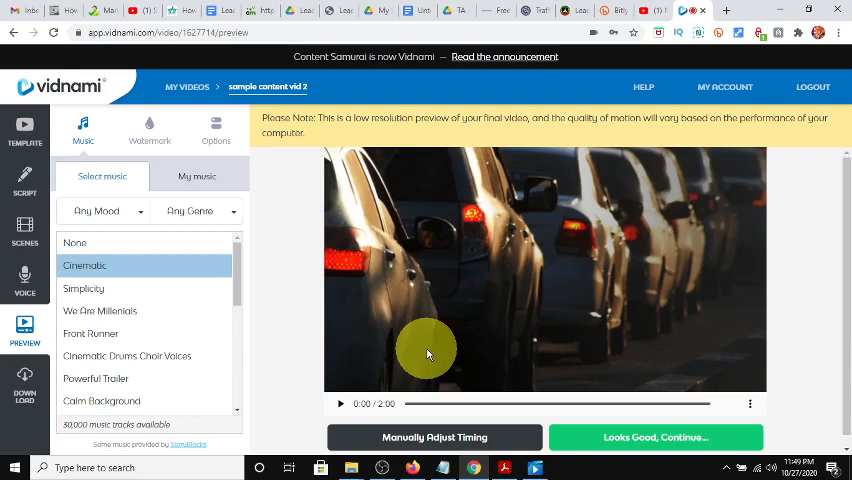
pyautogui.moveTo(390, 352)
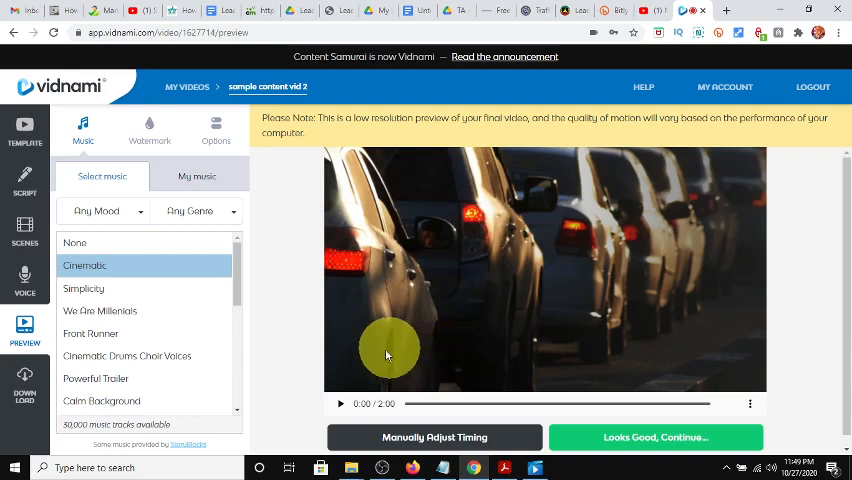
pyautogui.moveTo(217, 274)
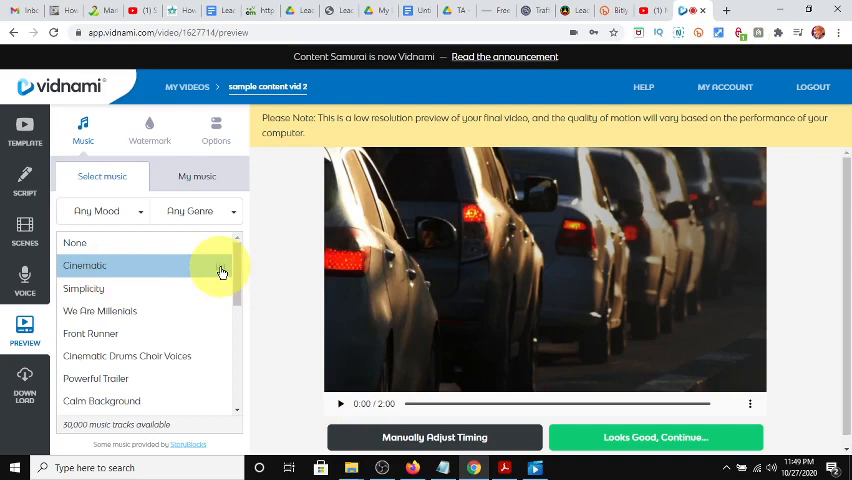
pyautogui.moveTo(435, 370)
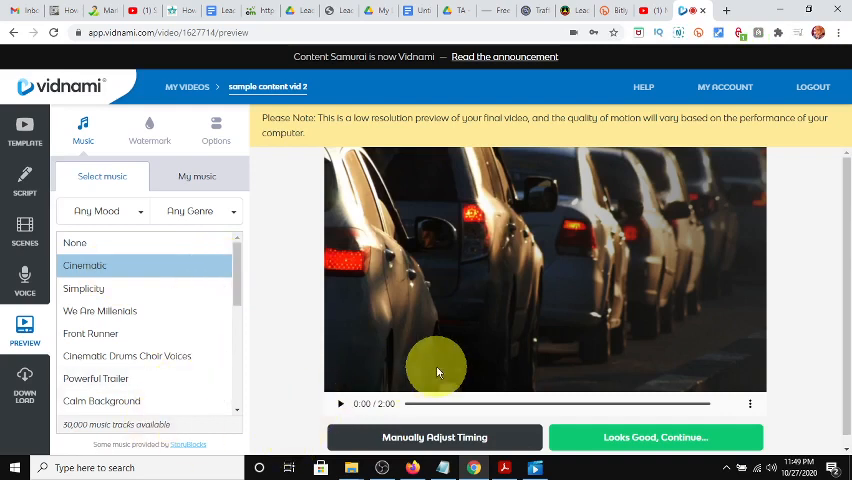
pyautogui.moveTo(258, 271)
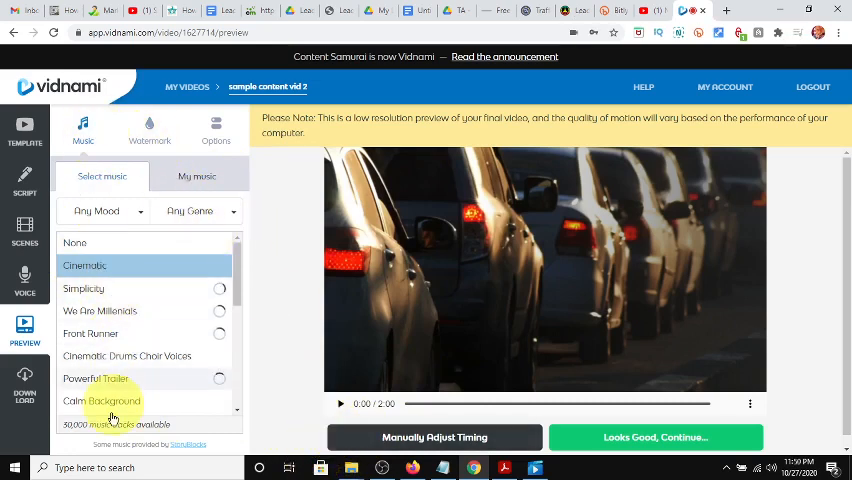
pyautogui.moveTo(168, 310)
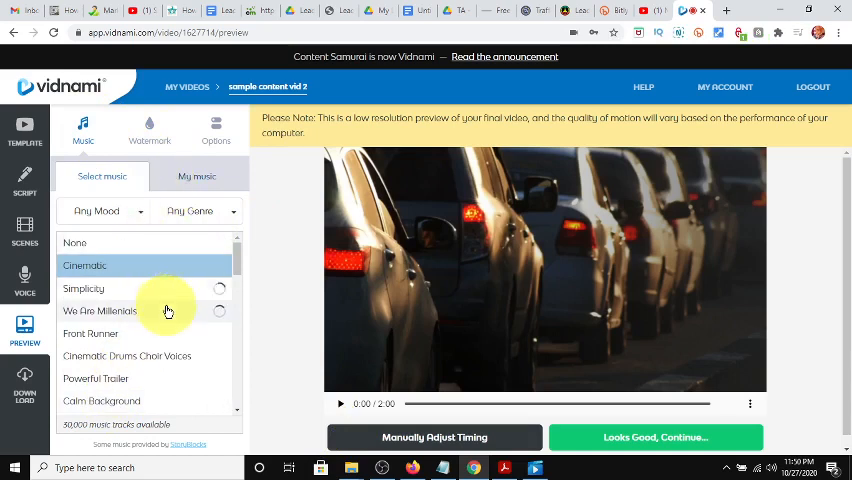
# Browse the music list keeping Cinematic, then show the volume and voice speed settings.
pyautogui.scroll(-3)
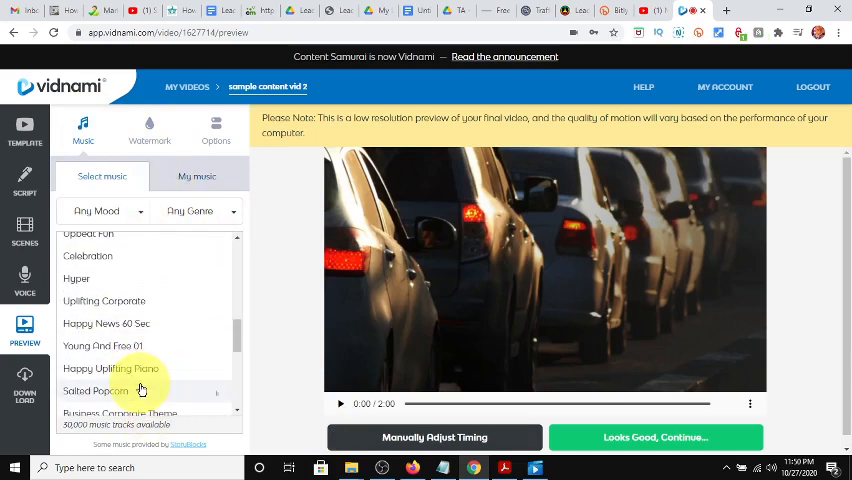
pyautogui.scroll(-3)
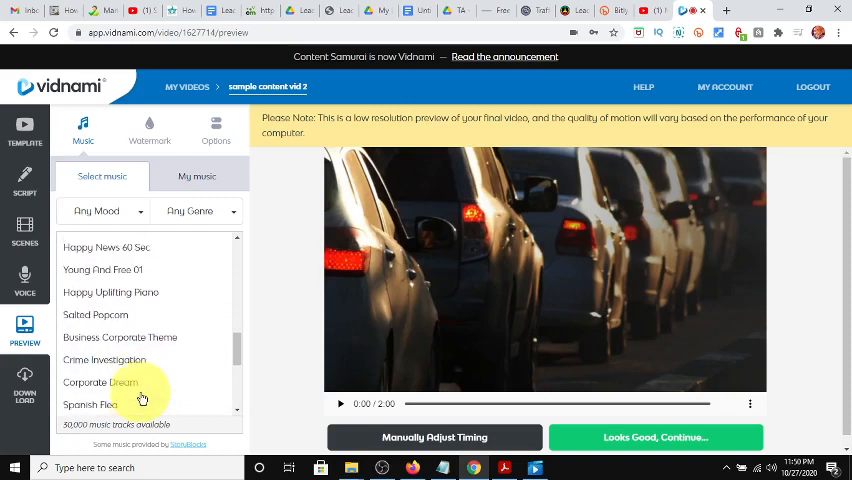
pyautogui.click(200, 211)
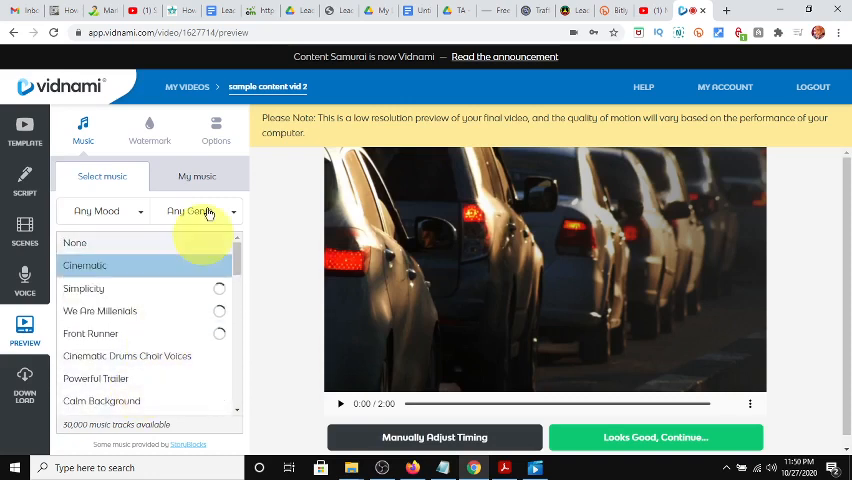
pyautogui.click(216, 128)
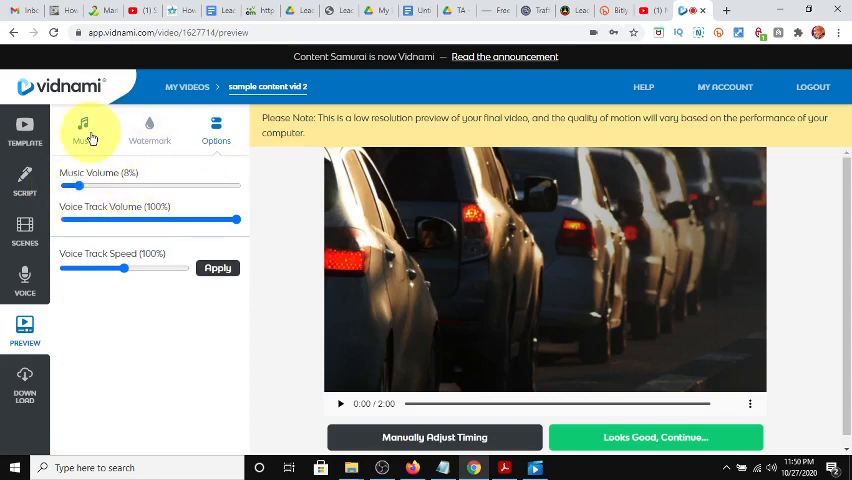
# Set music volume to 20% and voice track volume to 78% while previewing, and apply.
pyautogui.click(83, 128)
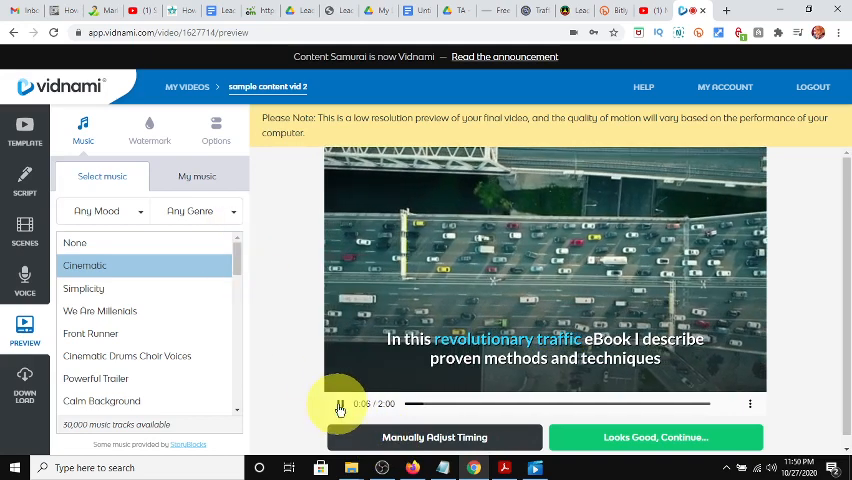
pyautogui.click(216, 130)
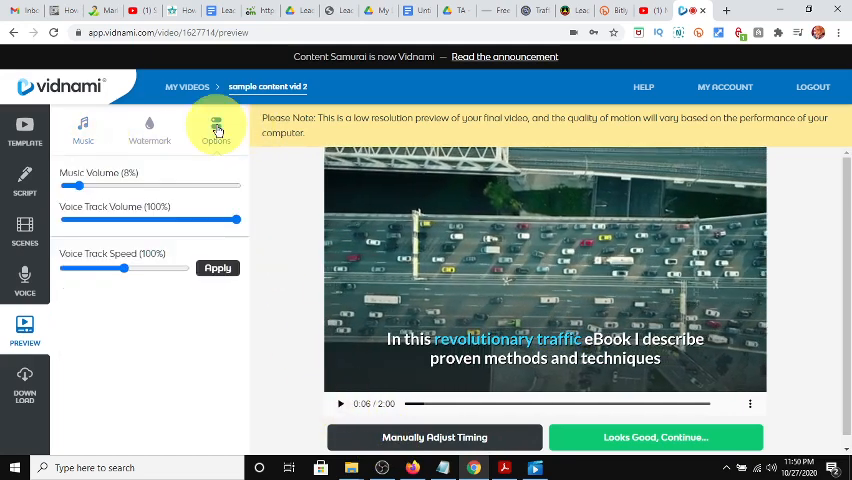
pyautogui.moveTo(73, 186); pyautogui.dragTo(100, 186)
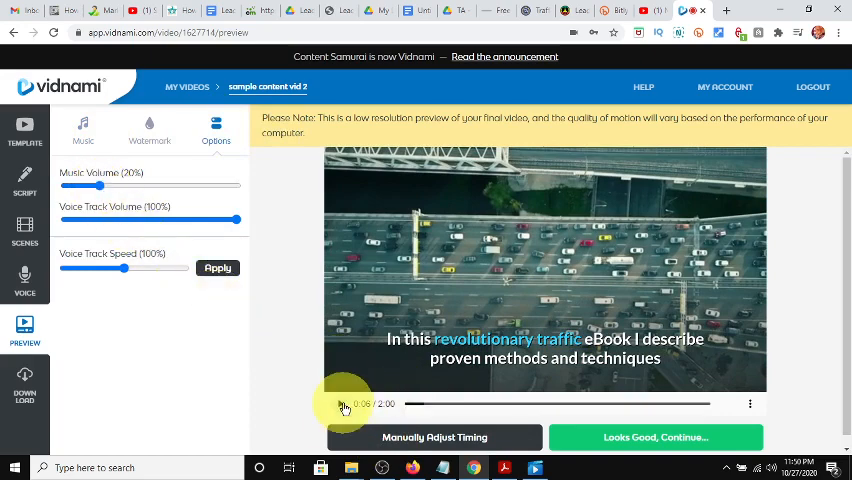
pyautogui.click(341, 404)
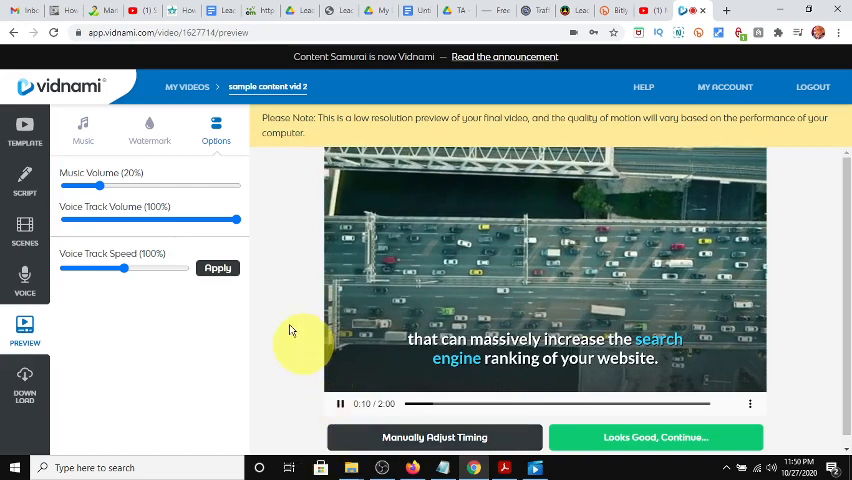
pyautogui.moveTo(237, 219); pyautogui.dragTo(199, 219)
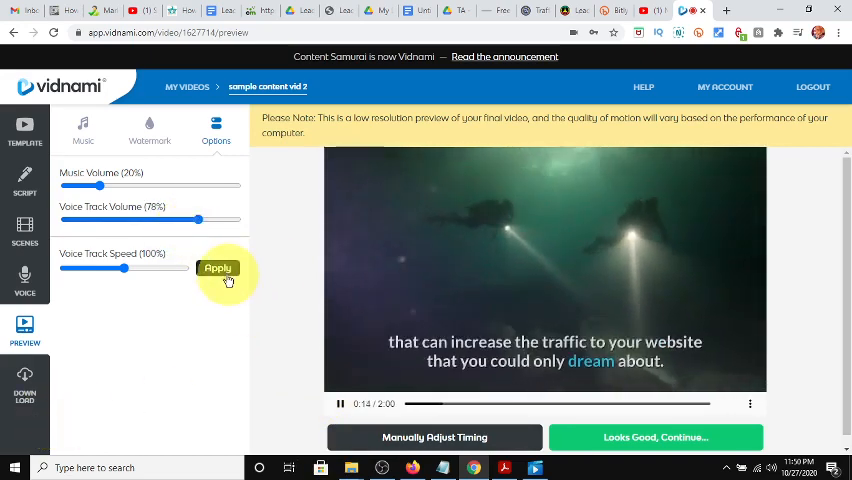
pyautogui.click(217, 268)
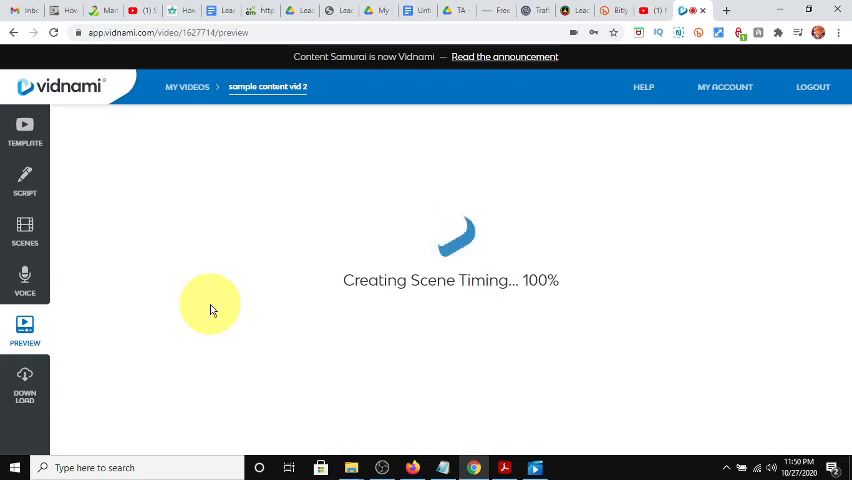
pyautogui.moveTo(458, 359)
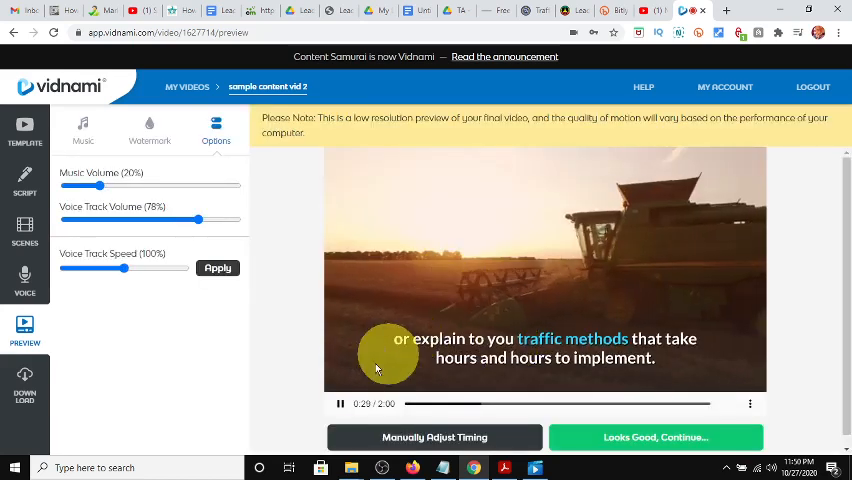
# Pause the rebuilt preview and accept it with Looks Good, Continue to reach the download step.
pyautogui.click(340, 403)
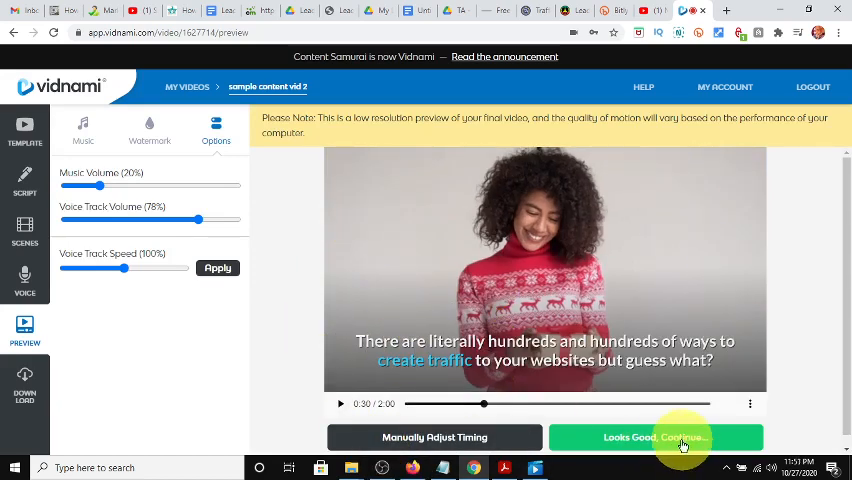
pyautogui.click(655, 437)
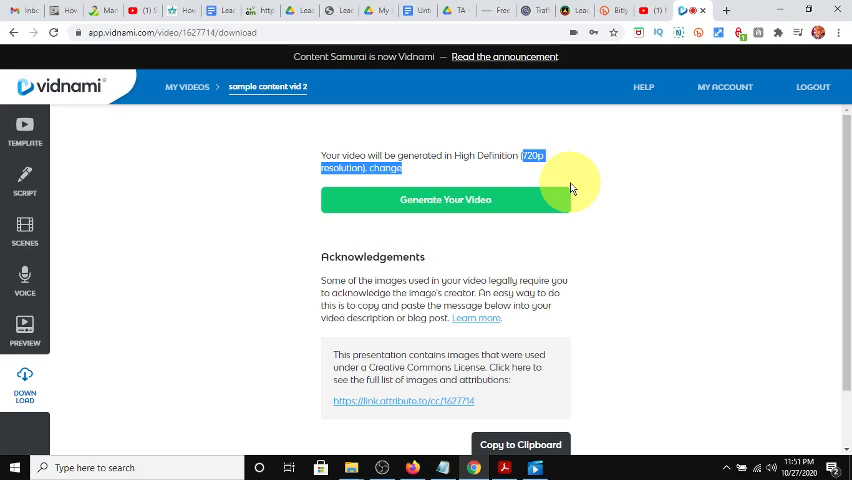
pyautogui.moveTo(435, 197)
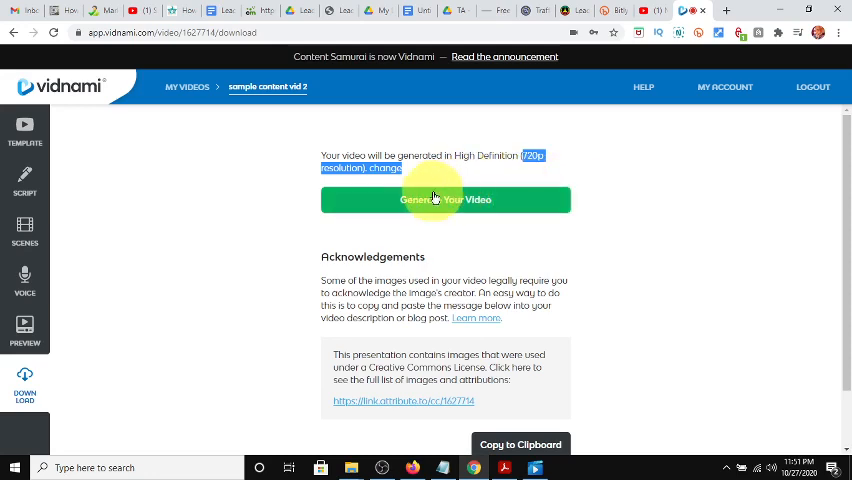
# Generate the final video at 720p high definition.
pyautogui.click(445, 199)
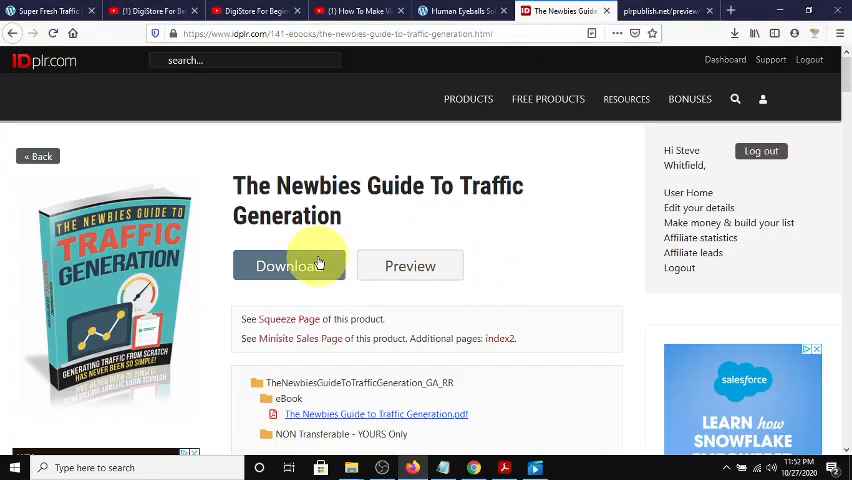
# Download The Newbies Guide To Traffic Generation ebook, then go to the New products listing.
pyautogui.click(689, 99)
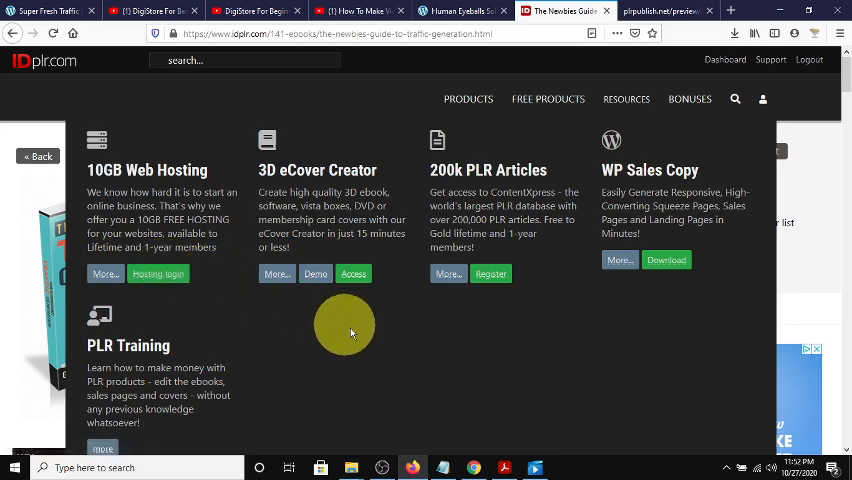
pyautogui.moveTo(460, 327)
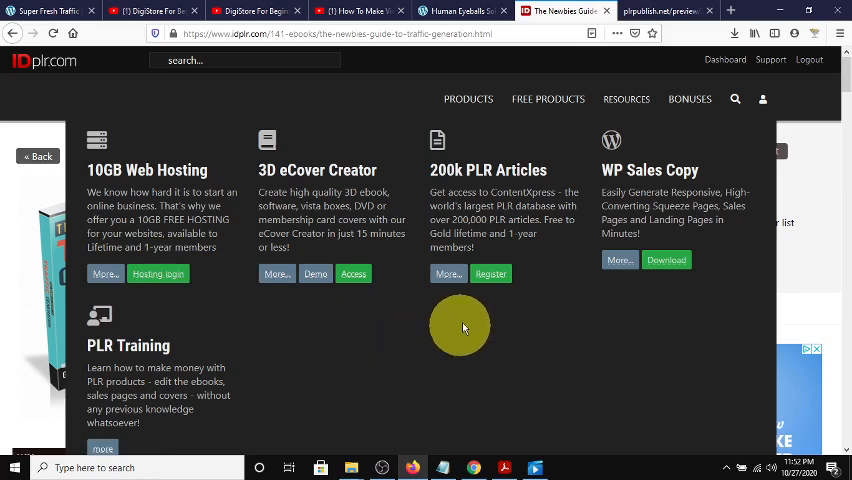
pyautogui.moveTo(277, 273)
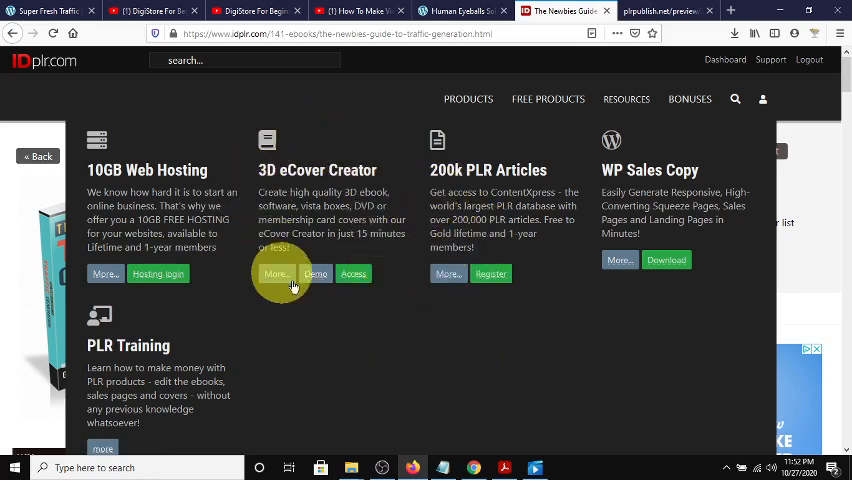
pyautogui.moveTo(315, 215)
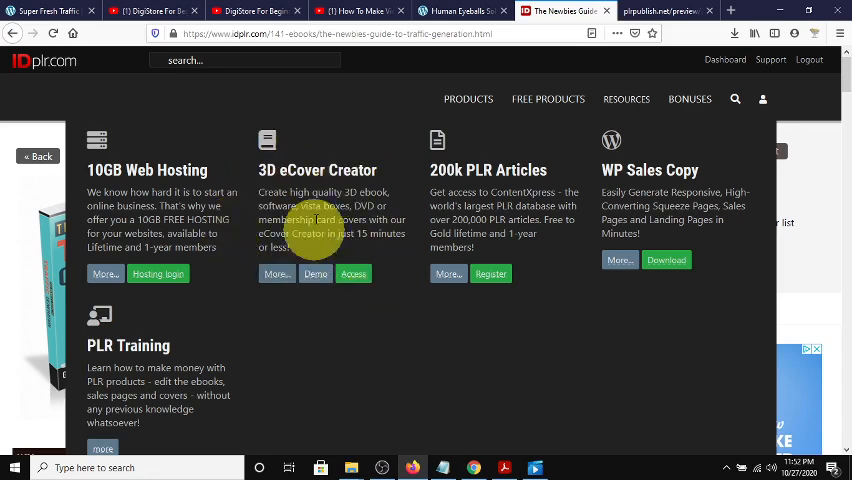
pyautogui.moveTo(424, 326)
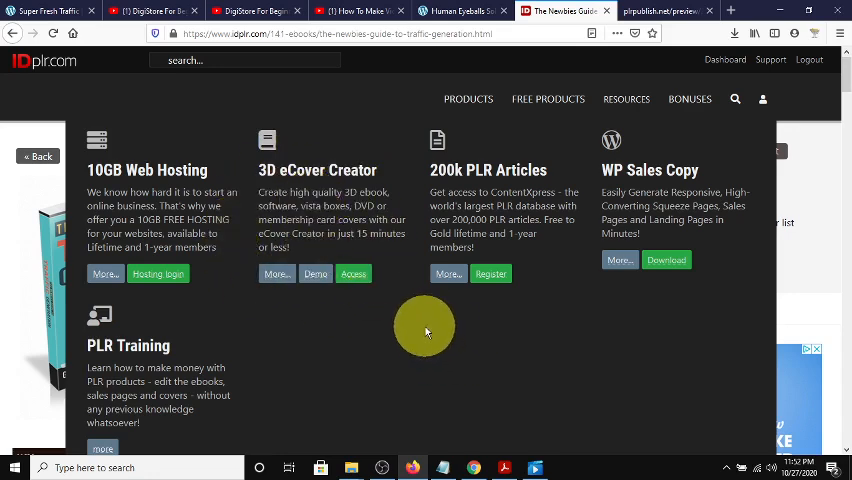
pyautogui.moveTo(330, 305)
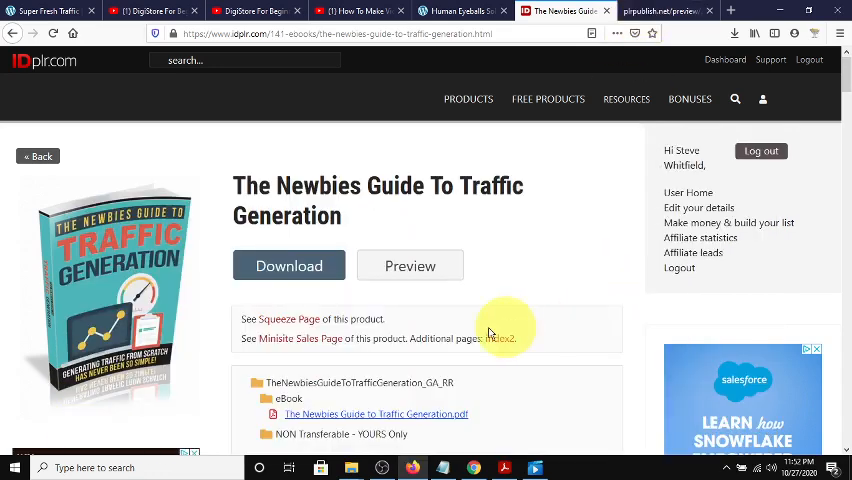
pyautogui.click(548, 98)
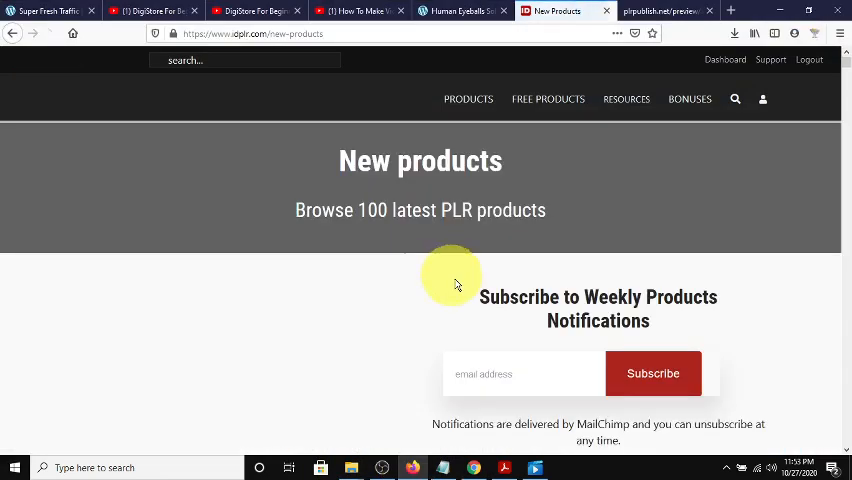
pyautogui.moveTo(654, 217)
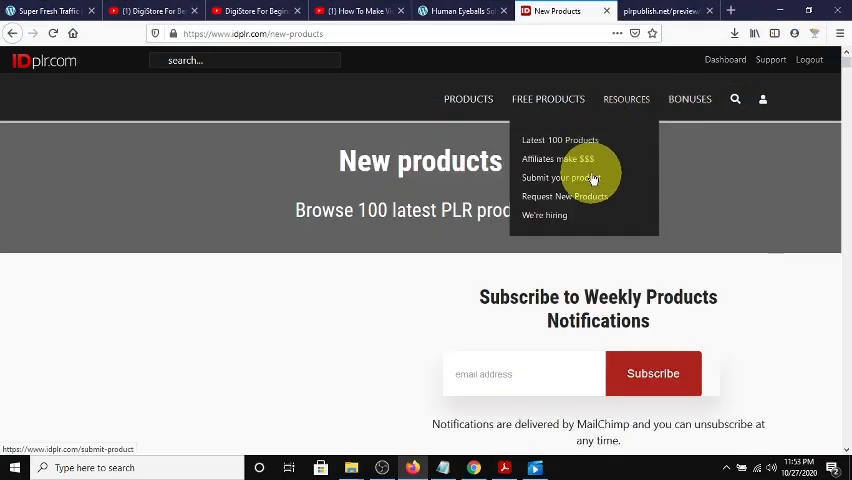
pyautogui.moveTo(258, 353)
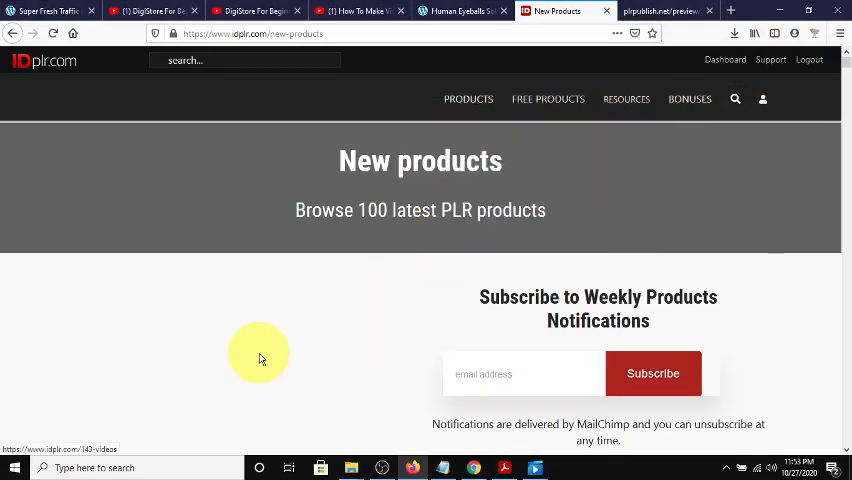
# Scroll the New products listing down to the Passive Income Strategies ebook.
pyautogui.scroll(-3)
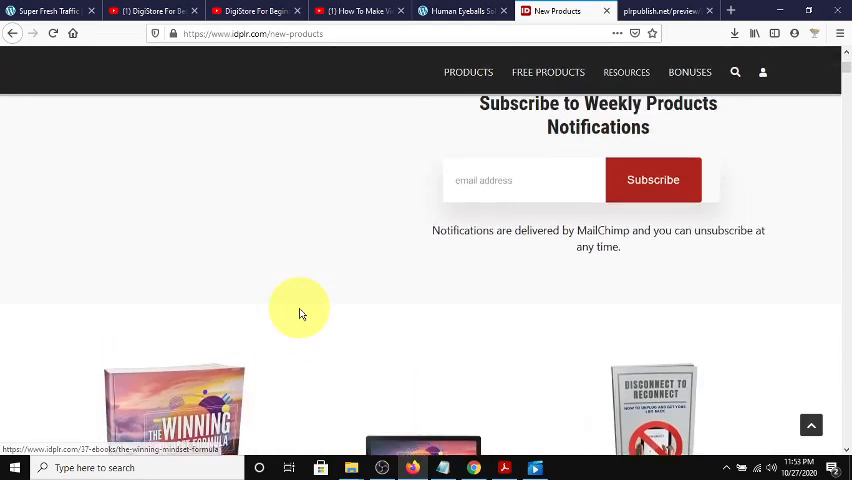
pyautogui.scroll(3)
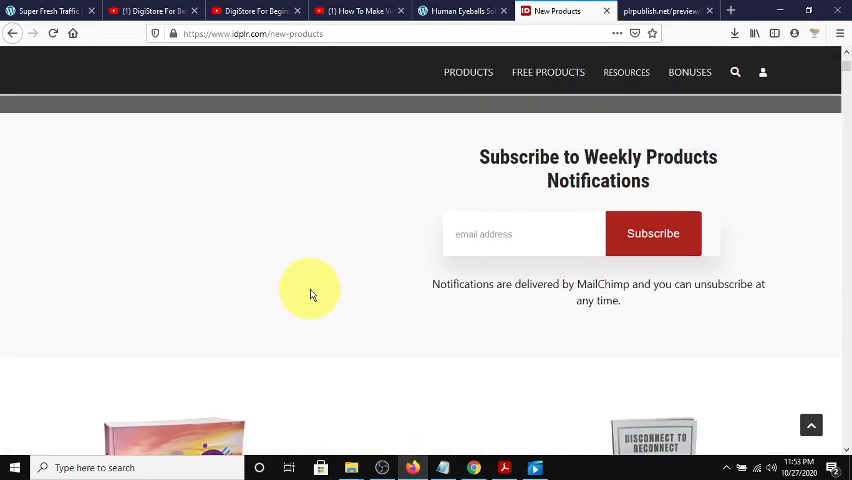
pyautogui.scroll(-3)
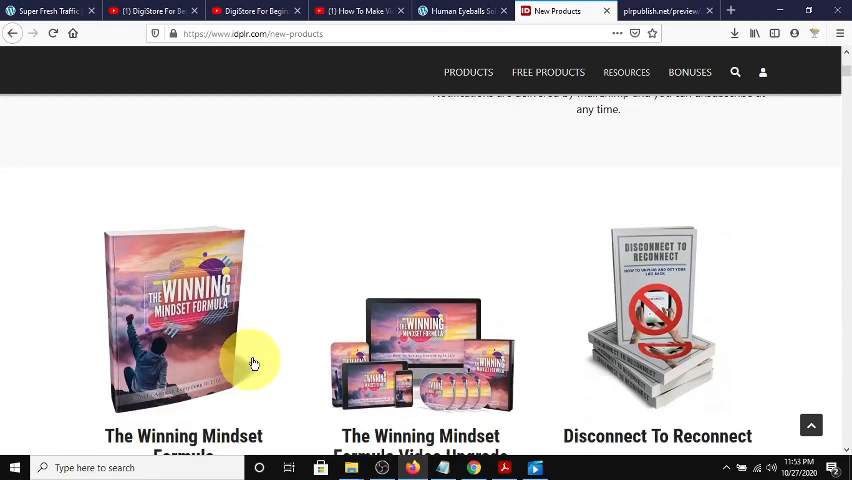
pyautogui.scroll(-3)
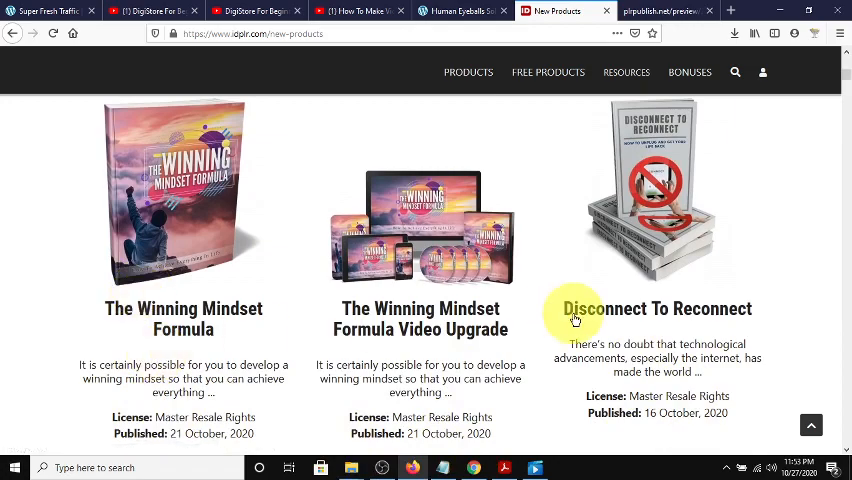
pyautogui.scroll(-3)
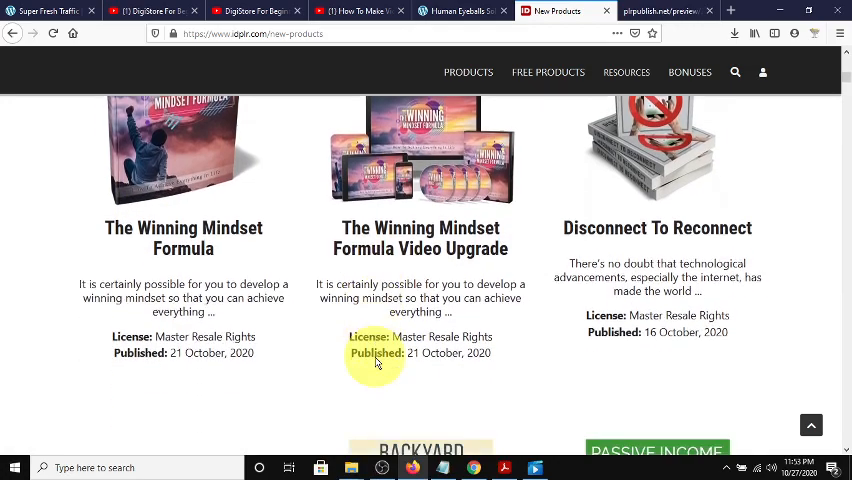
pyautogui.scroll(-3)
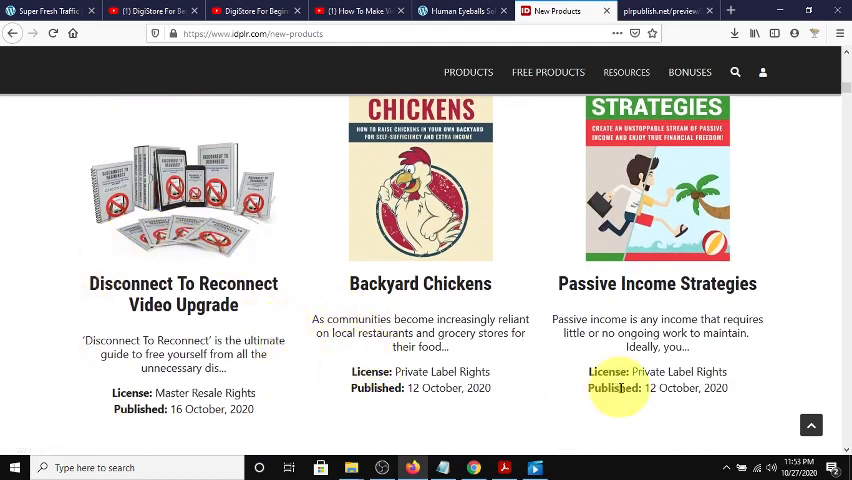
pyautogui.moveTo(655, 330)
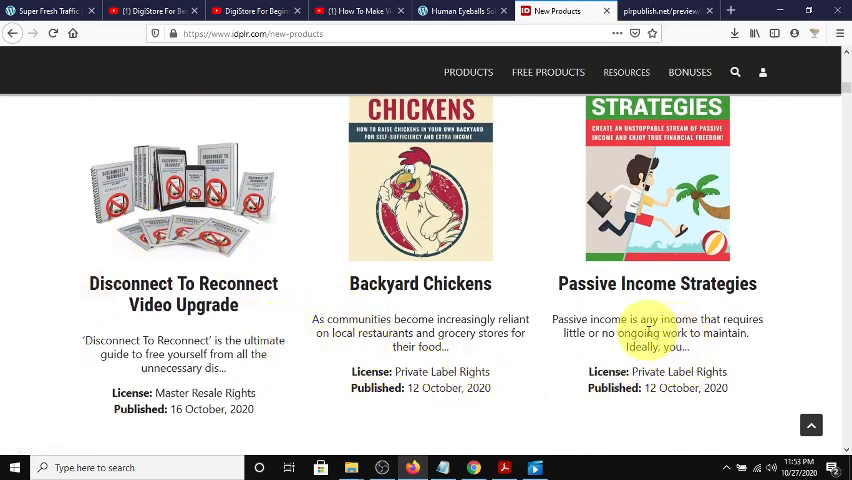
pyautogui.scroll(-3)
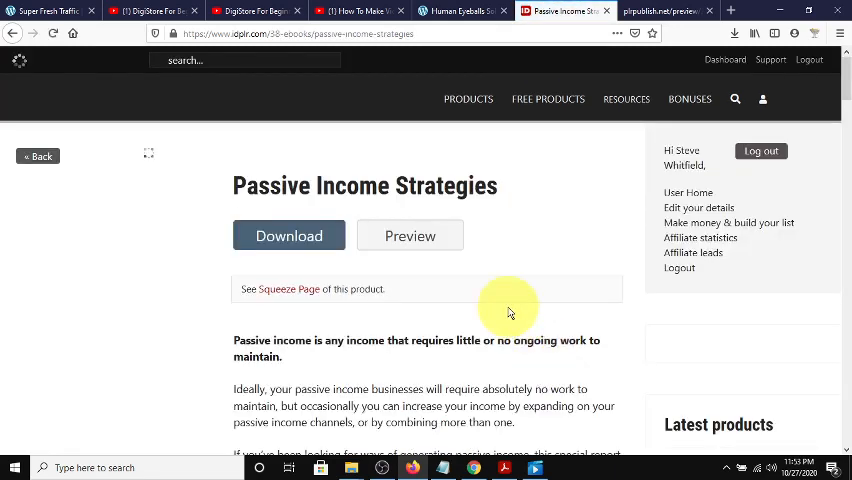
# Review the Product Terms, highlighting the 'Can be sold' and 'Can be offered as a bonus' terms.
pyautogui.scroll(-3)
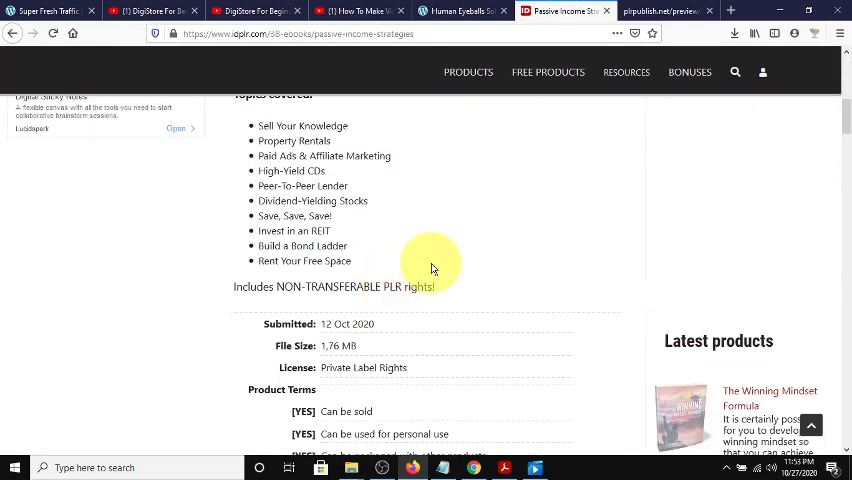
pyautogui.scroll(-3)
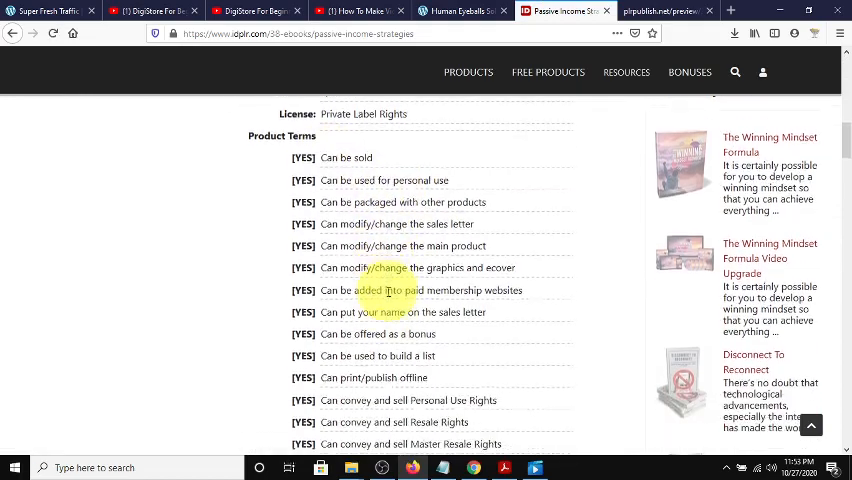
pyautogui.doubleClick(346, 157)
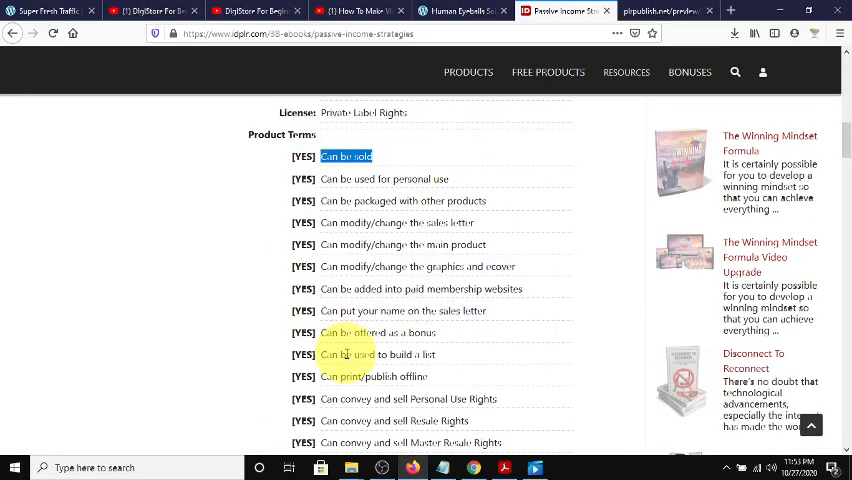
pyautogui.scroll(-3)
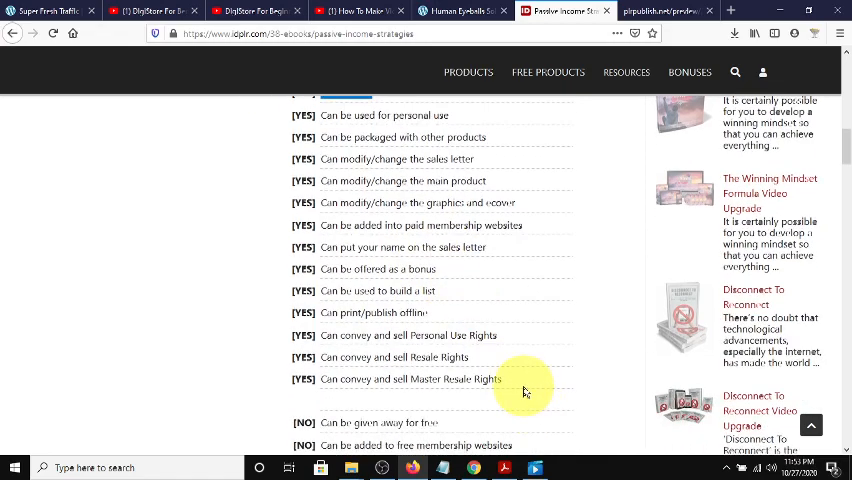
pyautogui.doubleClick(378, 269)
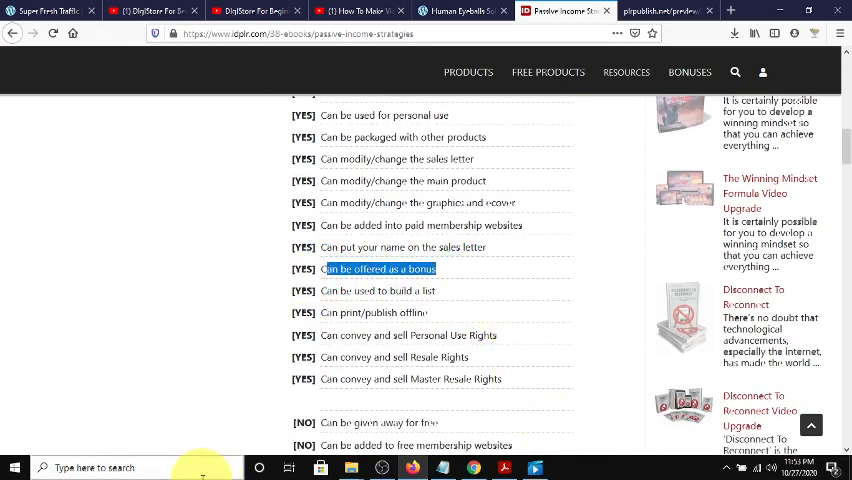
pyautogui.moveTo(470, 307)
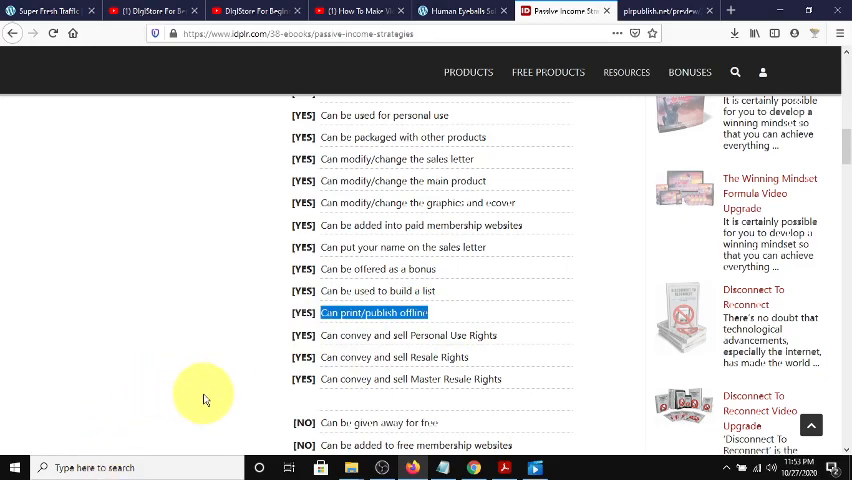
# Show the folders included in the PLR pack, then browse the free products and rights-type category menus.
pyautogui.scroll(3)
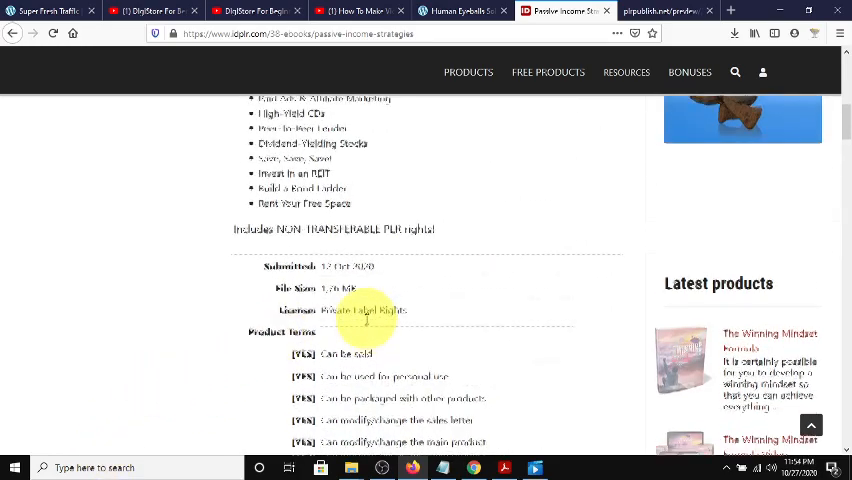
pyautogui.scroll(3)
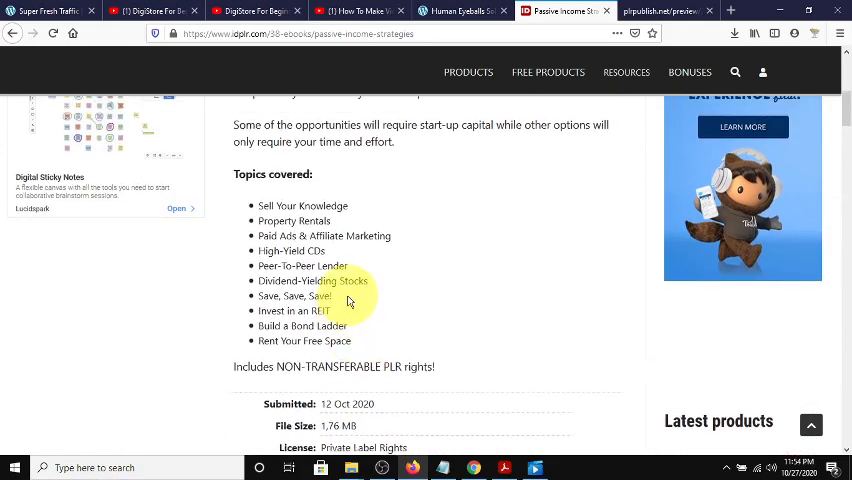
pyautogui.scroll(3)
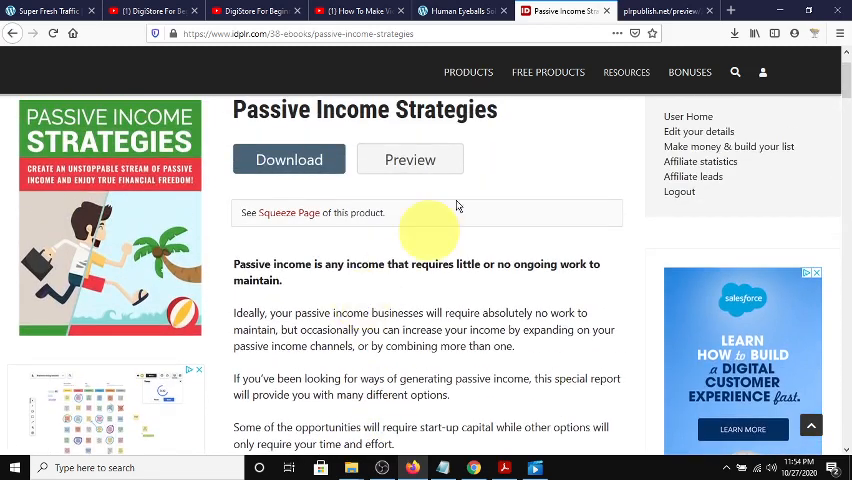
pyautogui.click(289, 159)
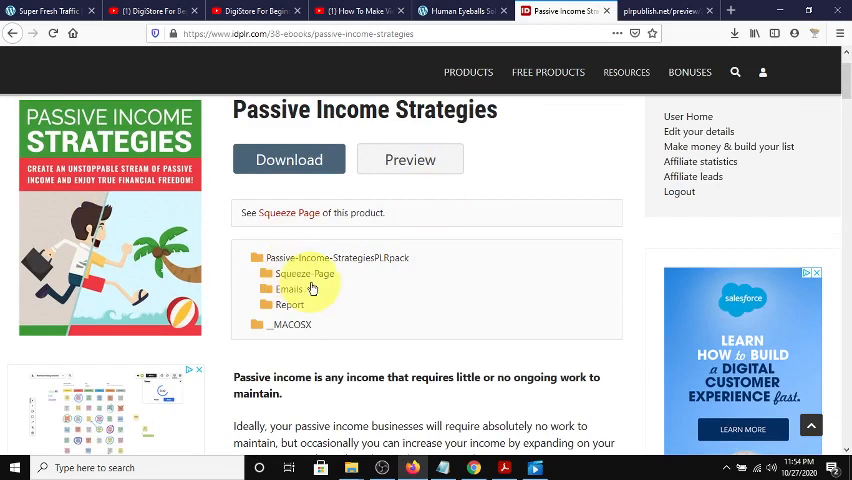
pyautogui.scroll(3)
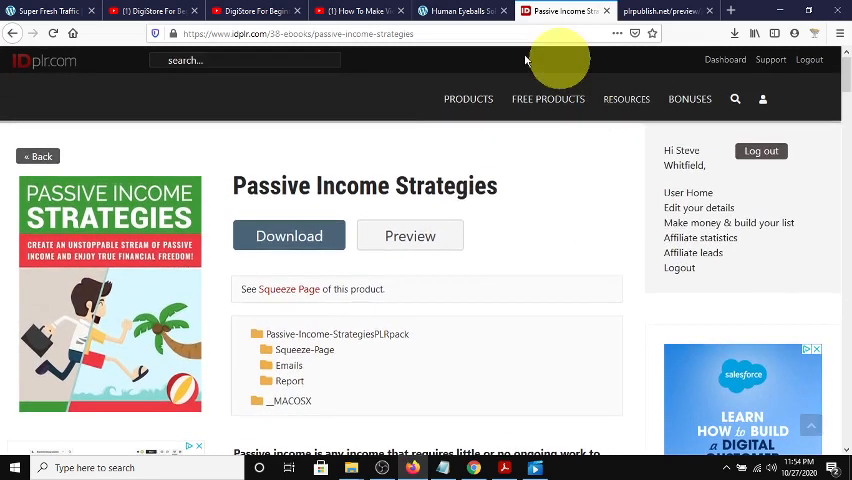
pyautogui.click(548, 98)
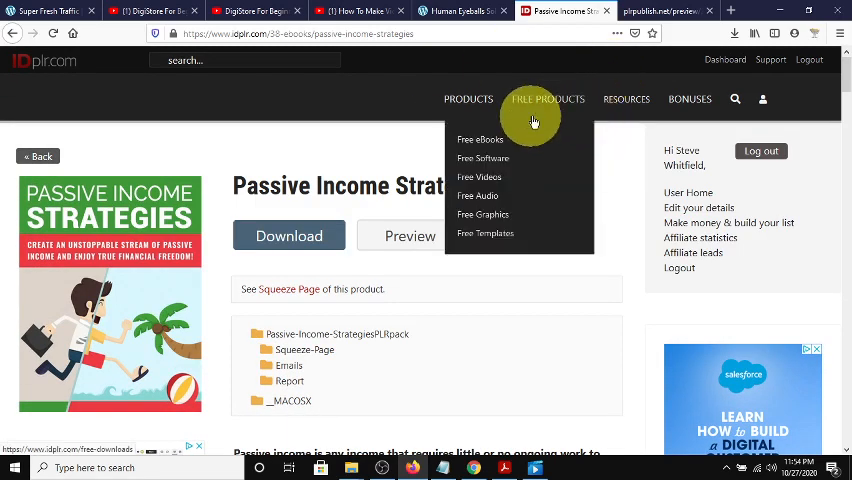
pyautogui.click(468, 98)
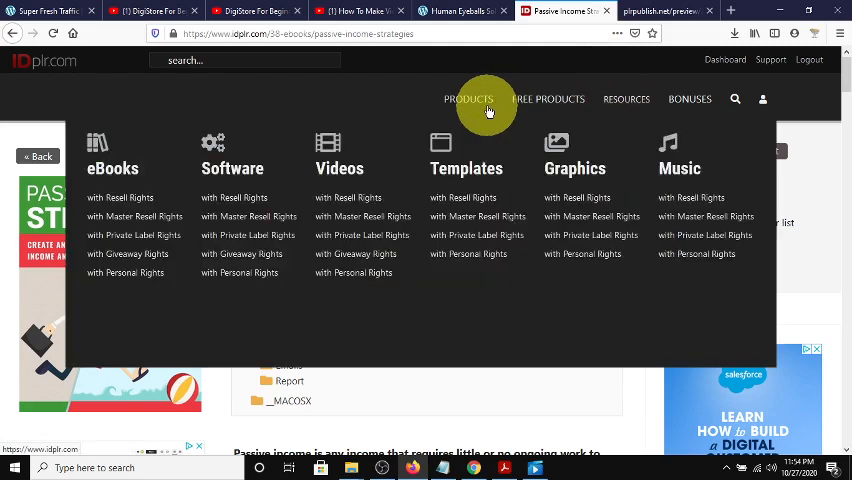
pyautogui.moveTo(515, 190)
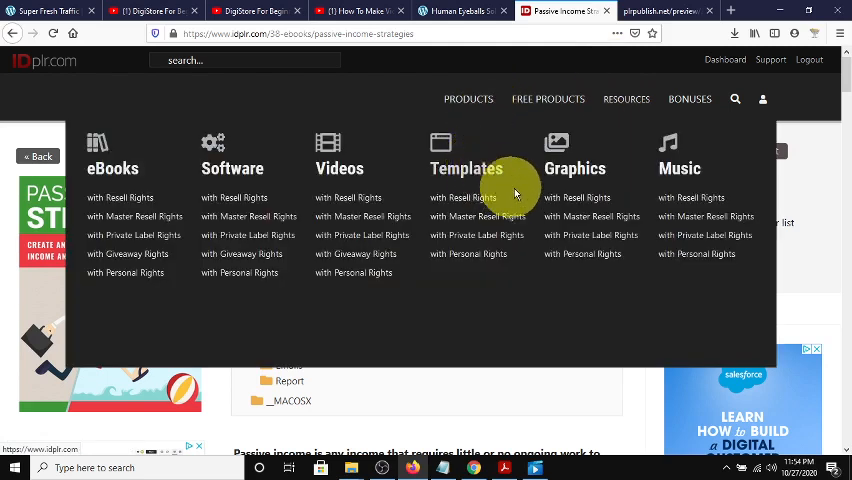
pyautogui.moveTo(240, 198)
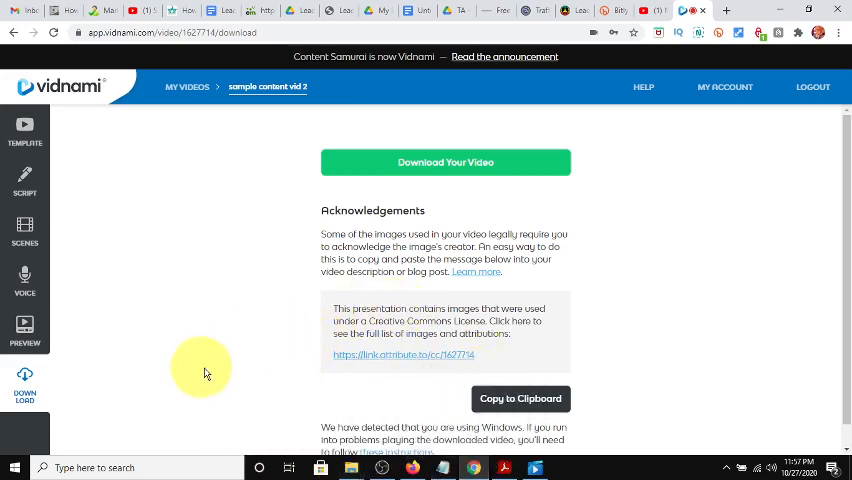
# Scroll the Download step down to the Download Your Video button.
pyautogui.scroll(-3)
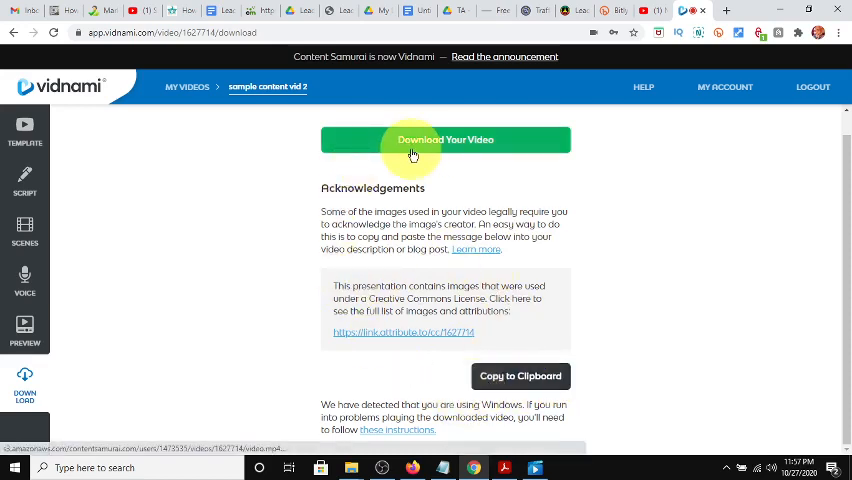
# Download 'sample content vid 2' as MP4 and open it from the browser's download bar.
pyautogui.click(445, 139)
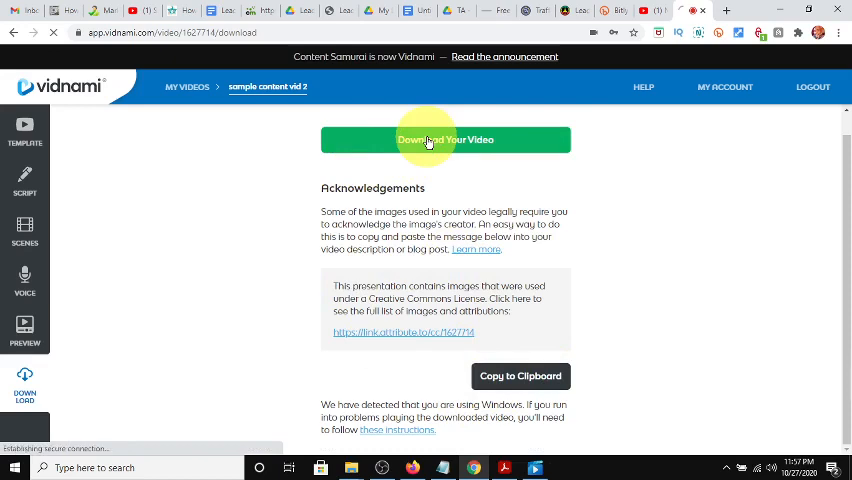
pyautogui.click(445, 139)
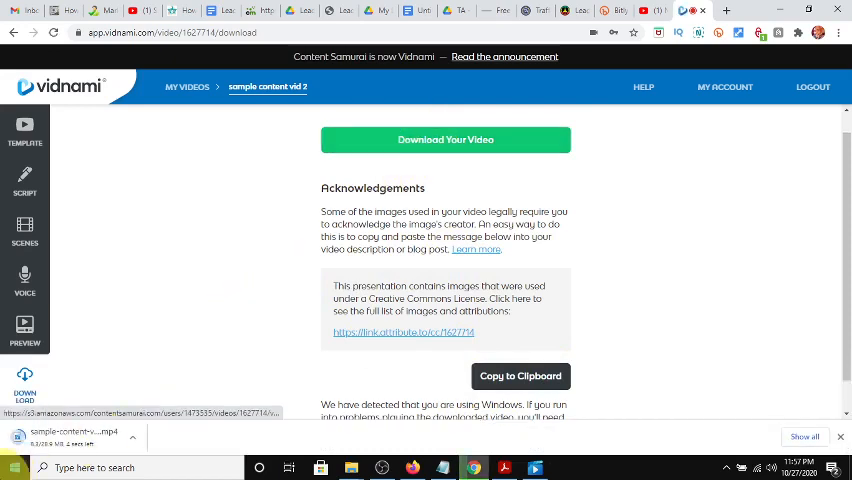
pyautogui.click(132, 436)
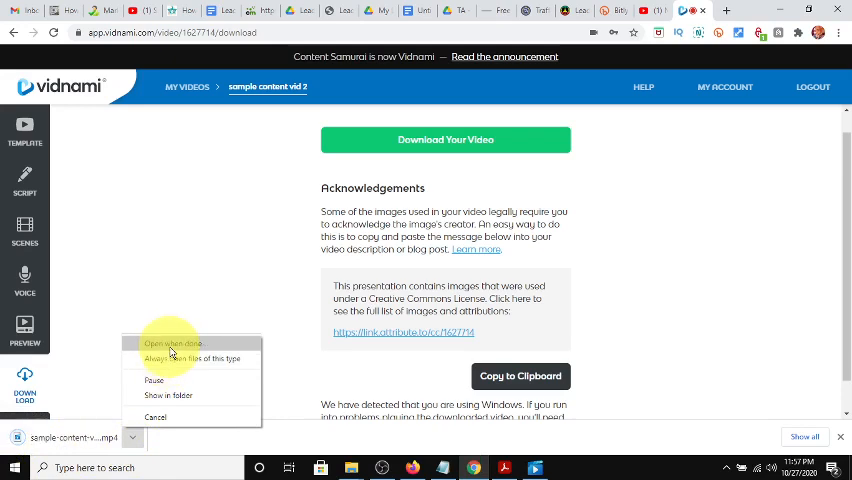
pyautogui.moveTo(180, 359)
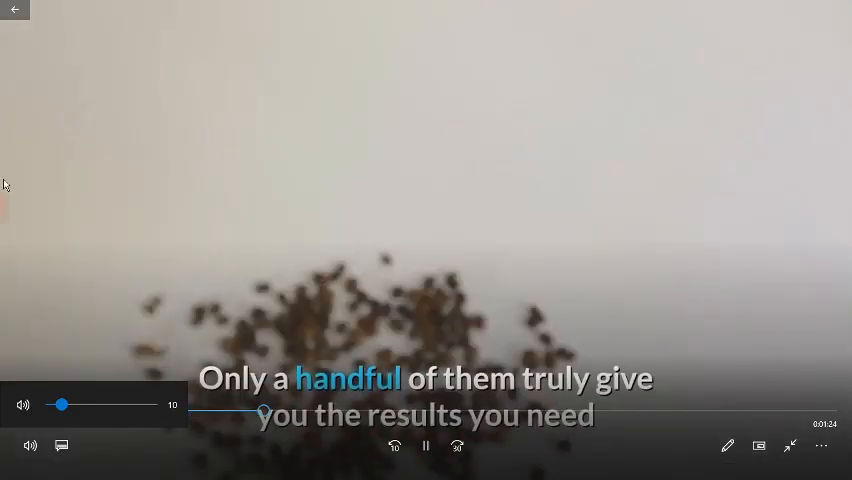
# Leave full-screen playback of the MP4 in Movies & TV and close the player.
pyautogui.click(790, 446)
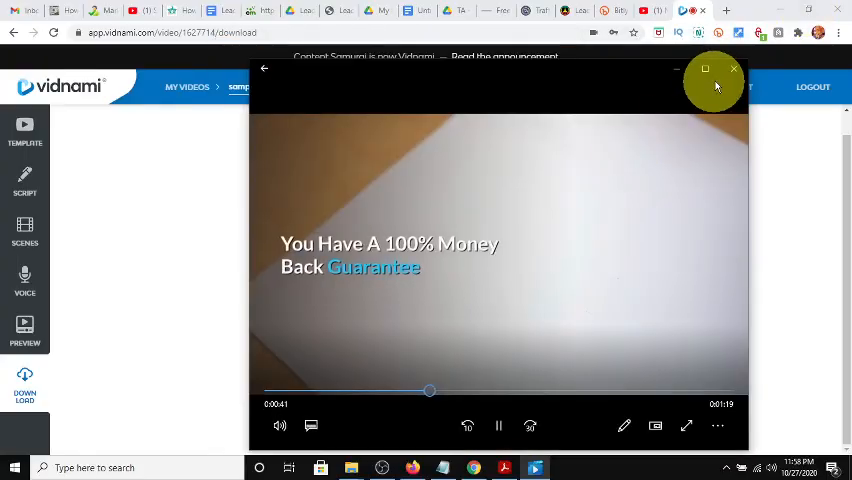
pyautogui.click(735, 68)
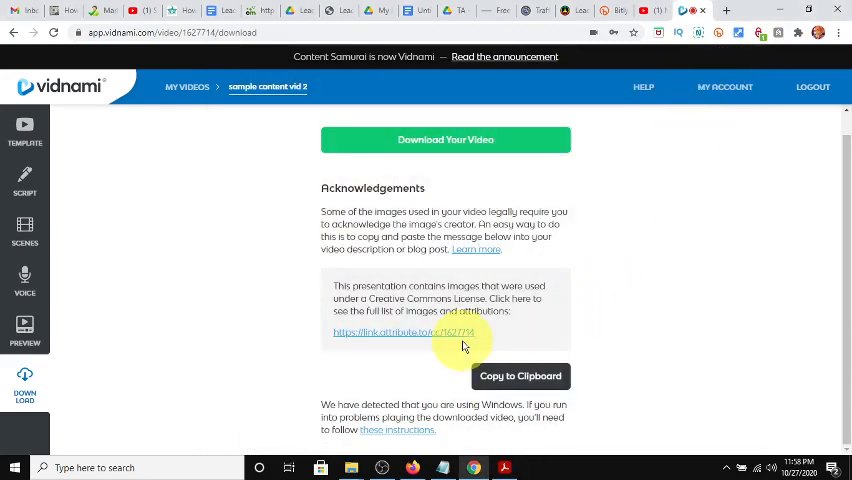
pyautogui.moveTo(115, 375)
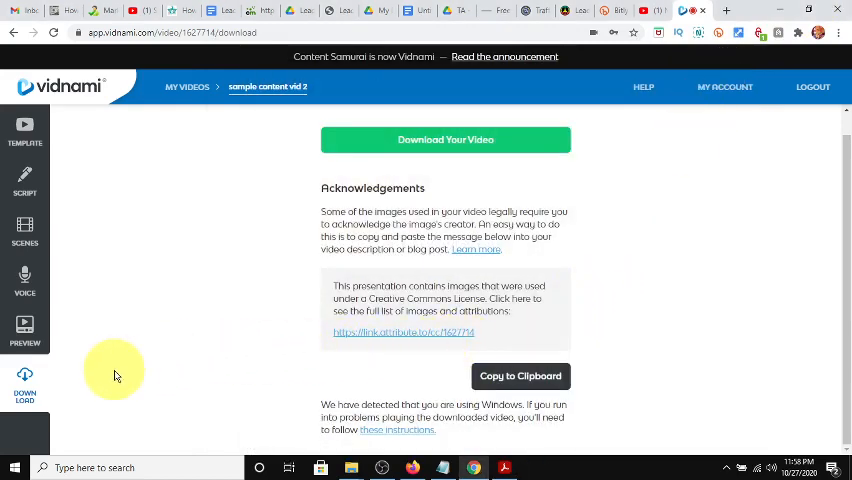
pyautogui.moveTo(271, 362)
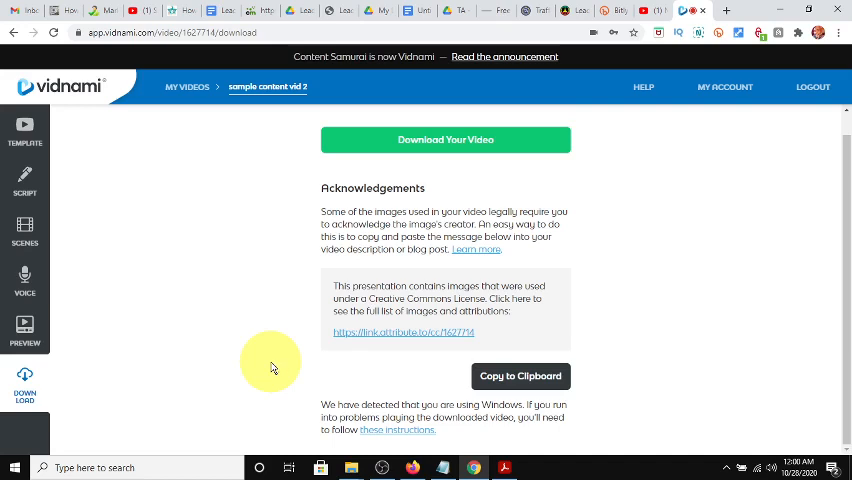
pyautogui.moveTo(532, 196)
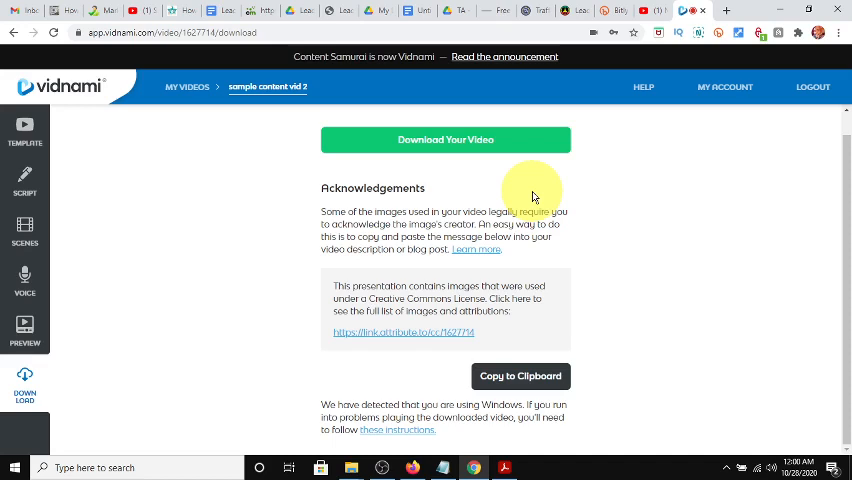
# Switch back to the Passive Income Strategies page in Firefox and show the free products categories.
pyautogui.click(565, 11)
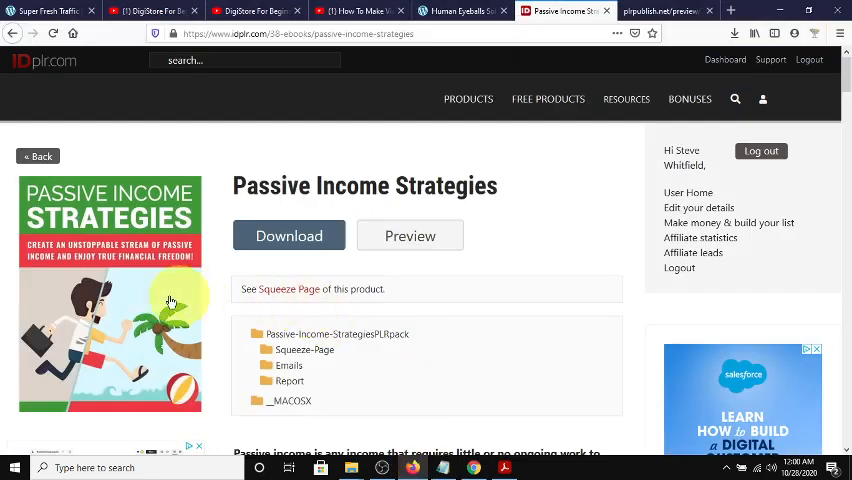
pyautogui.click(548, 98)
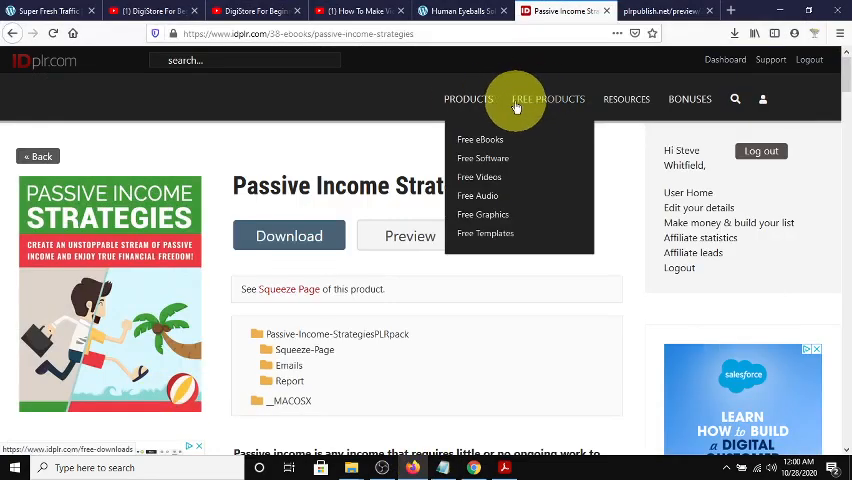
pyautogui.moveTo(548, 99)
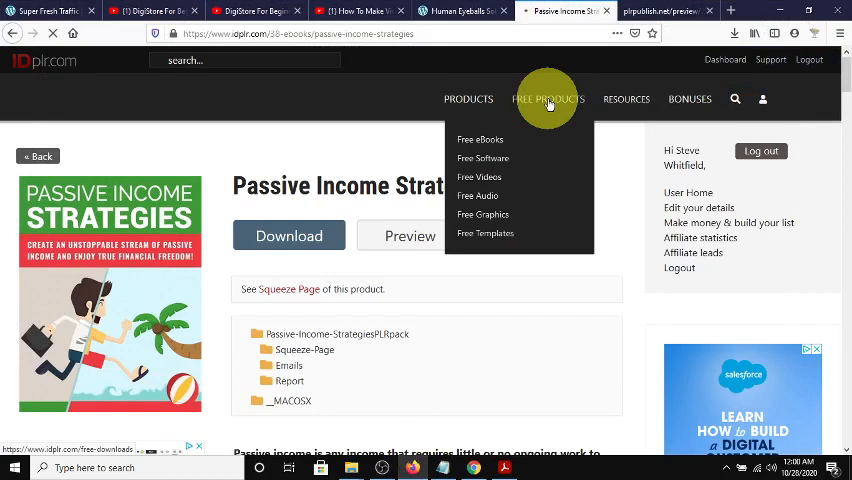